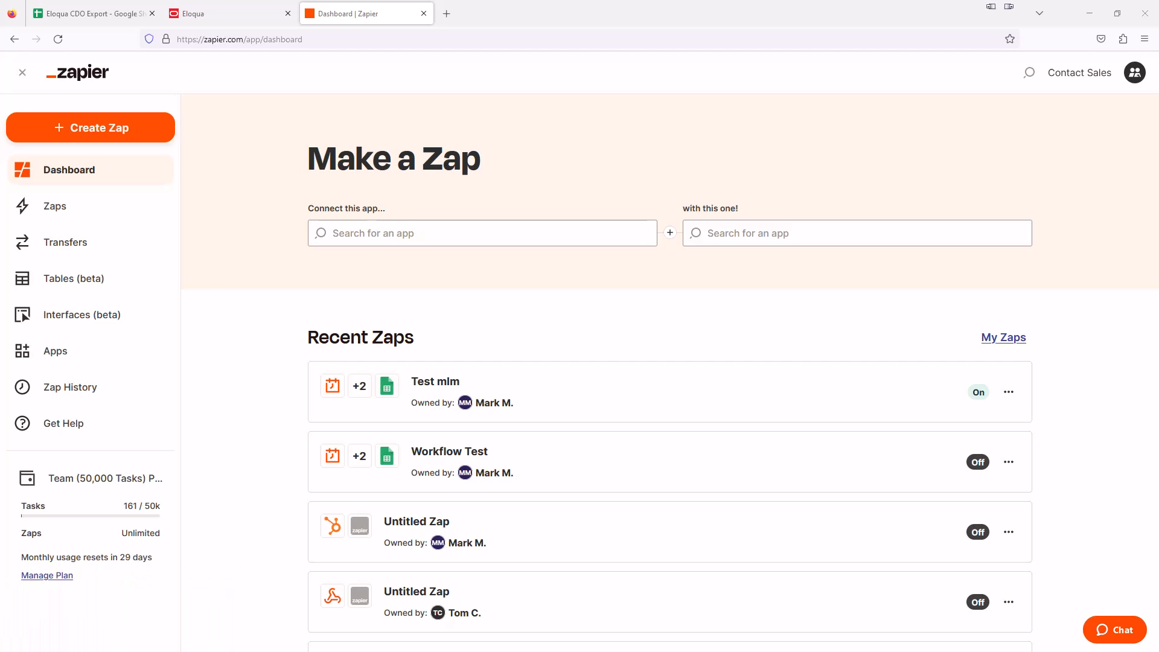
- Open the Test CDO custom object (692 records) in Eloqua and review its action menu
click(214, 14)
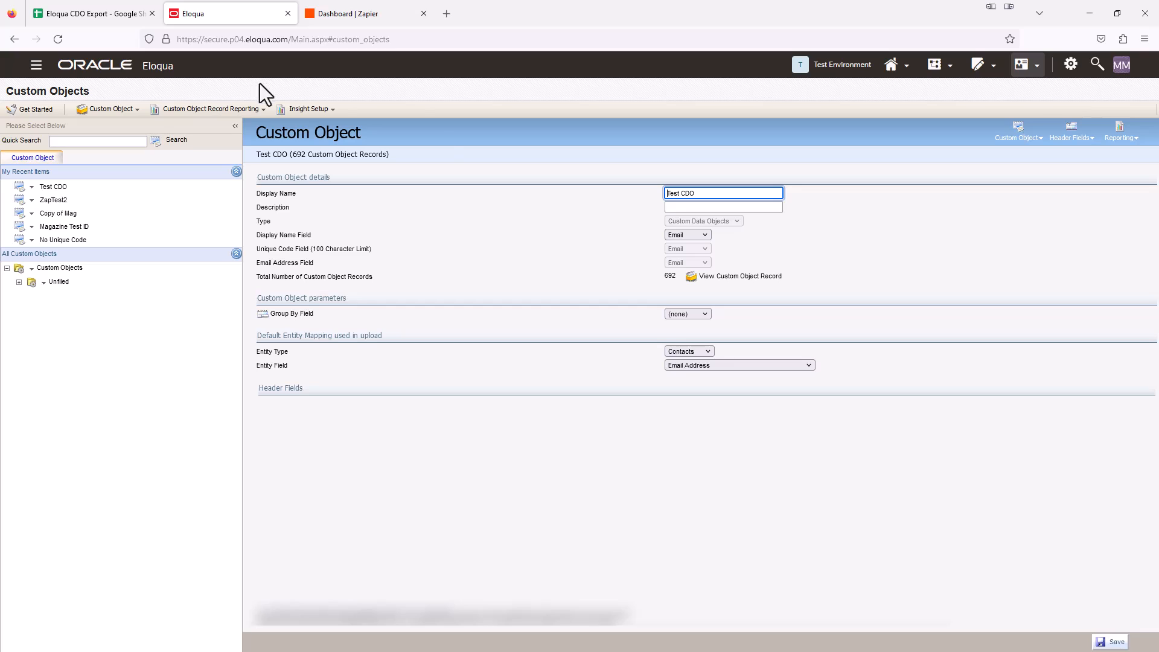
mouse_move(450, 141)
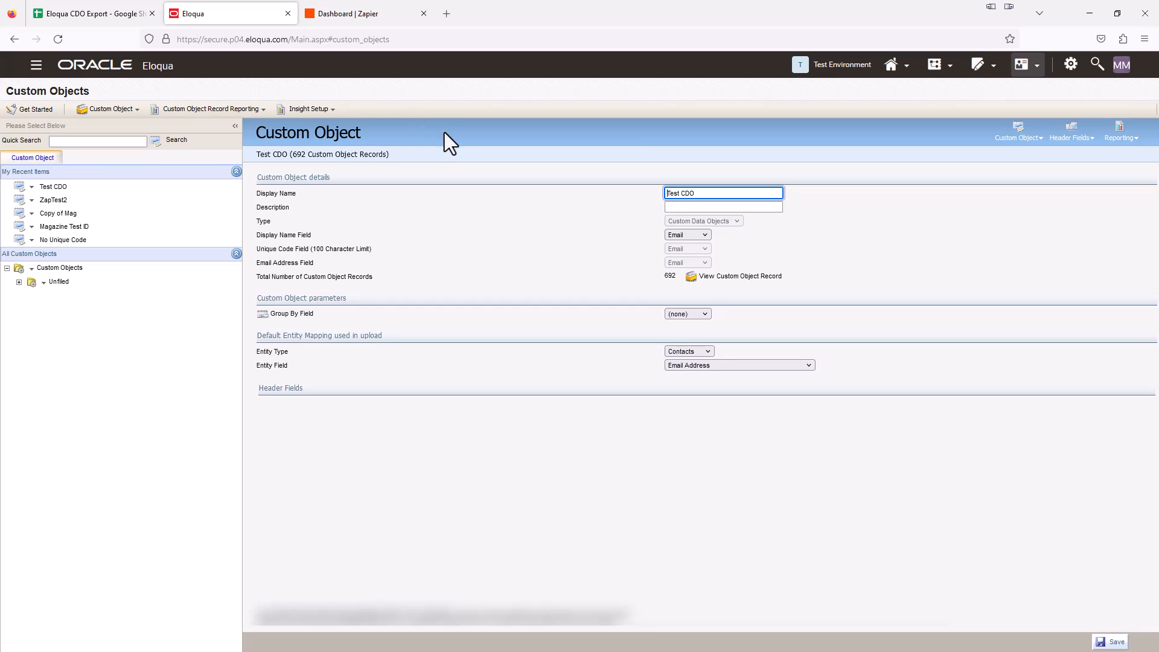
mouse_move(493, 178)
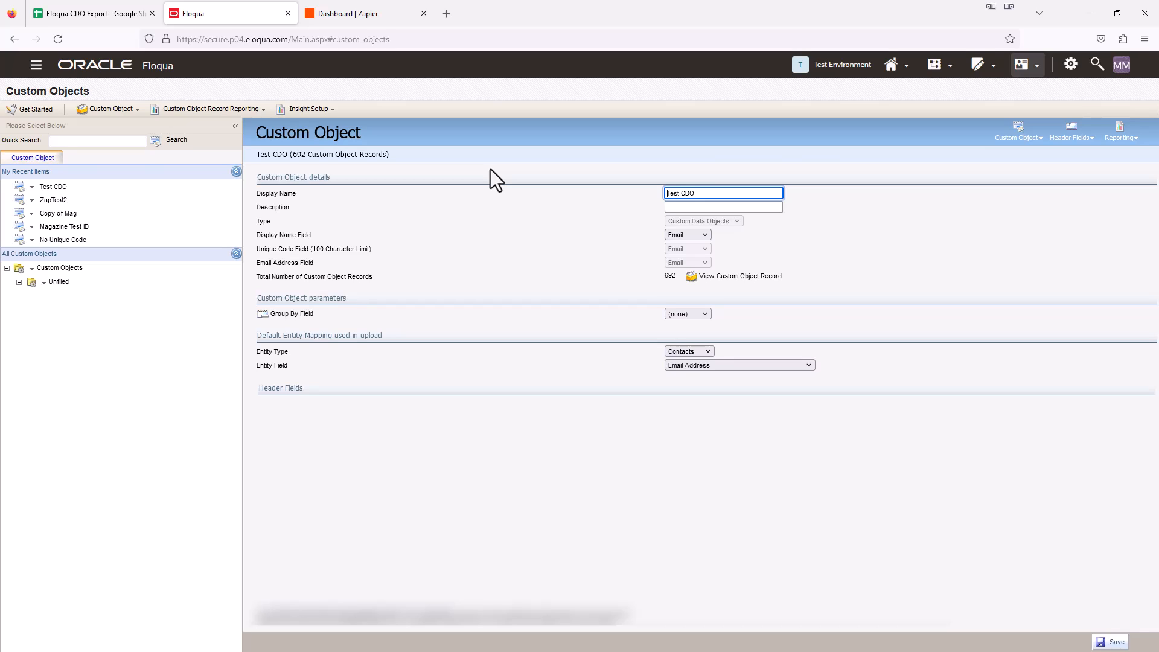
mouse_move(485, 180)
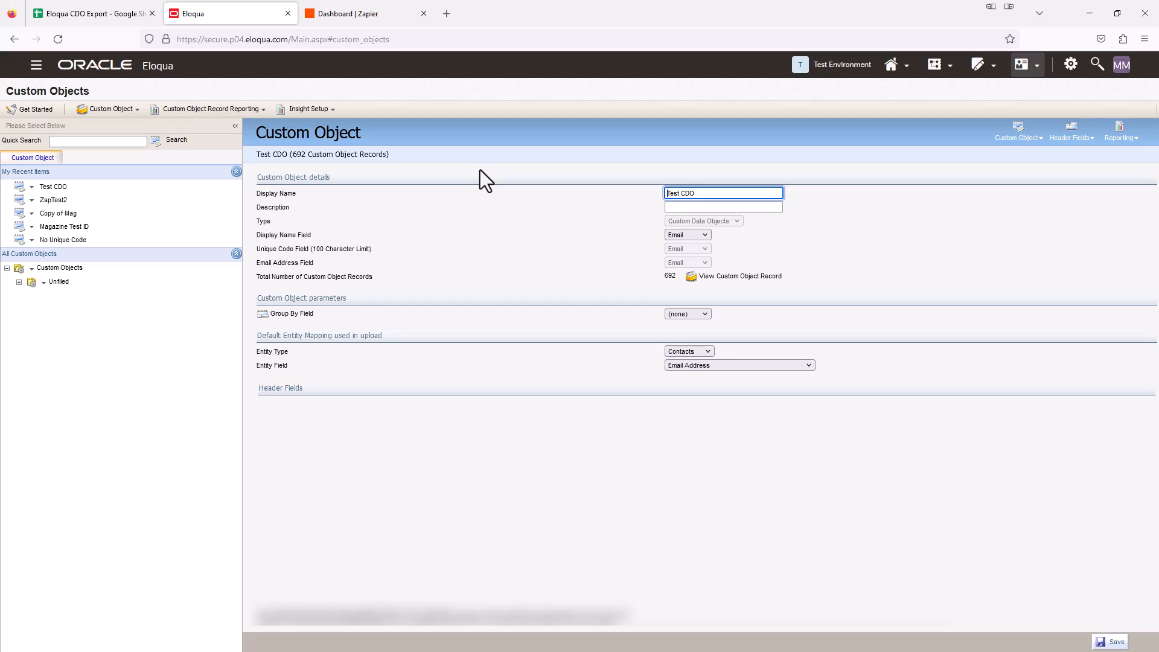
mouse_move(497, 177)
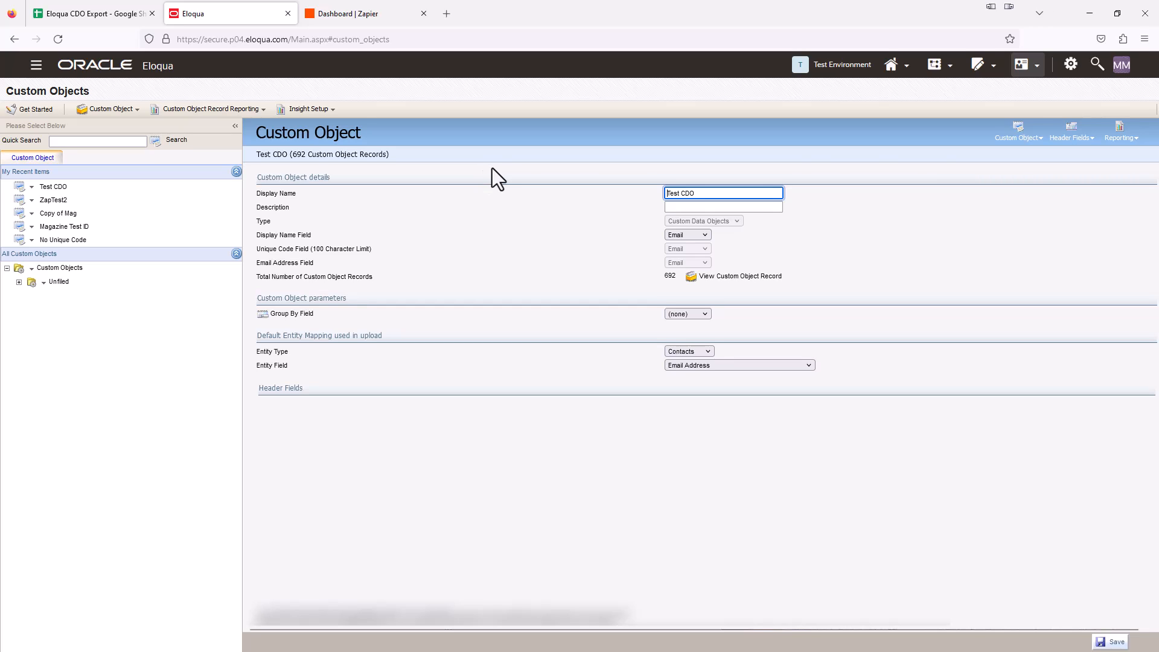
mouse_move(401, 222)
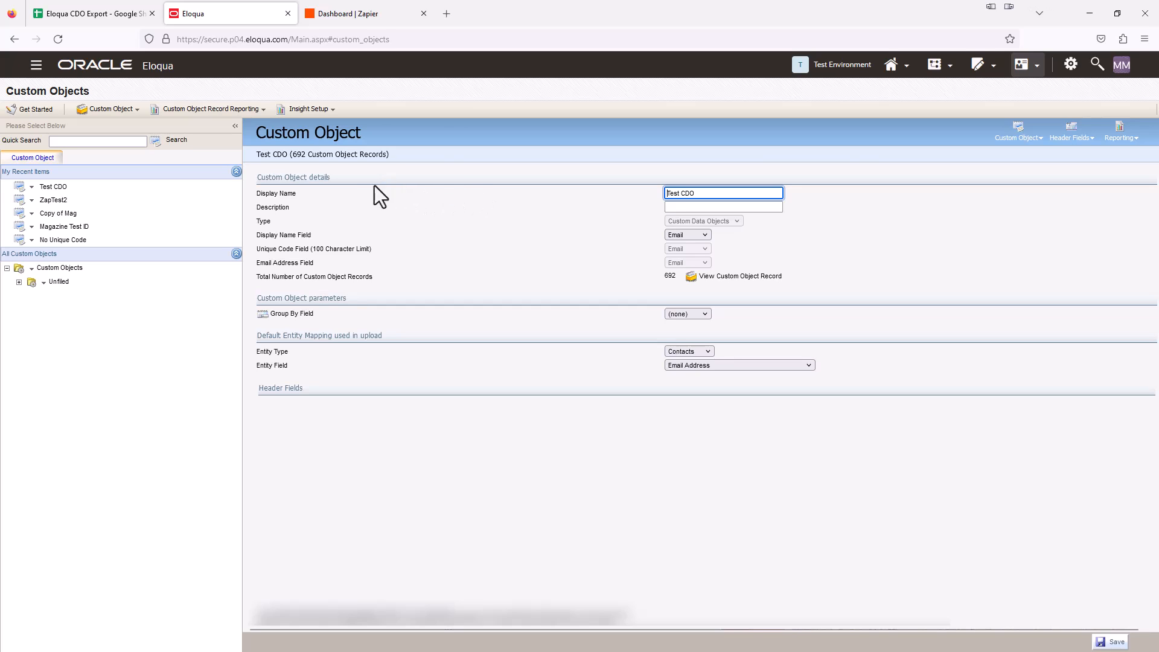
mouse_move(451, 227)
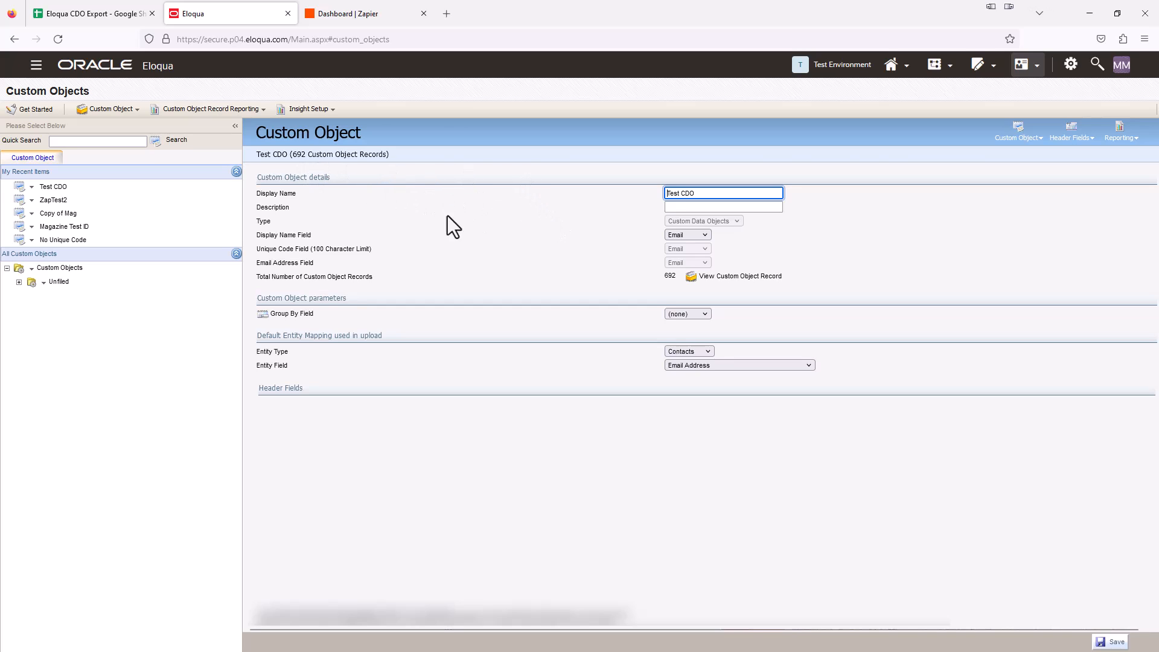
mouse_move(302, 168)
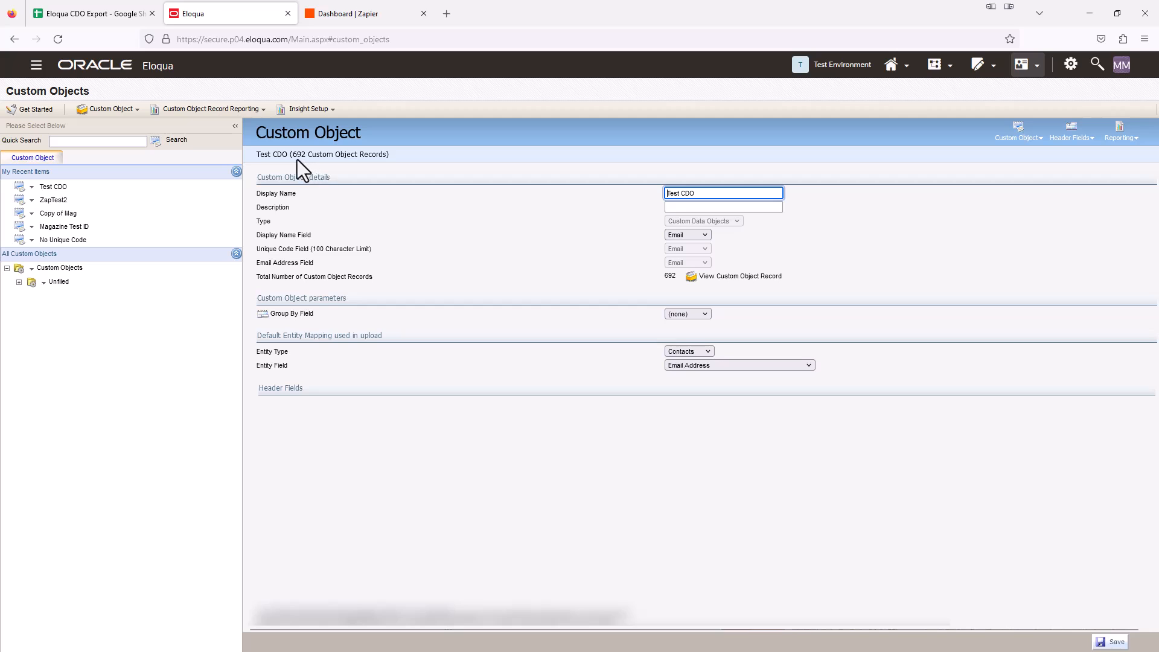
mouse_move(1003, 180)
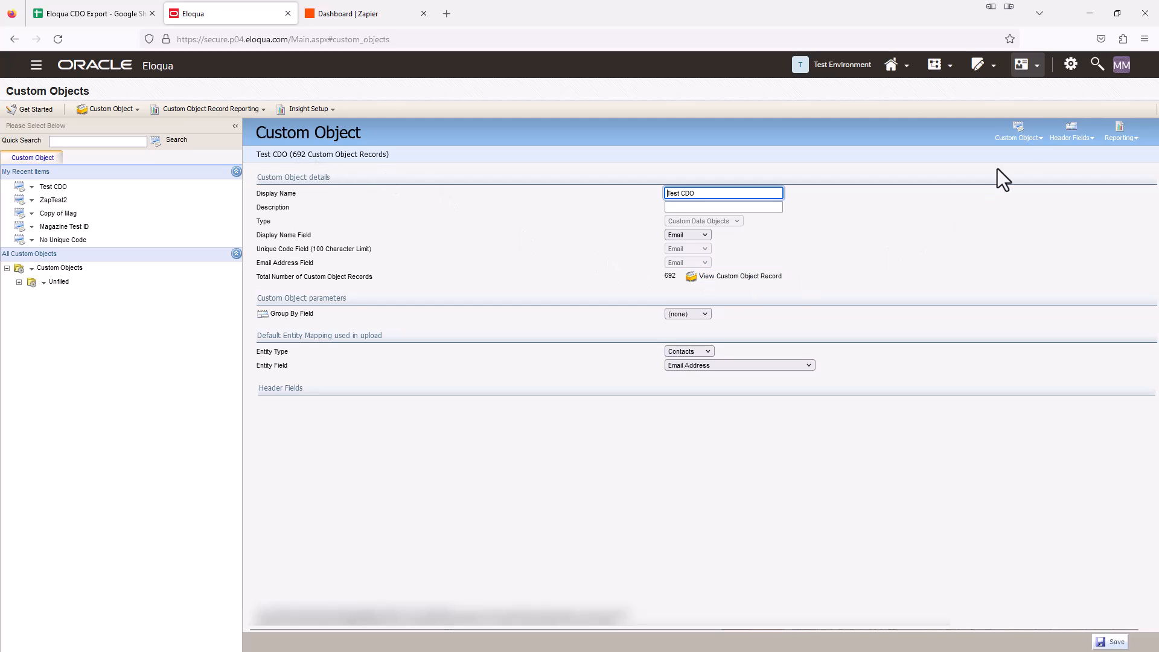
click(1019, 131)
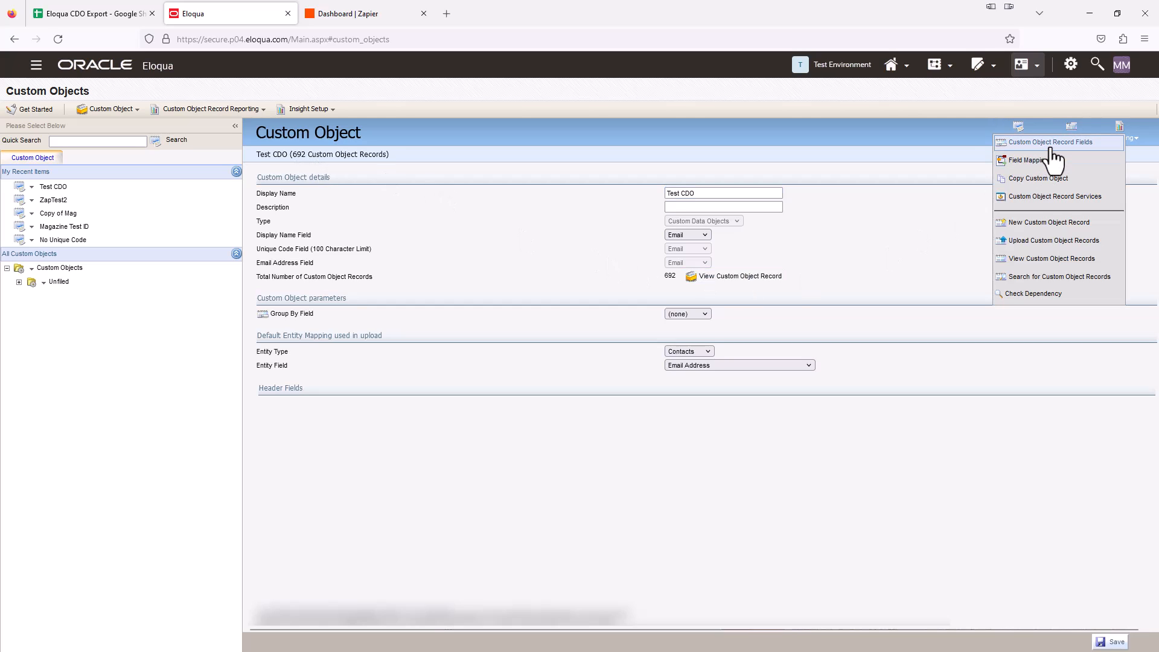
click(1047, 142)
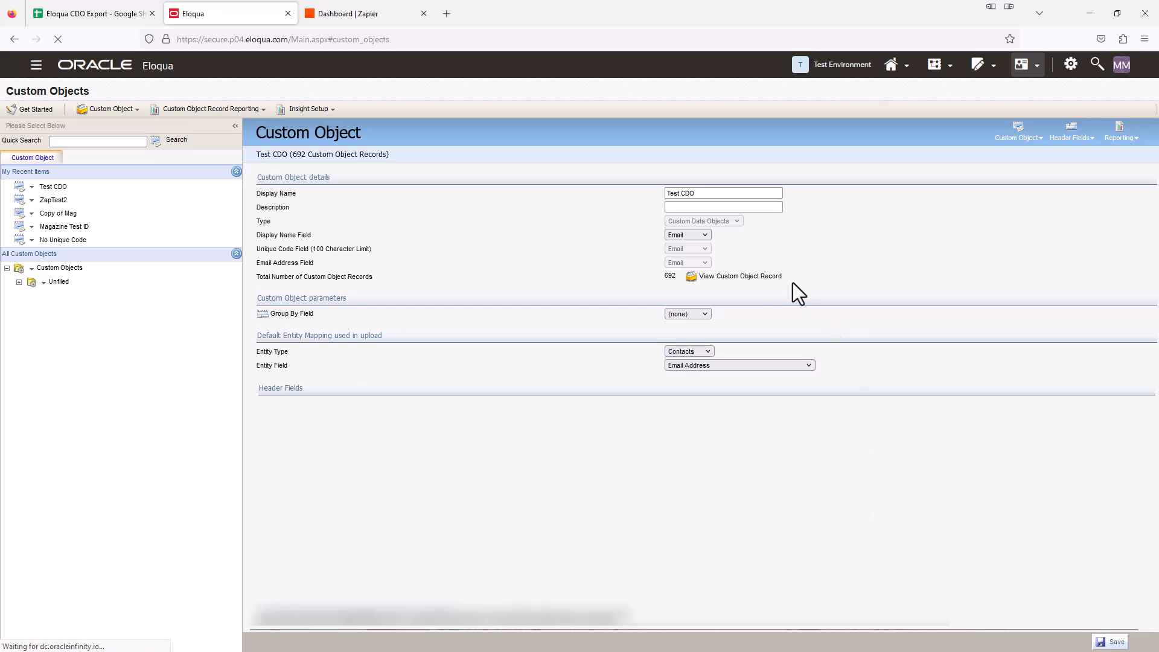
click(723, 193)
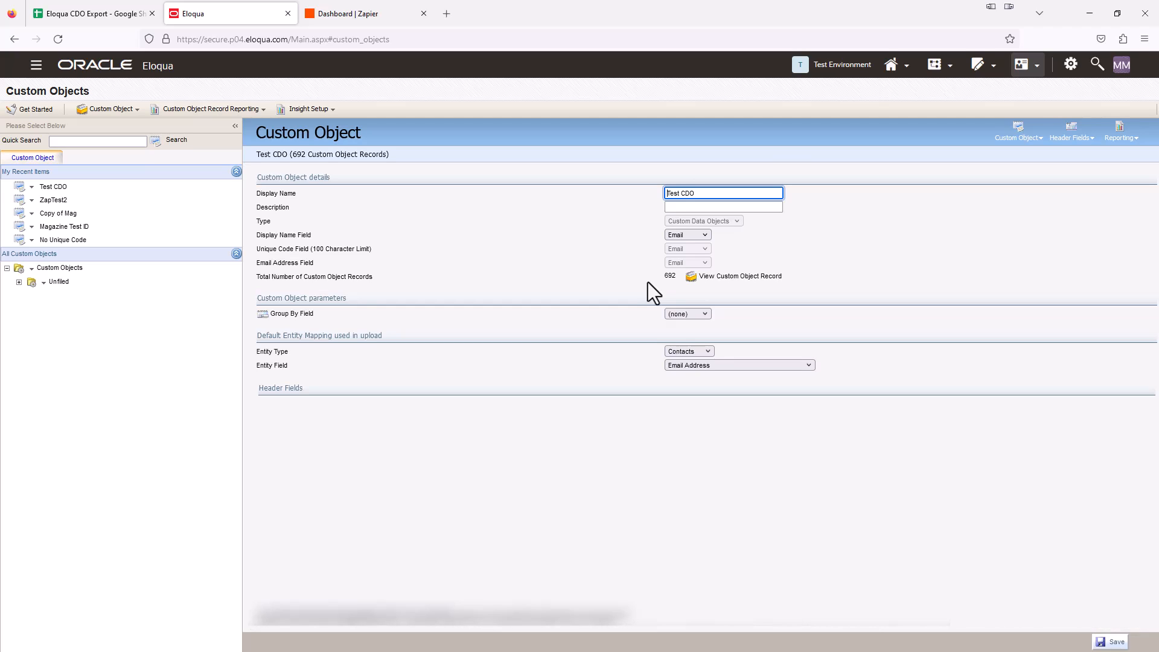
mouse_move(615, 282)
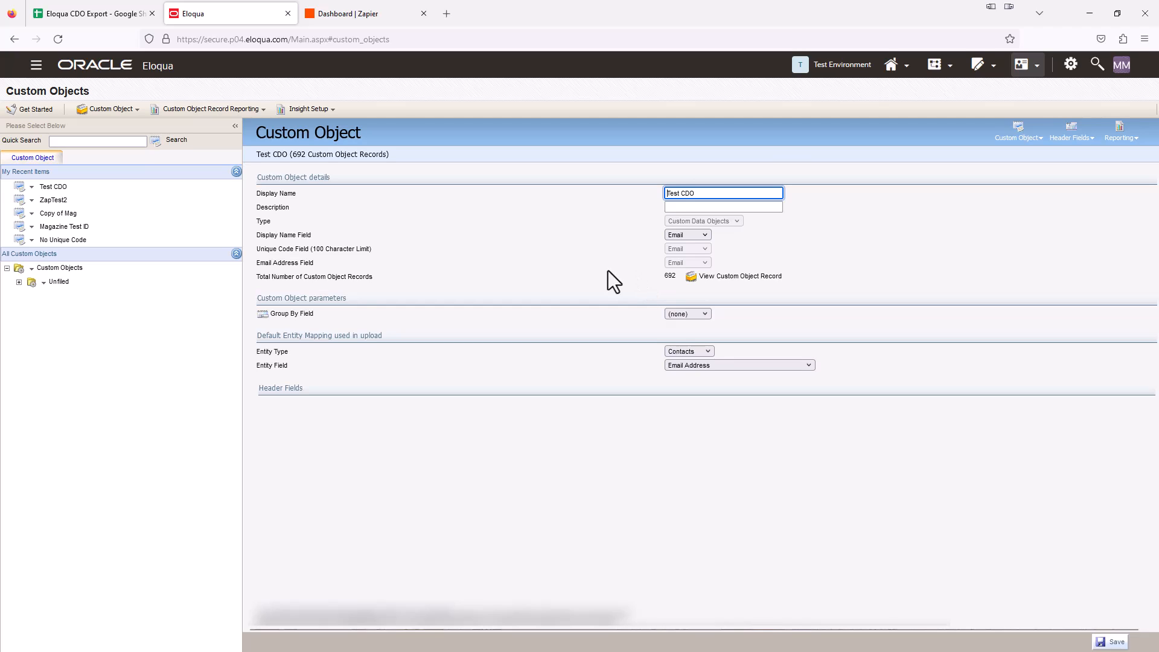
- Create a new Zap and rename it 'Custom Objects Download'
click(348, 13)
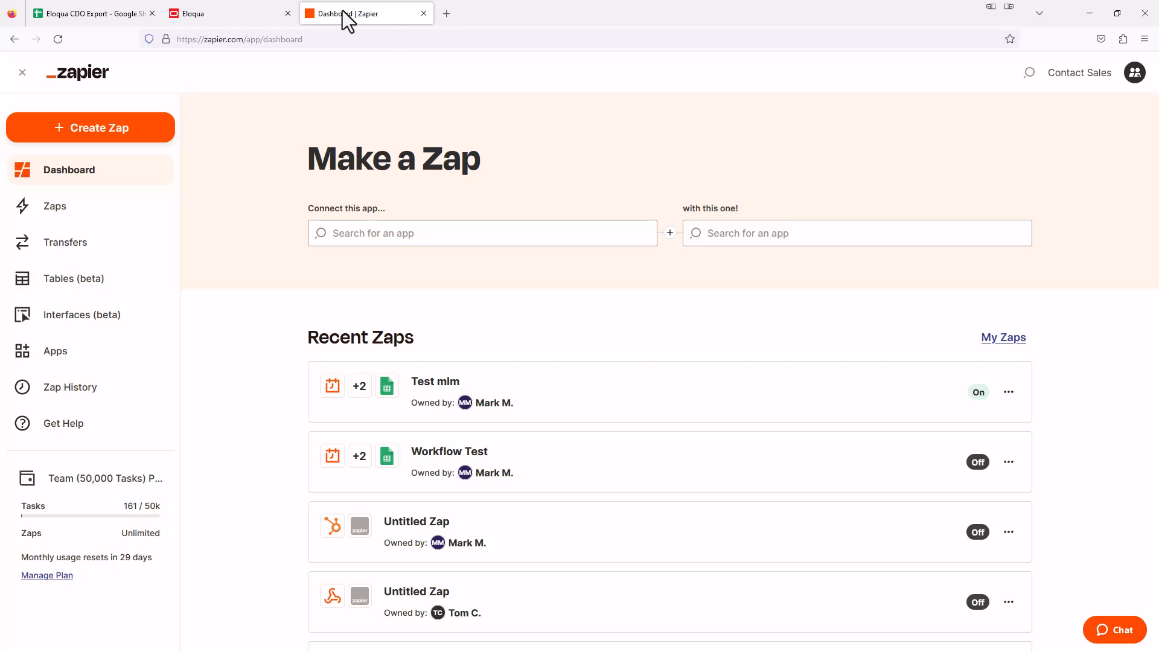
click(90, 127)
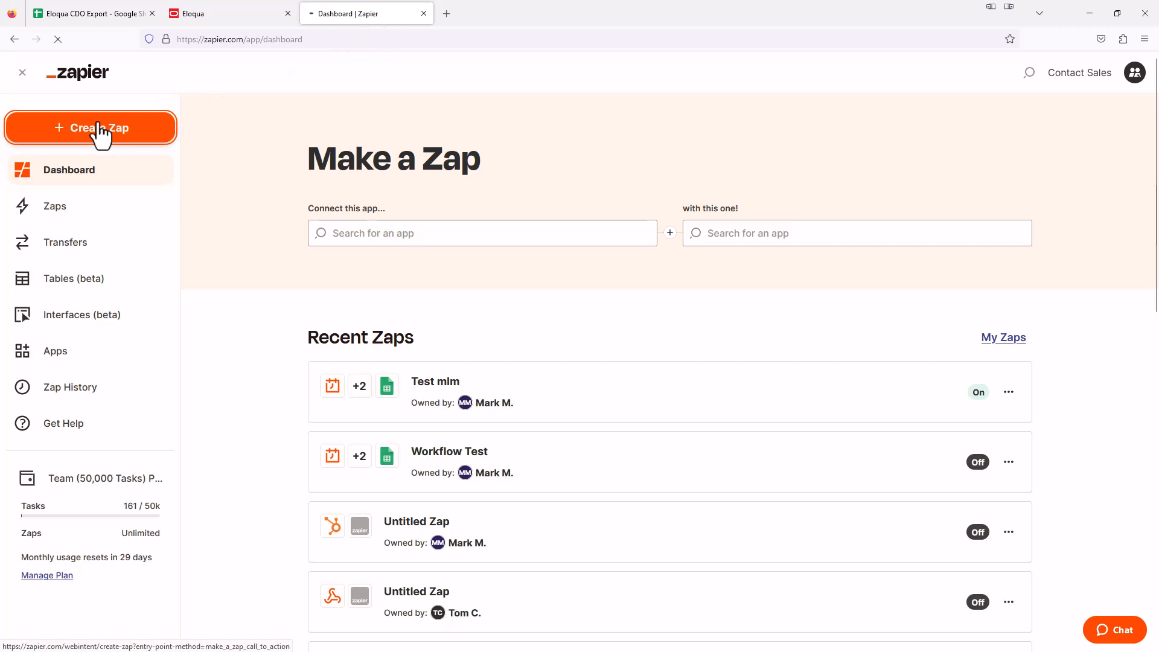
click(90, 128)
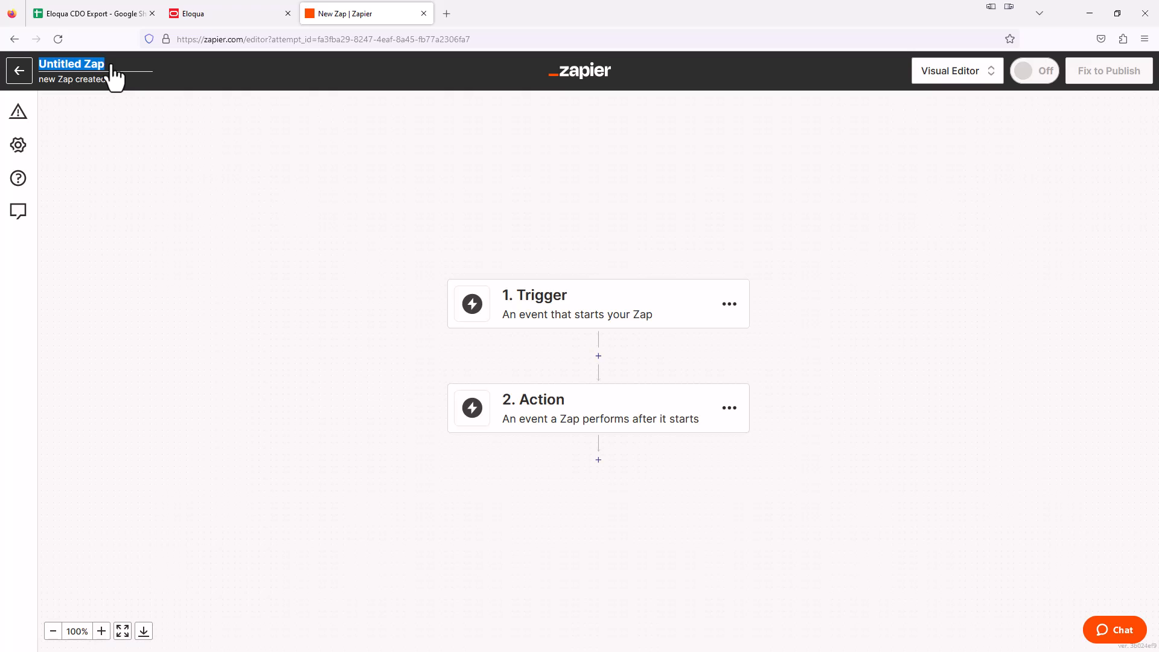
text(Custom)
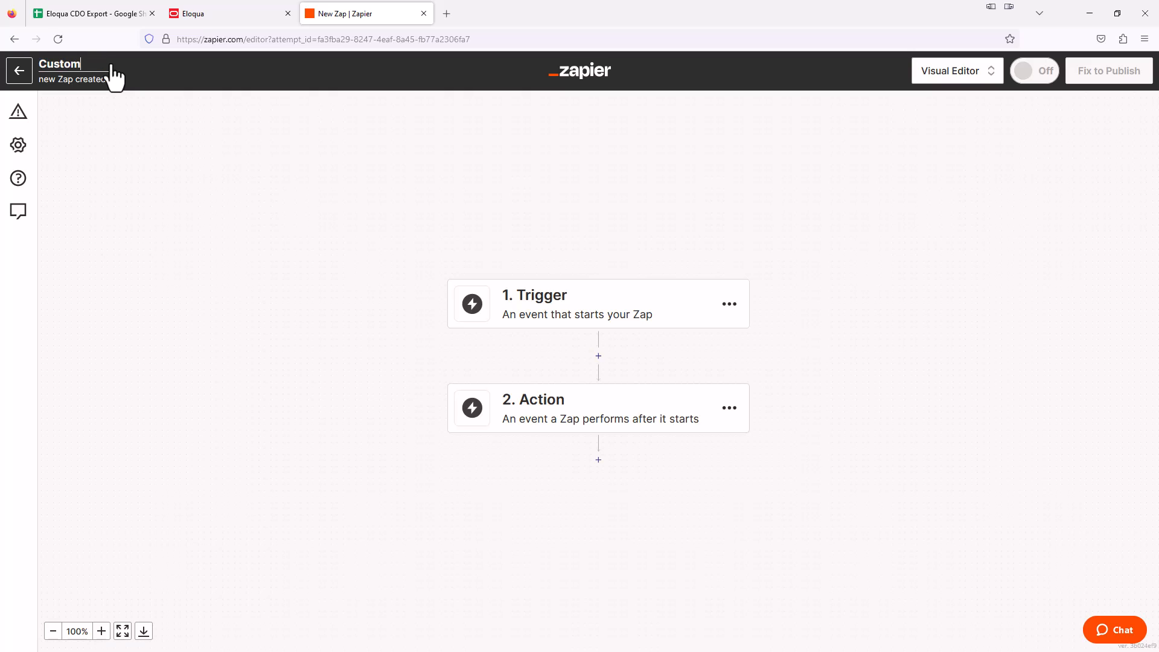
text(Objects Dow)
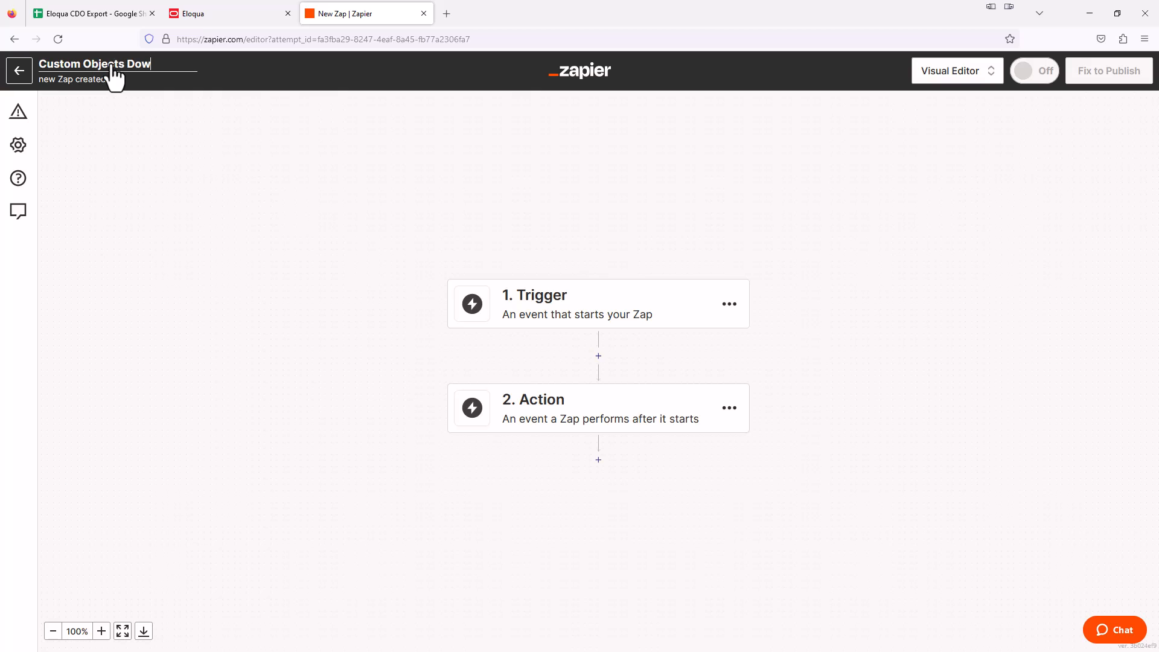
text(nload)
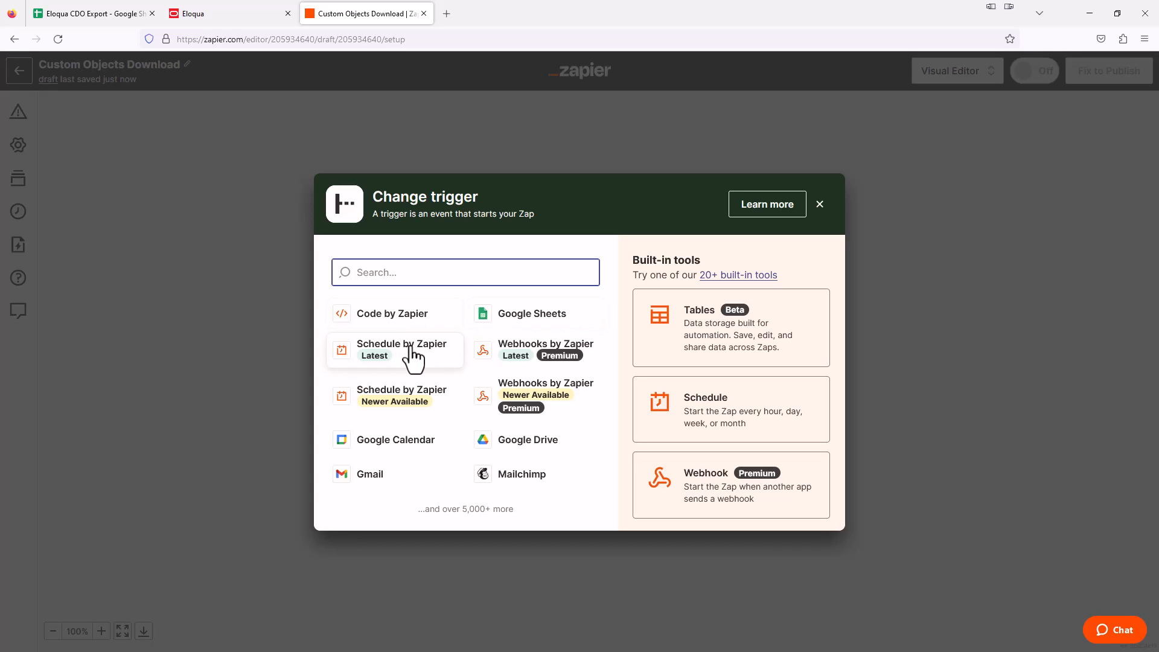
- Set the trigger to Schedule by Zapier with the Every Hour event
click(401, 349)
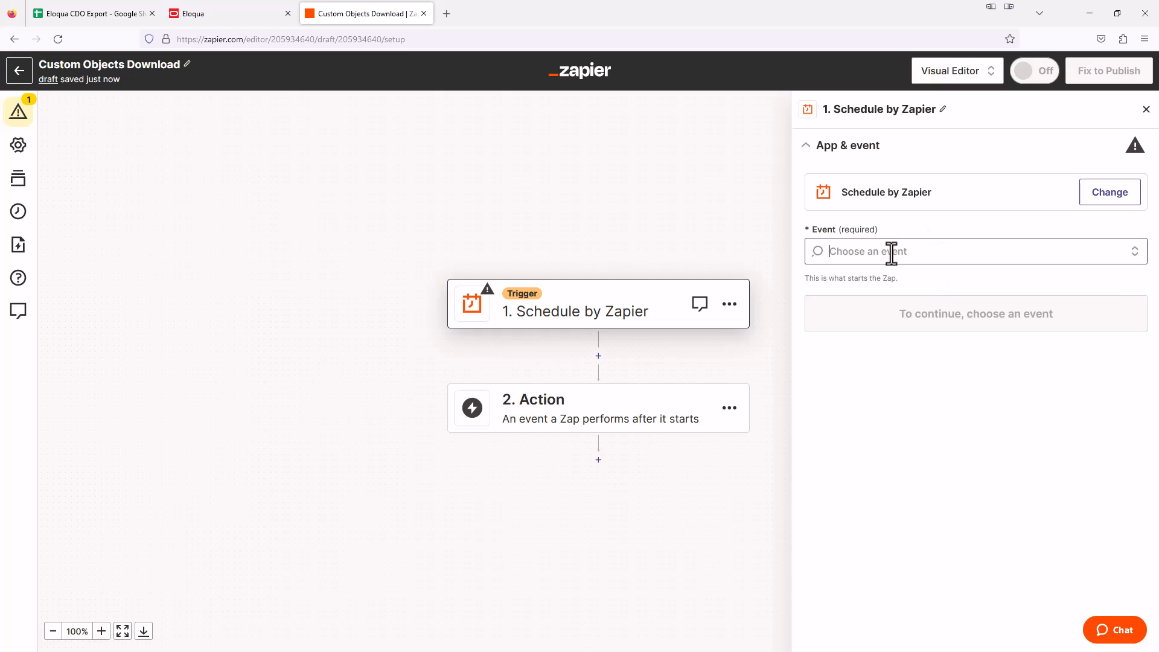
click(961, 251)
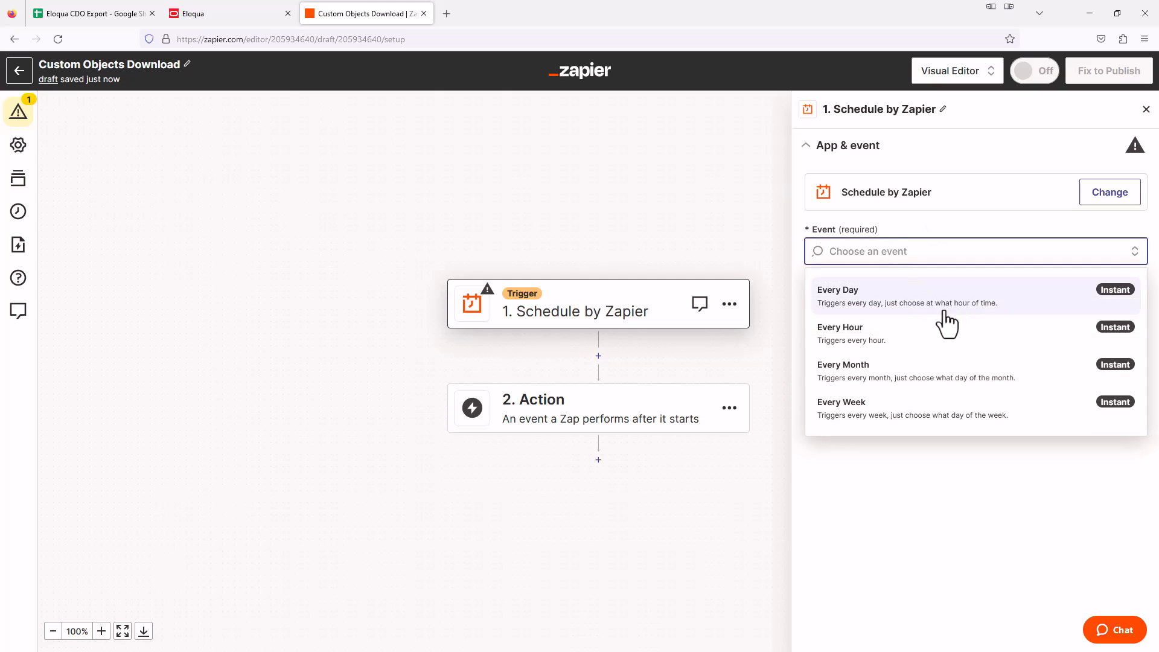
click(839, 327)
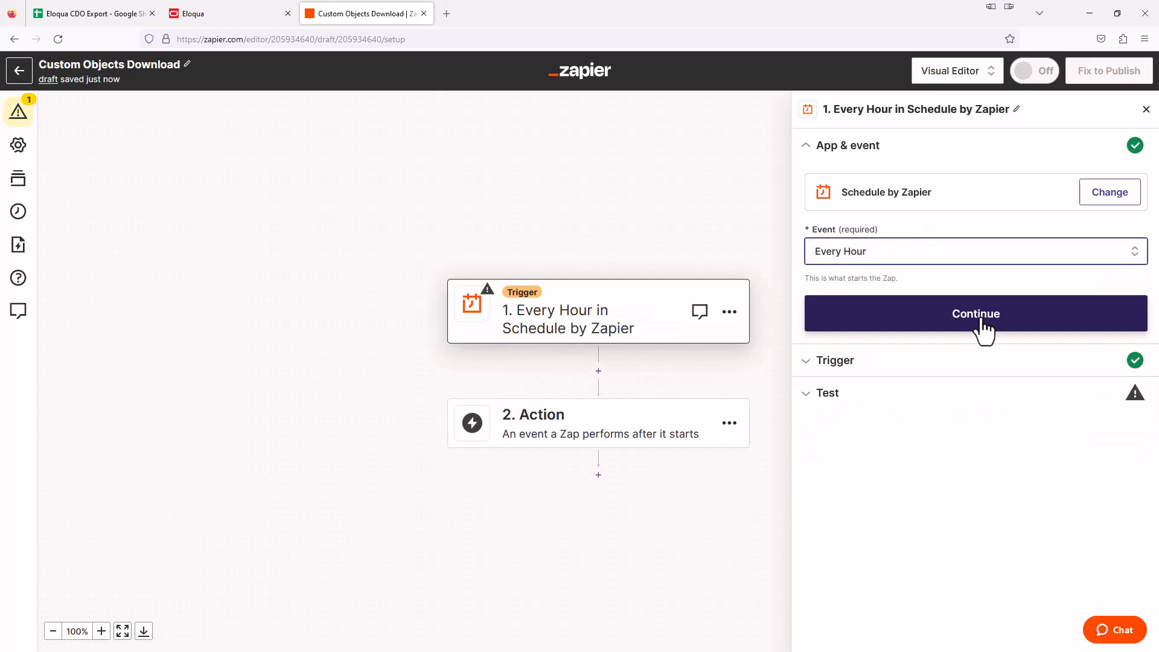
click(974, 314)
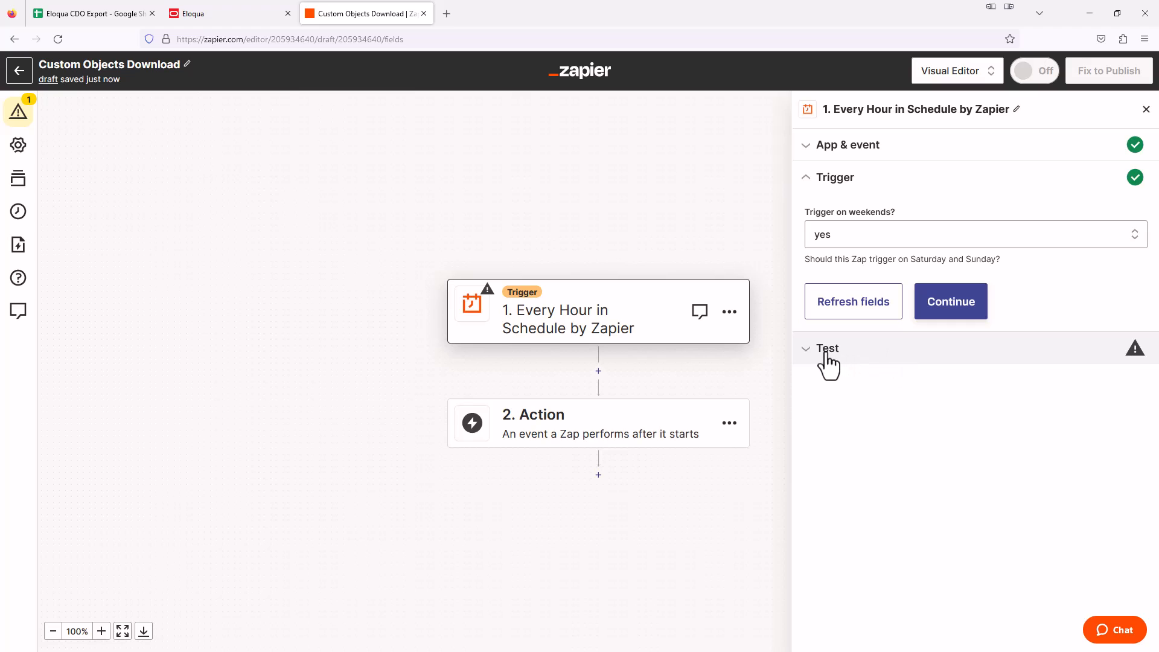
- Test the hourly trigger until it returns a sample hour
click(951, 300)
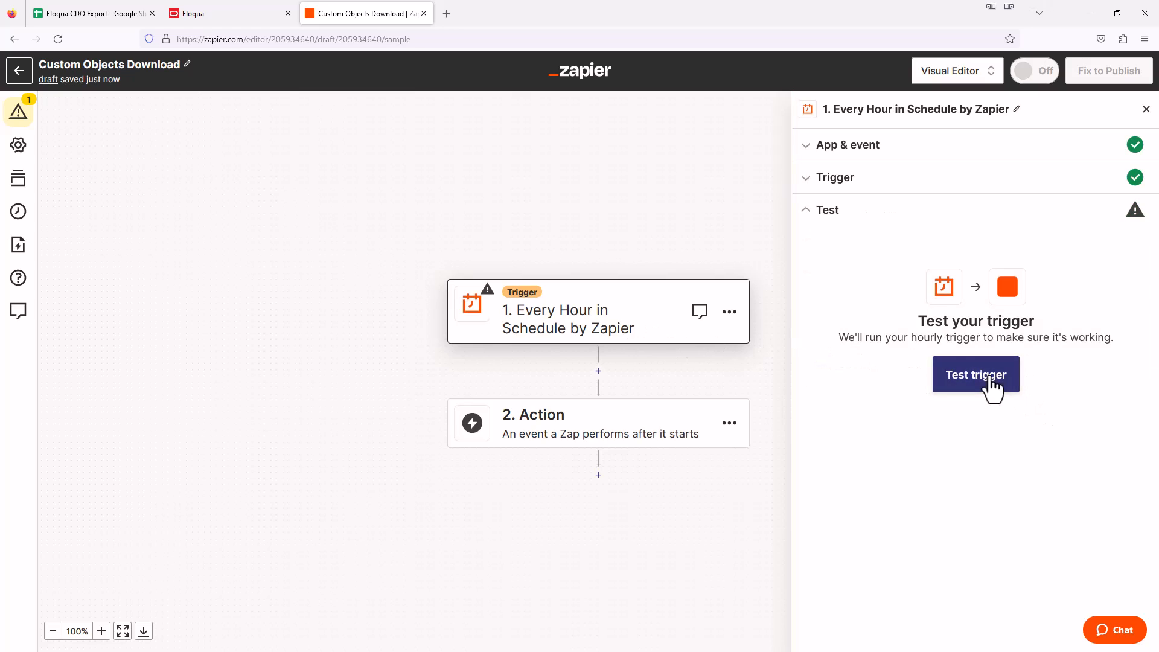
click(975, 374)
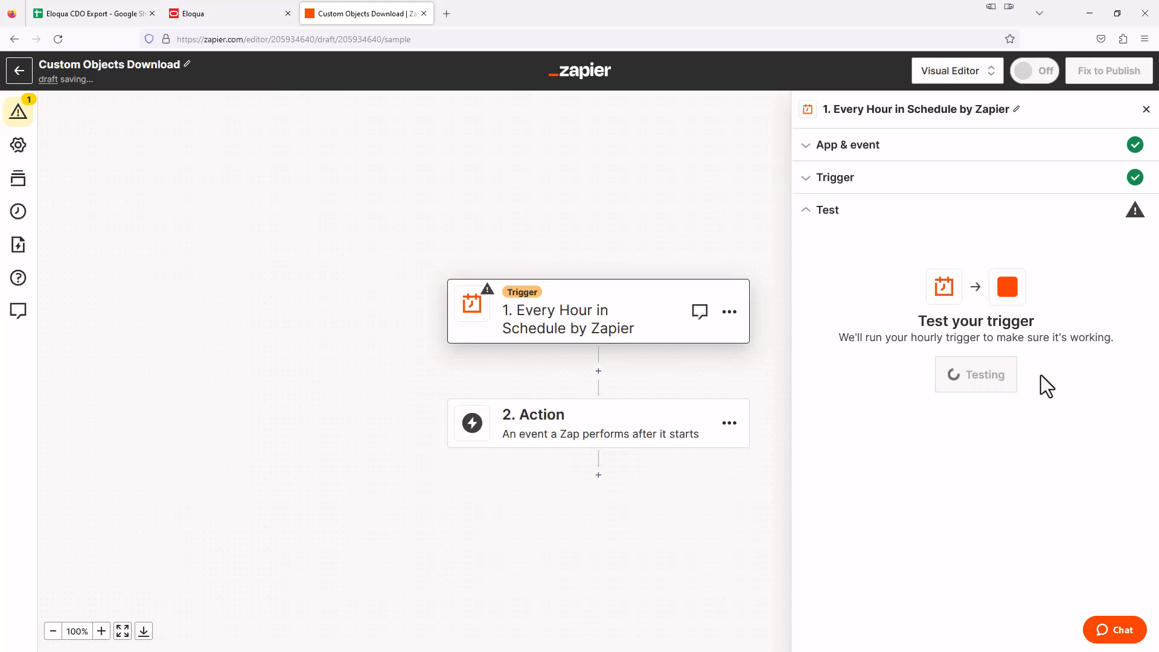
click(976, 374)
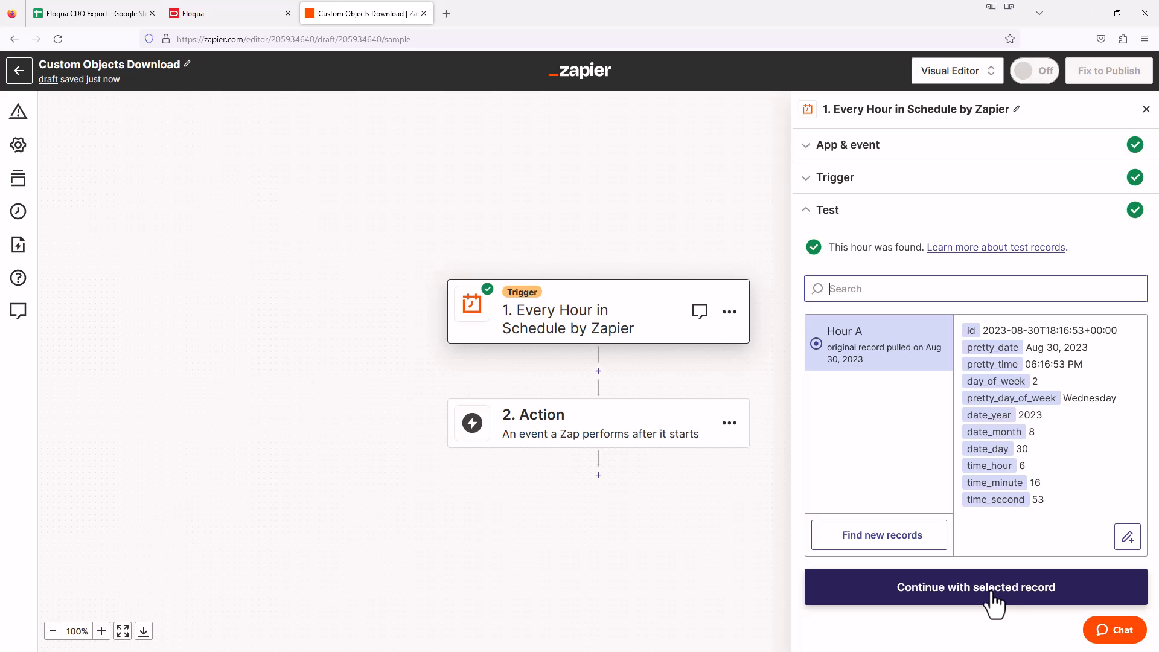
- Keep the sample hour and add a Webhooks by Zapier action with the GET event
click(975, 587)
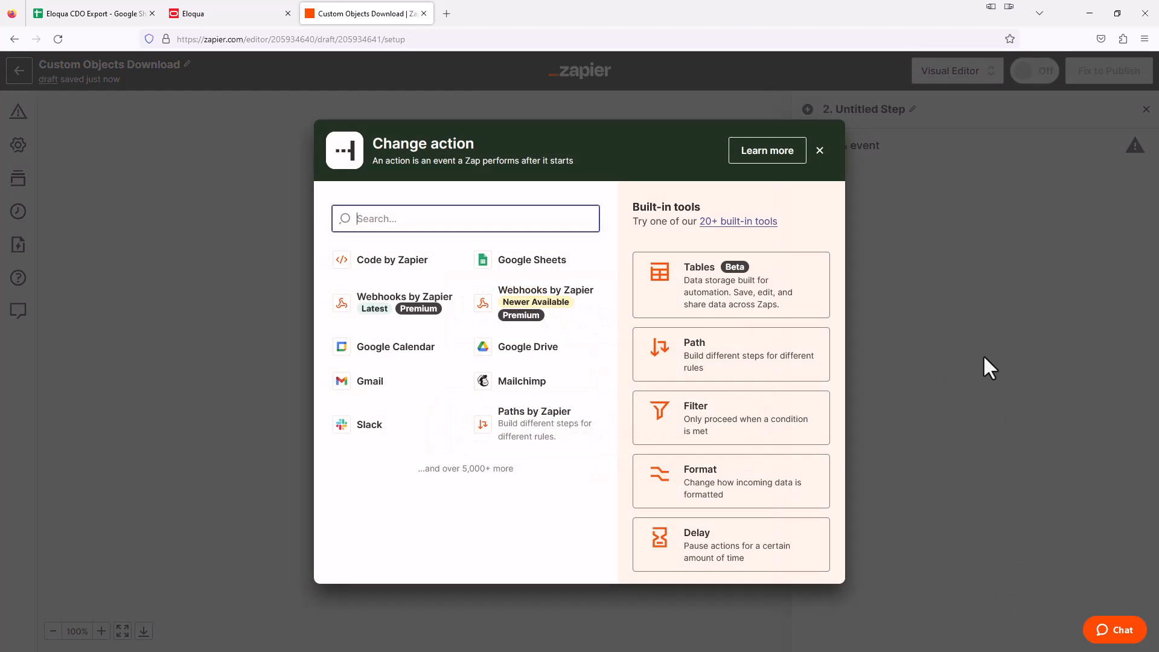
mouse_move(1030, 379)
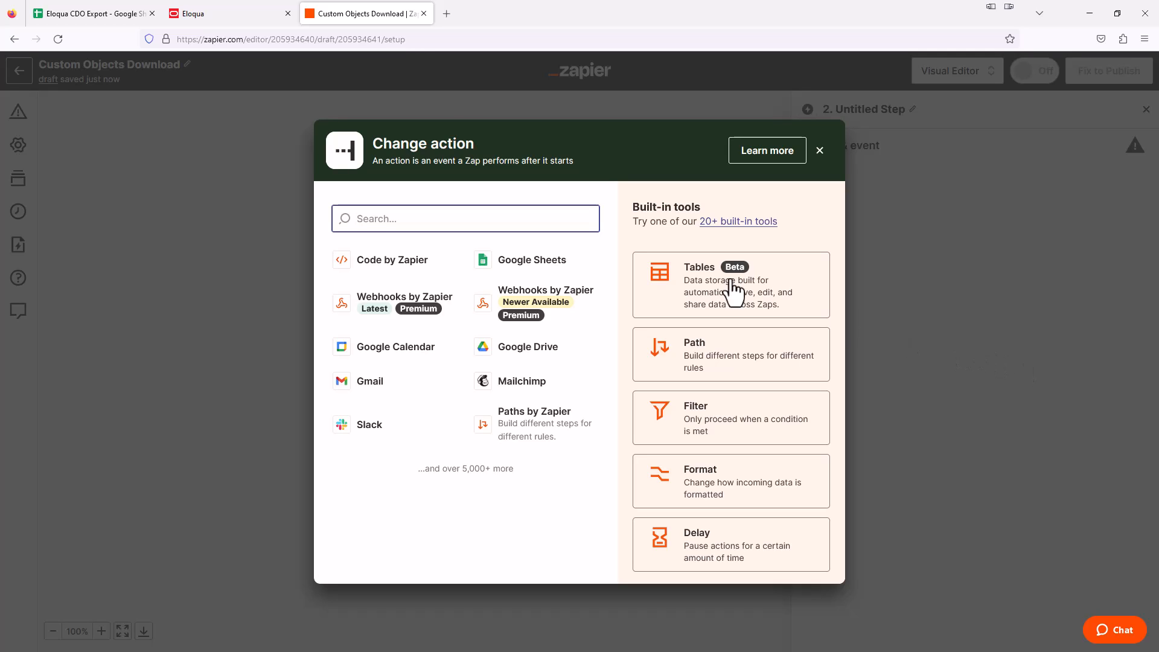
click(214, 13)
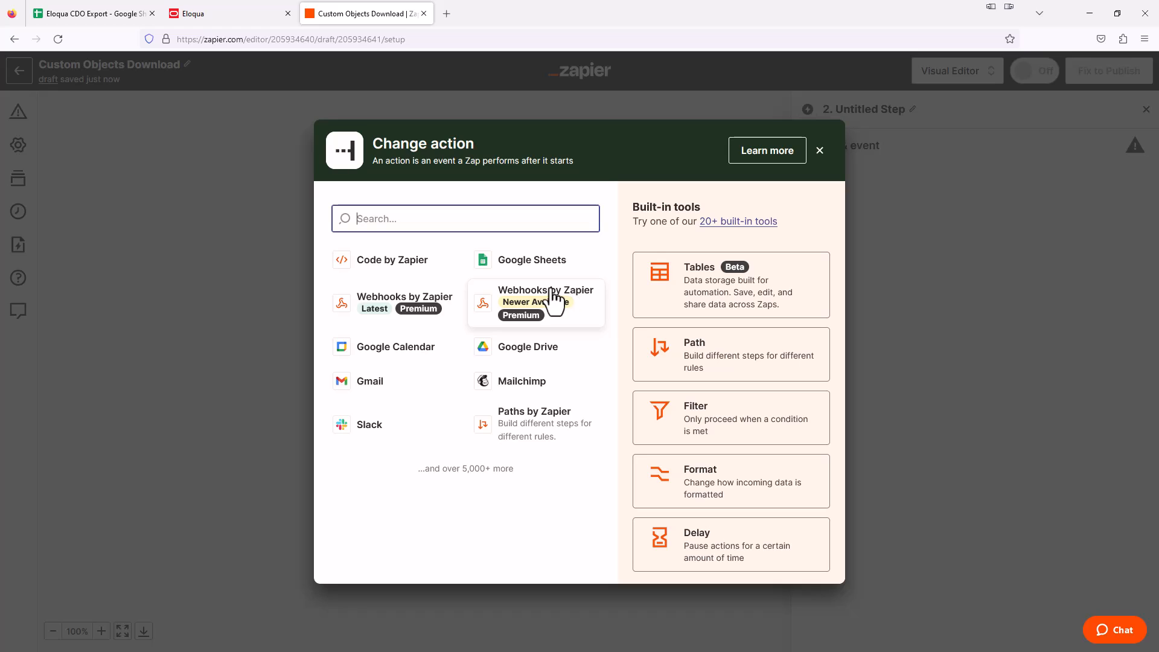
click(546, 302)
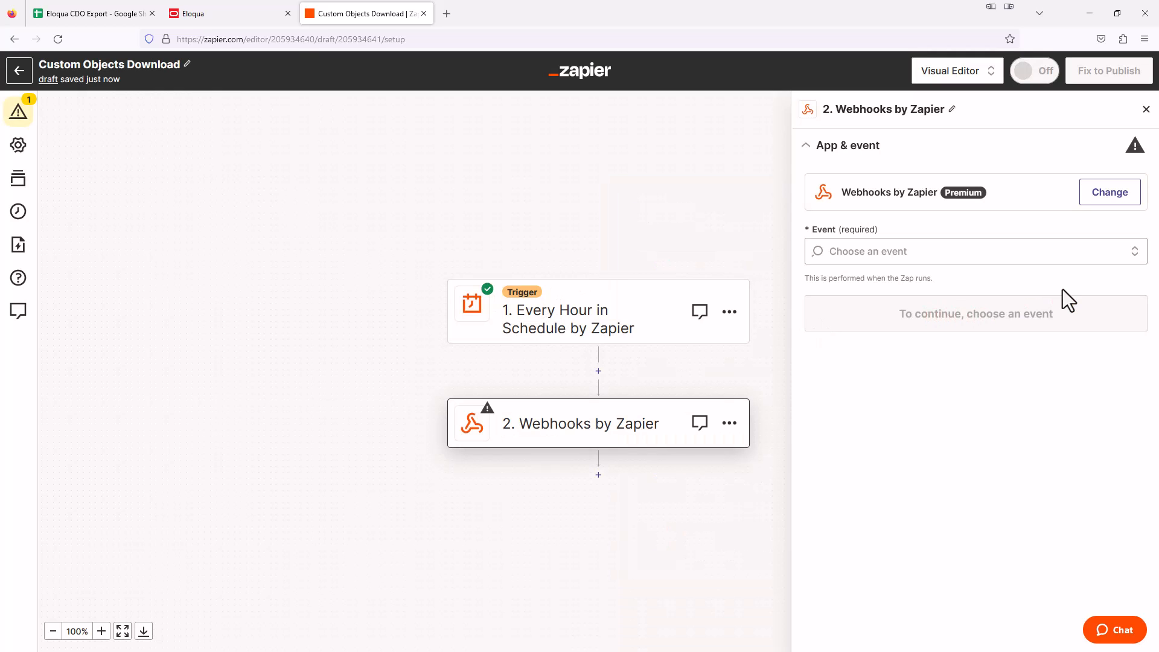
click(961, 250)
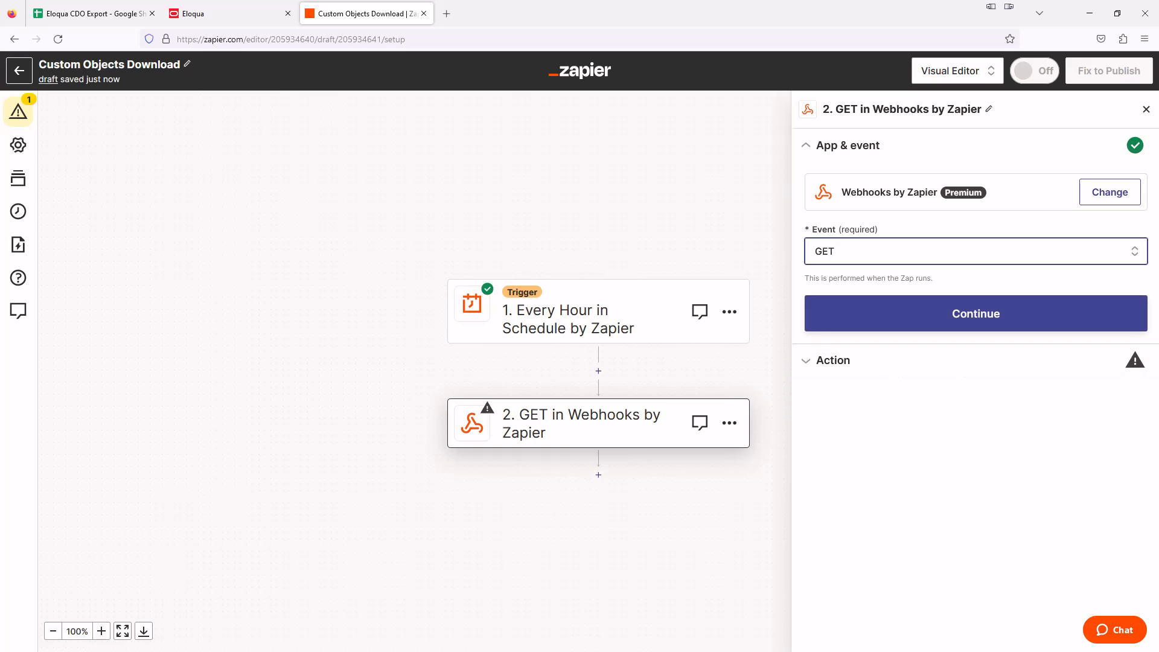
click(961, 251)
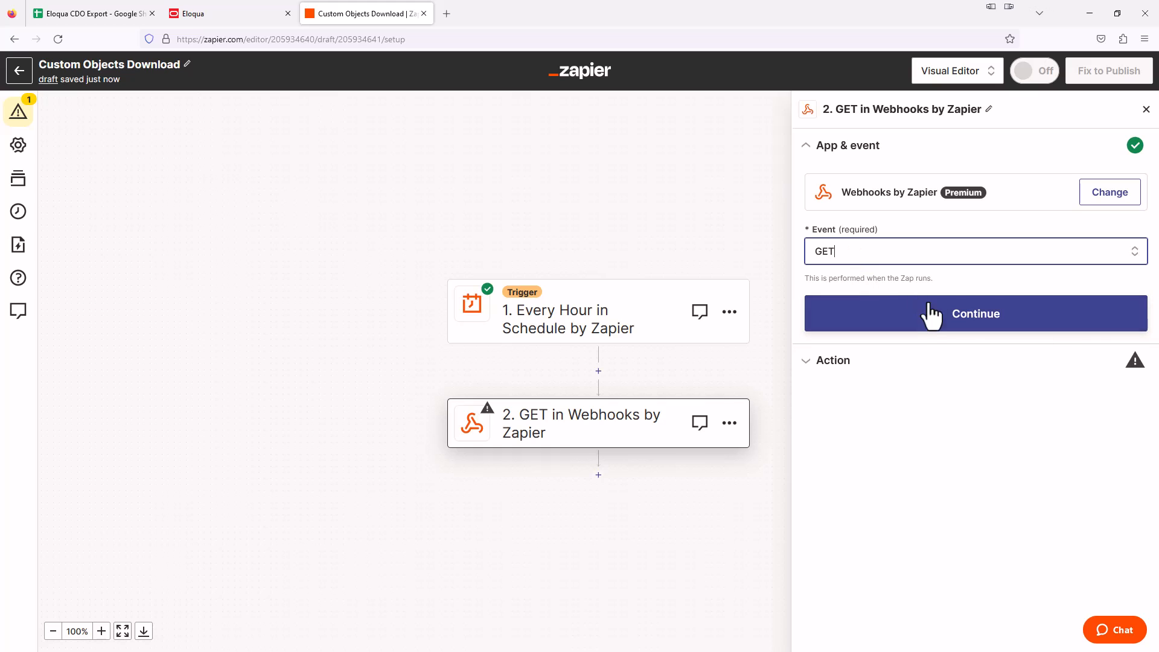
click(974, 312)
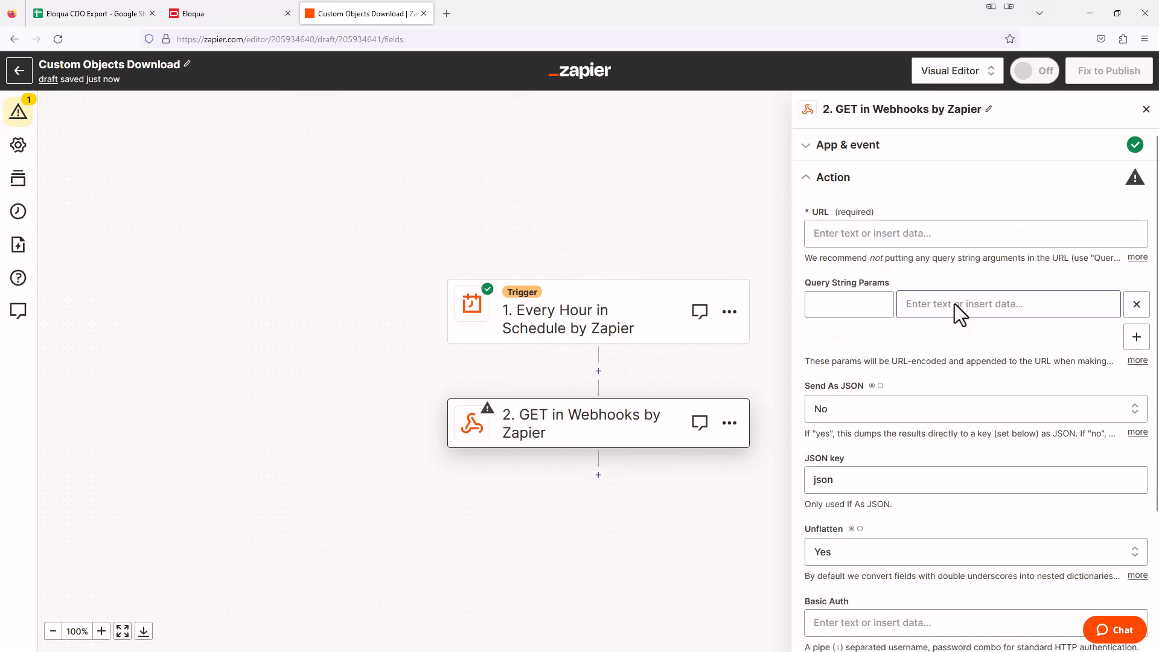
click(974, 233)
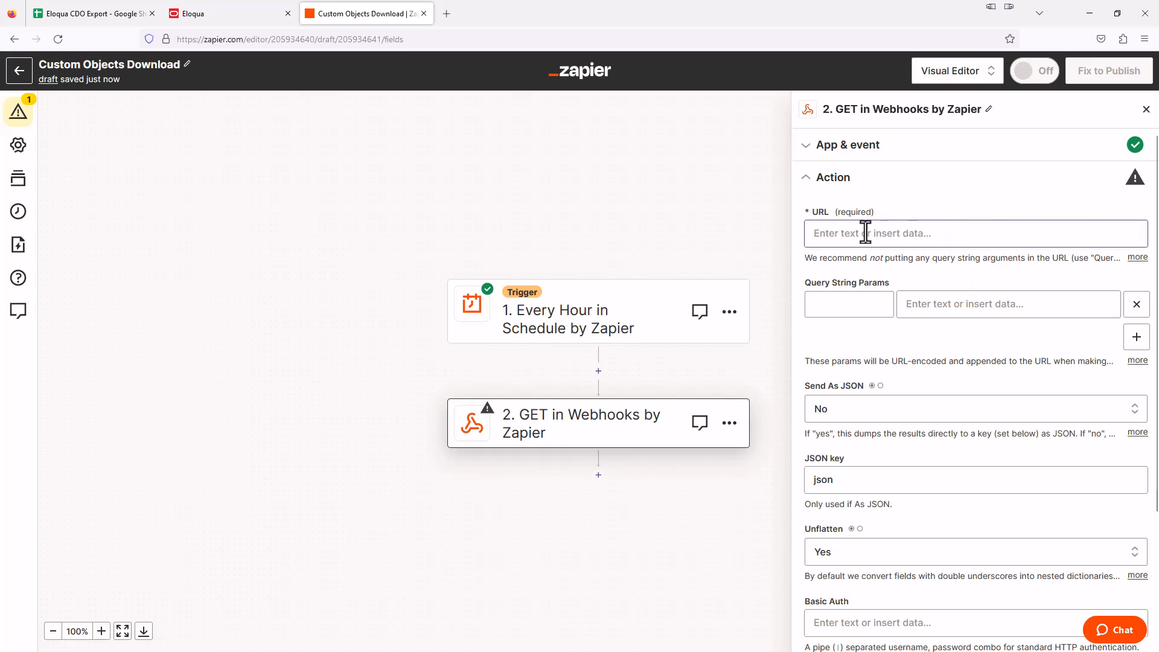
mouse_move(895, 241)
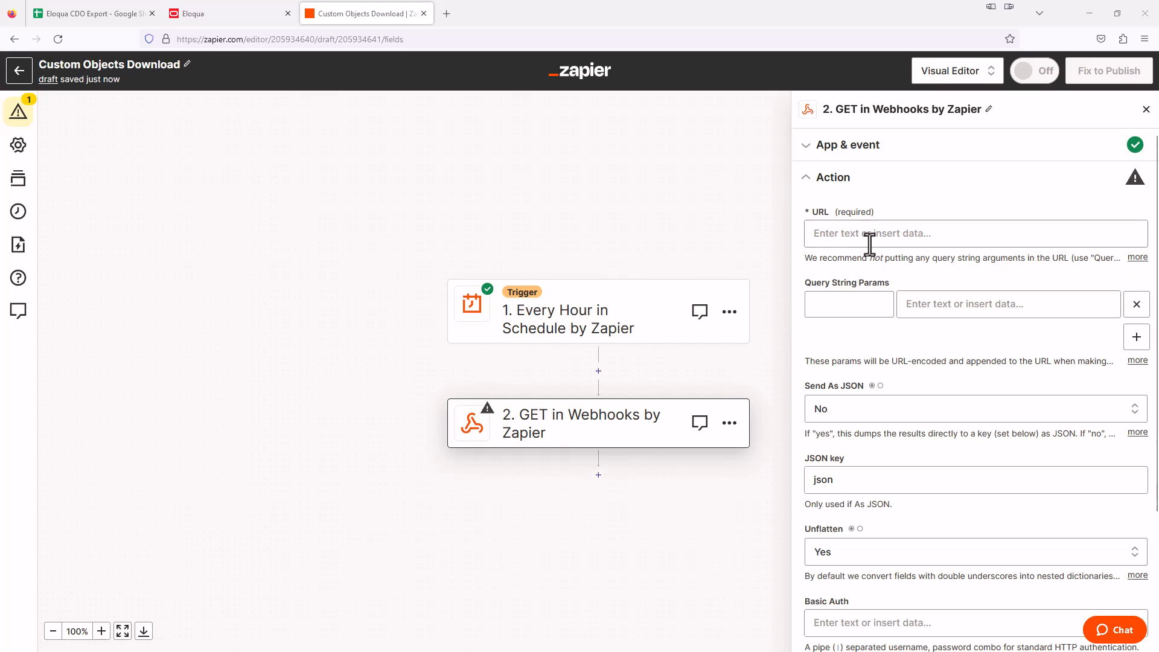
text(https://secure.p04.eloqua.com/api/REST/1.0/data/customObject/25)
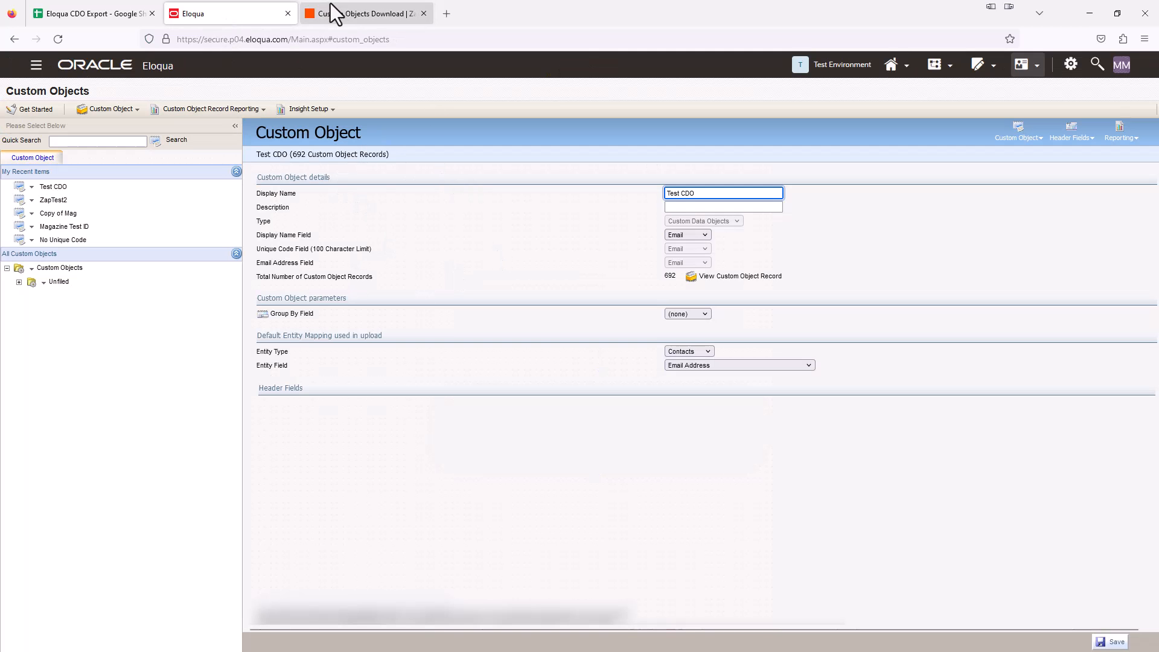
click(362, 13)
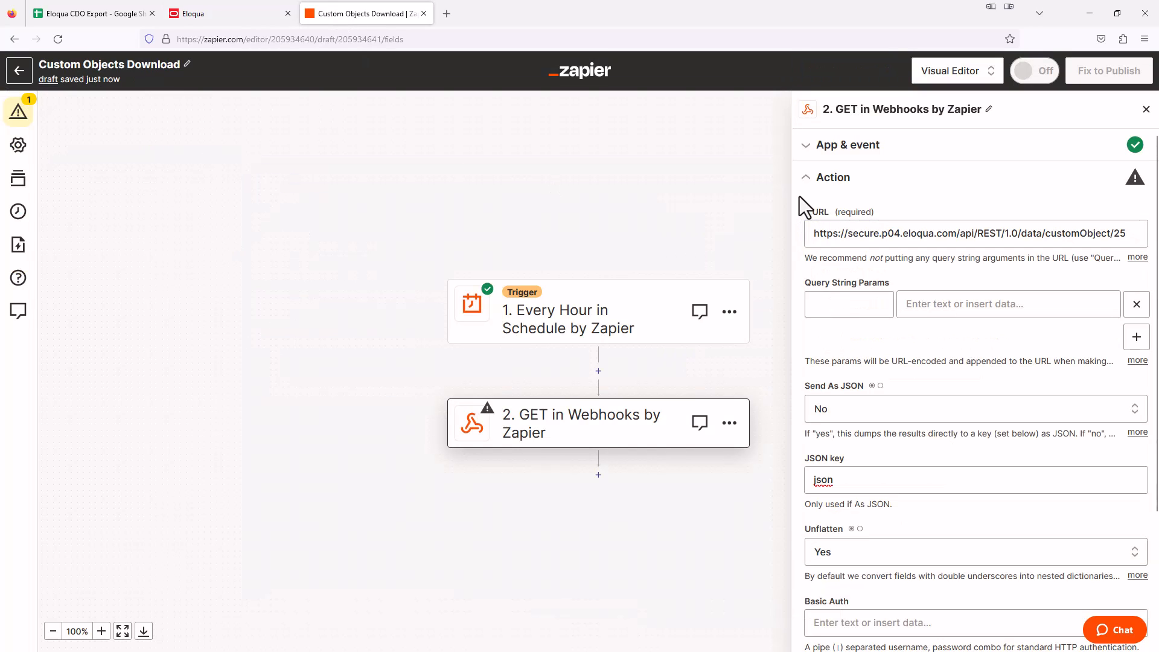
click(848, 303)
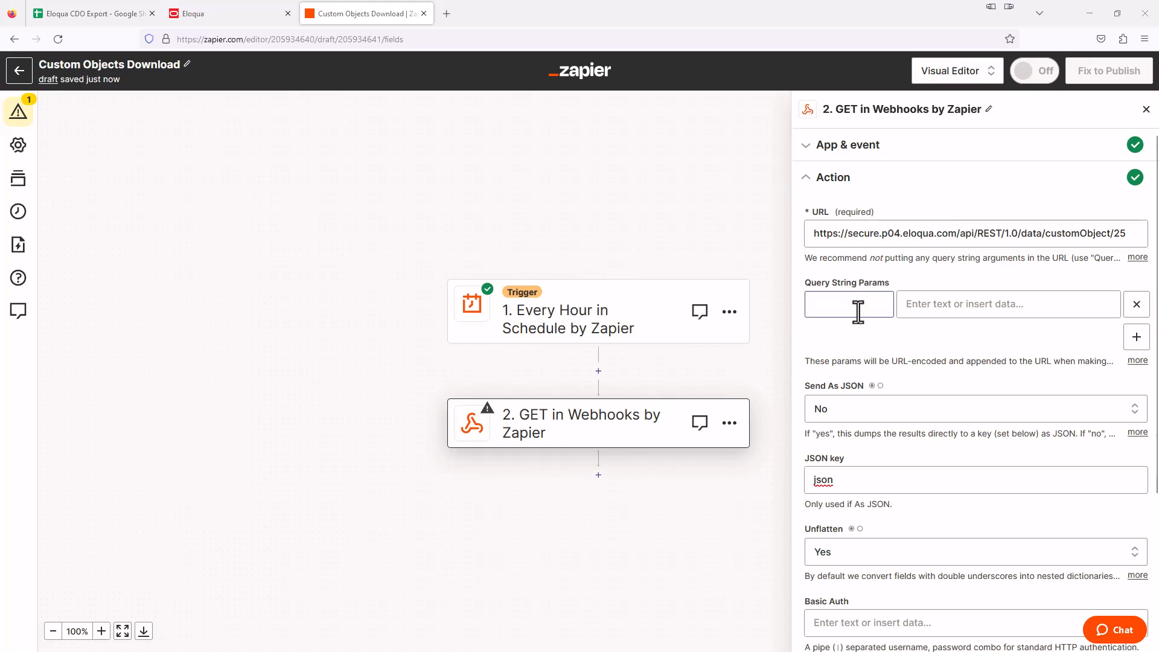
- Start the request headers, entering 'Accept' as the first header key
scroll(down, 3)
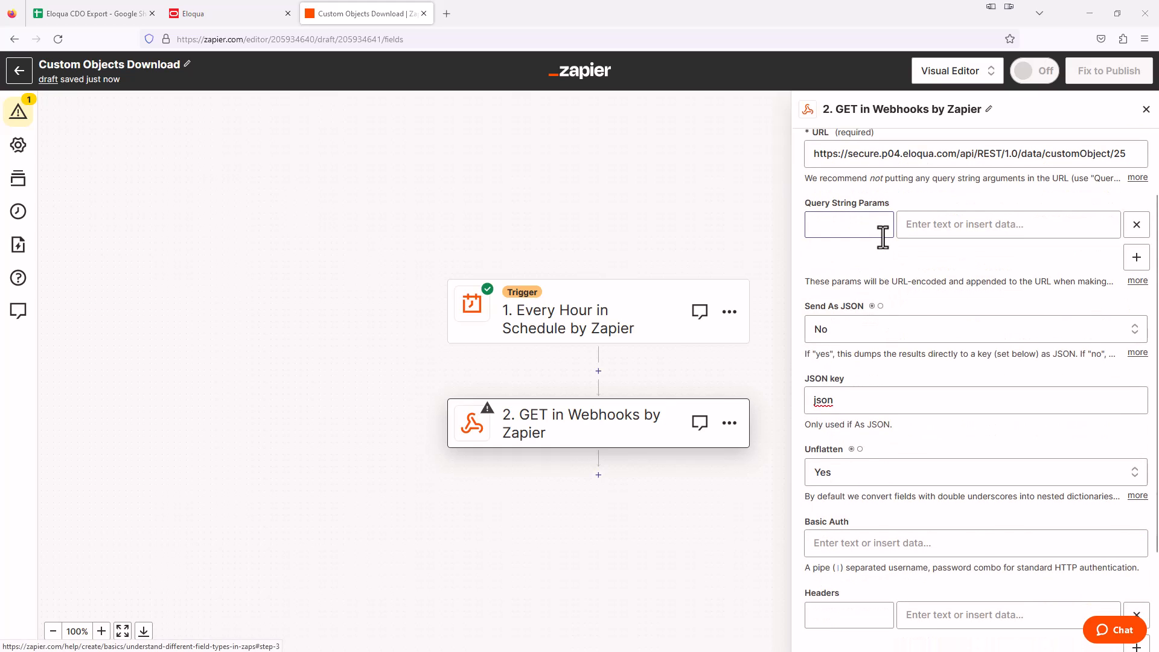
scroll(down, 3)
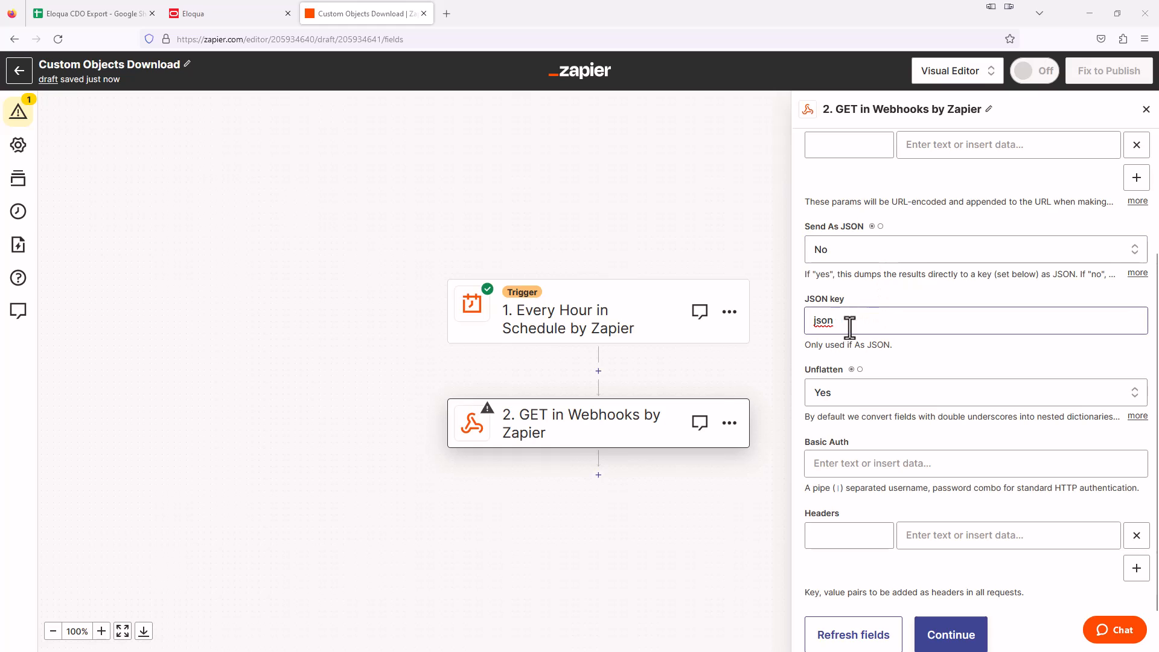
scroll(down, 3)
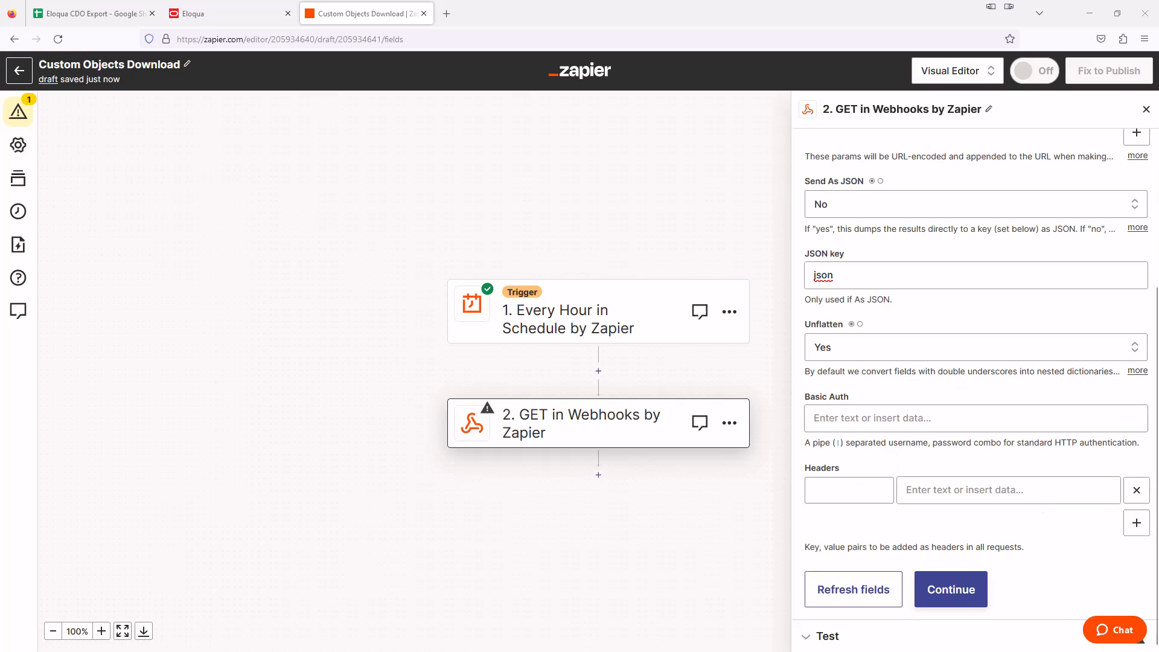
click(849, 489)
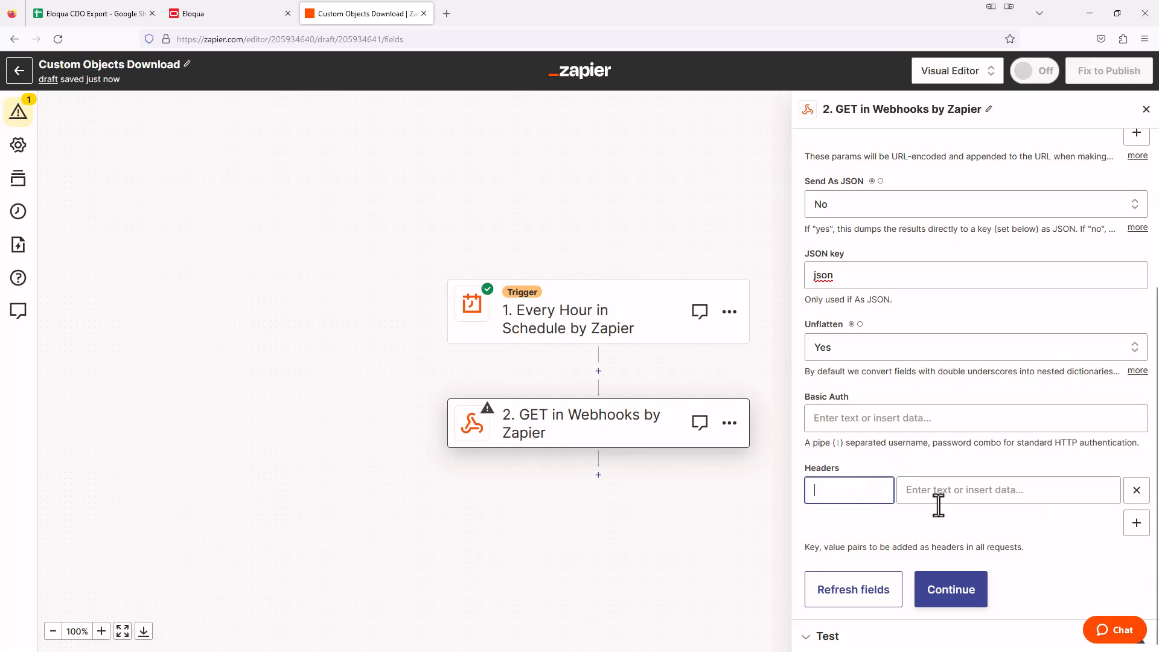
text(Accept)
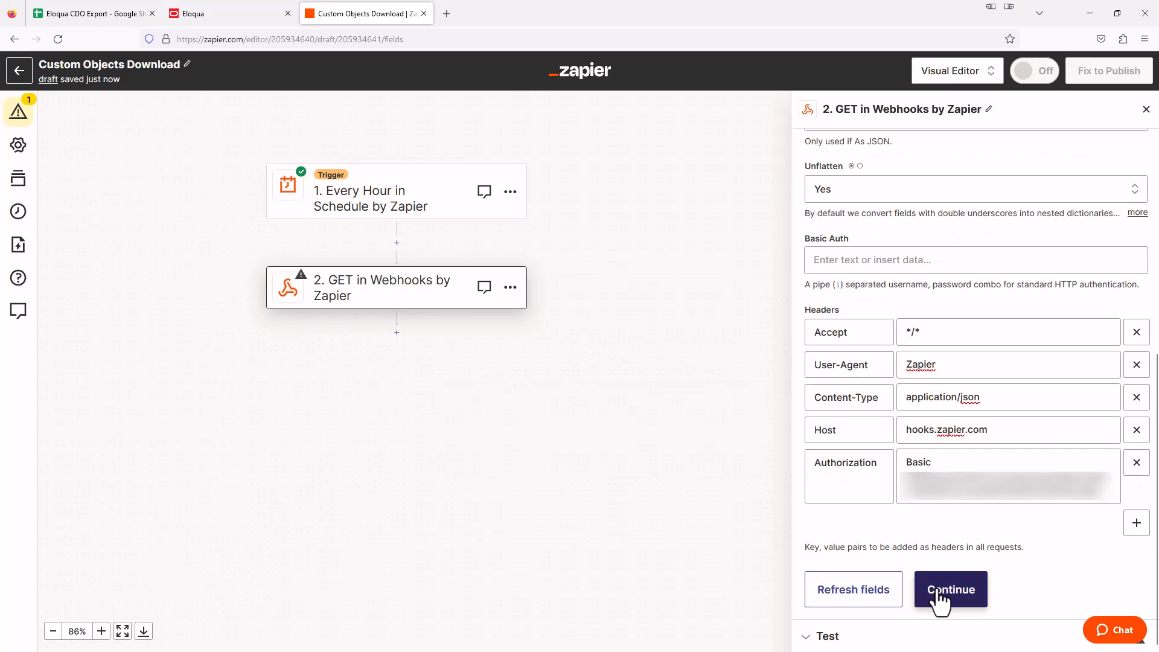
- Test the GET step and scroll through the returned custom object records
click(950, 589)
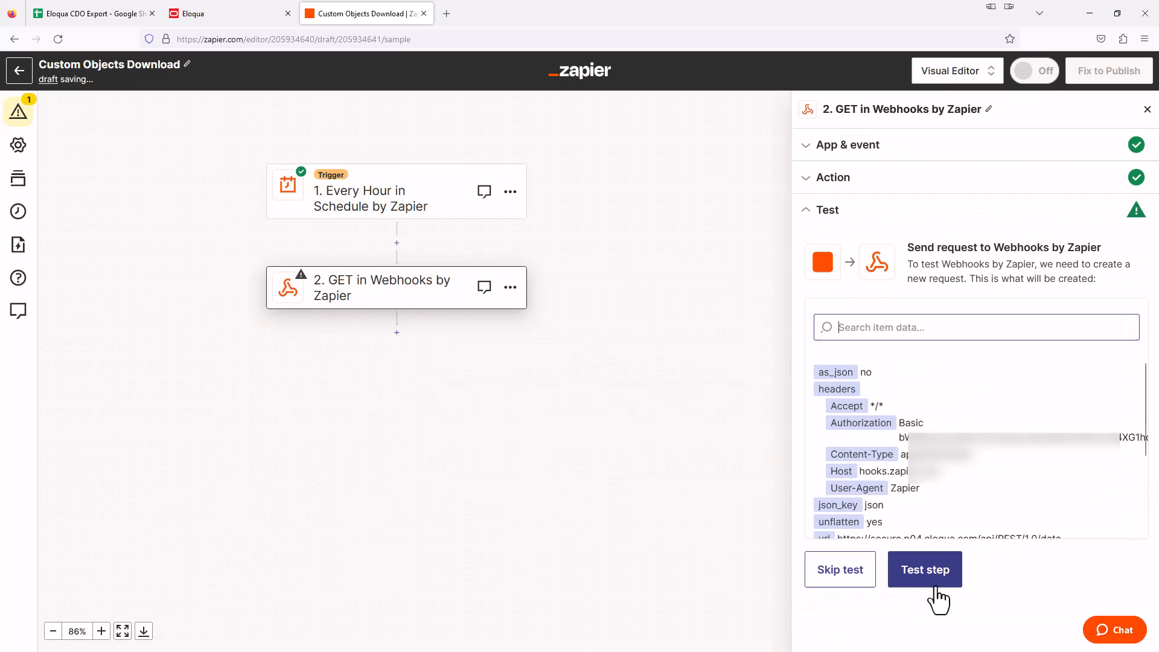
click(924, 570)
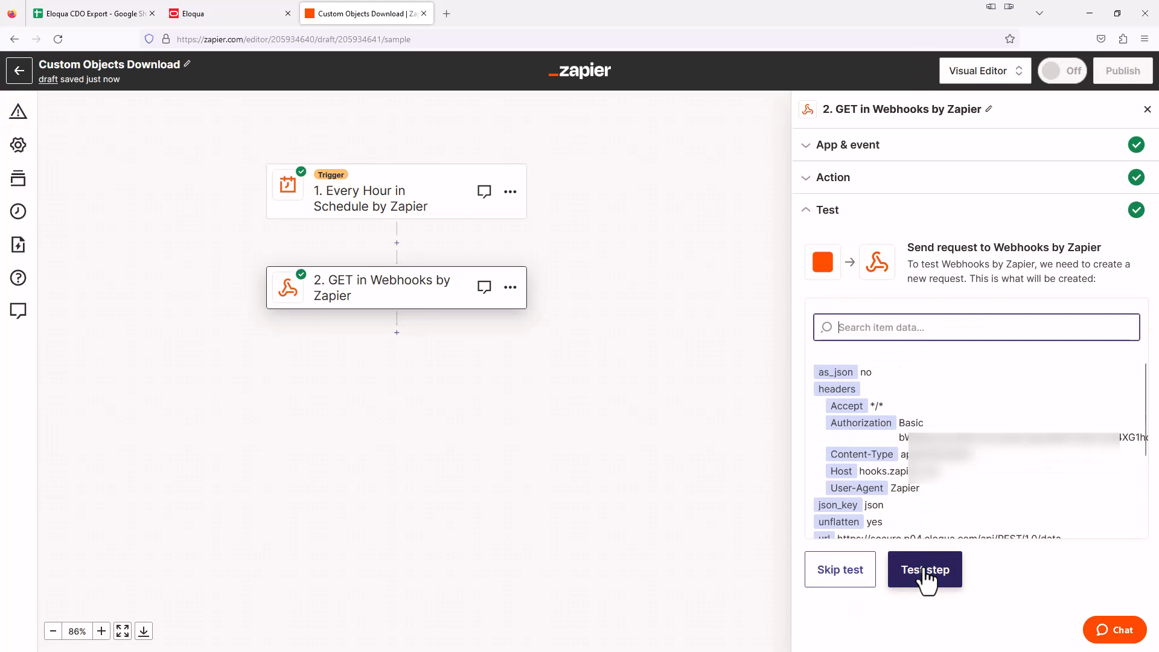
click(924, 569)
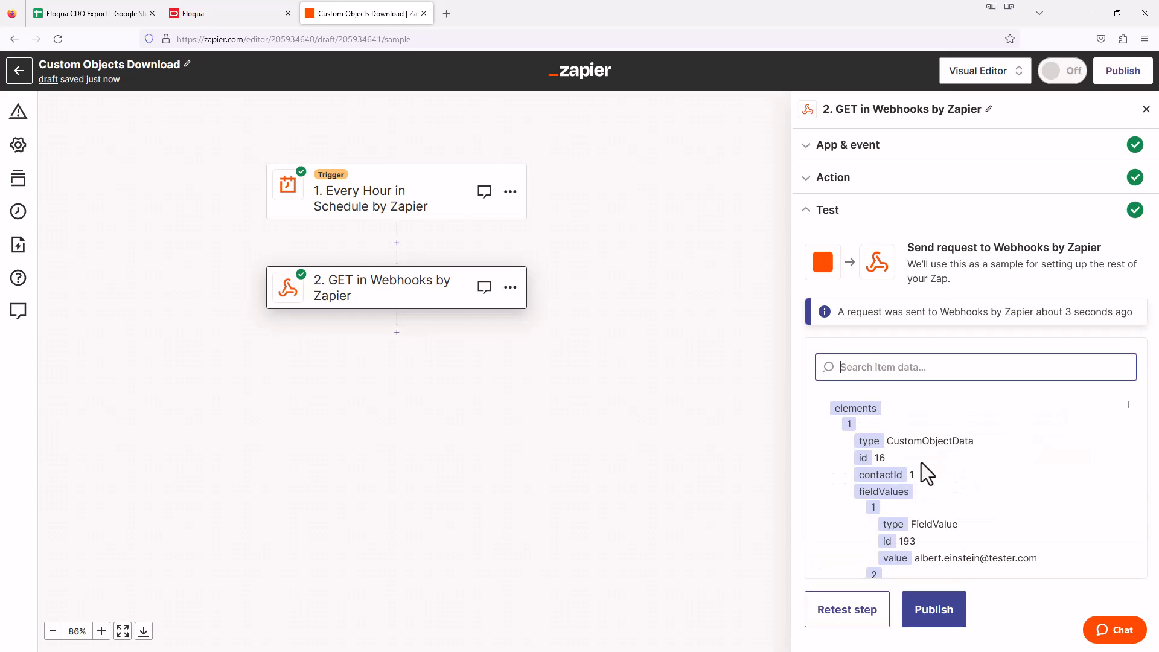
scroll(down, 3)
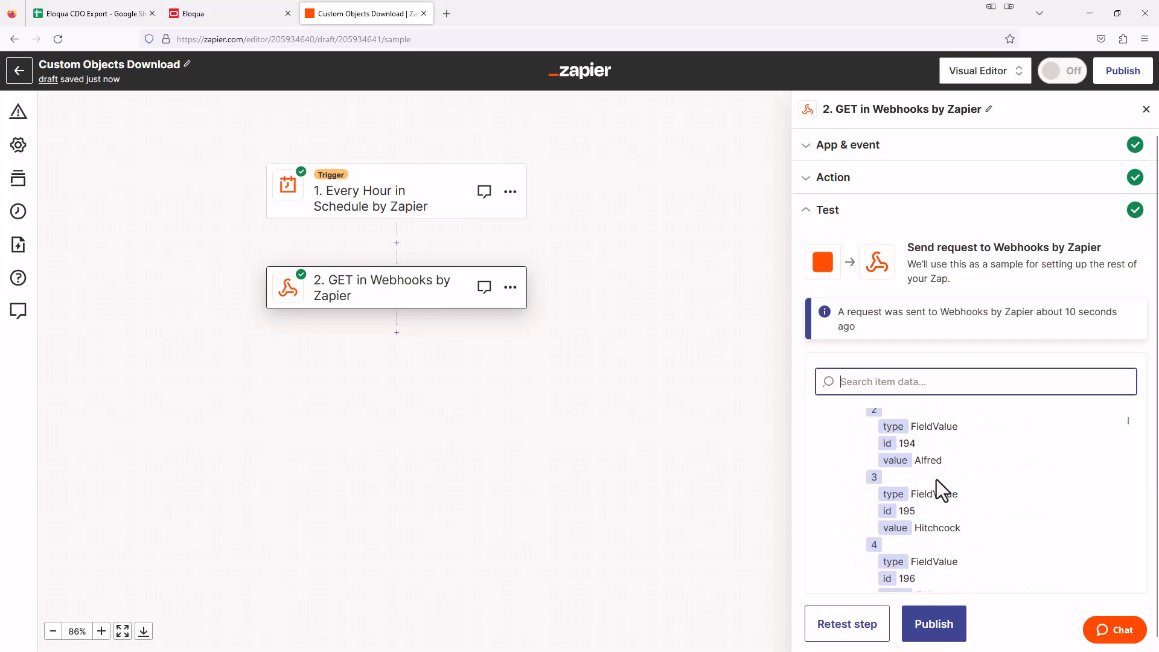
scroll(down, 3)
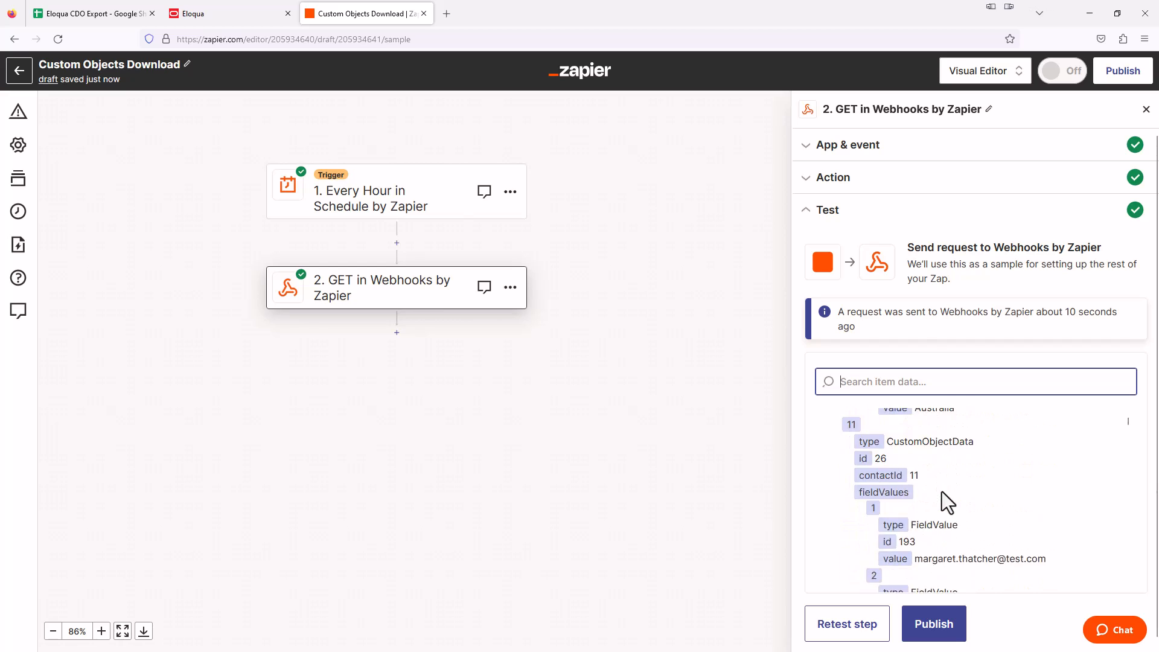
scroll(down, 3)
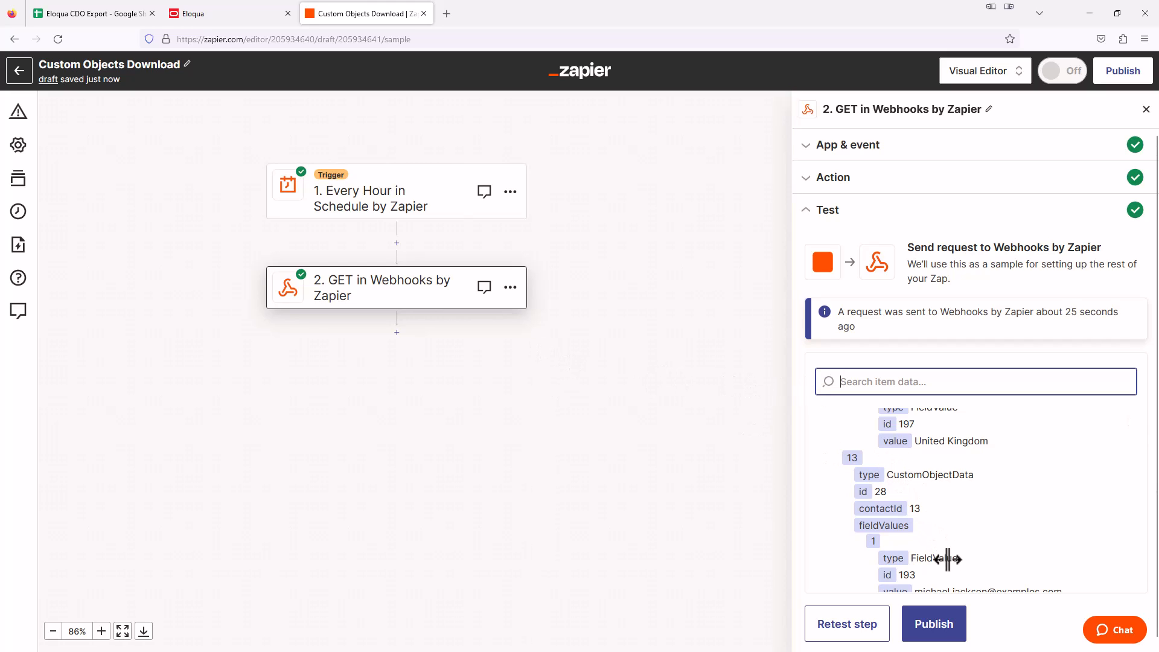
mouse_move(397, 332)
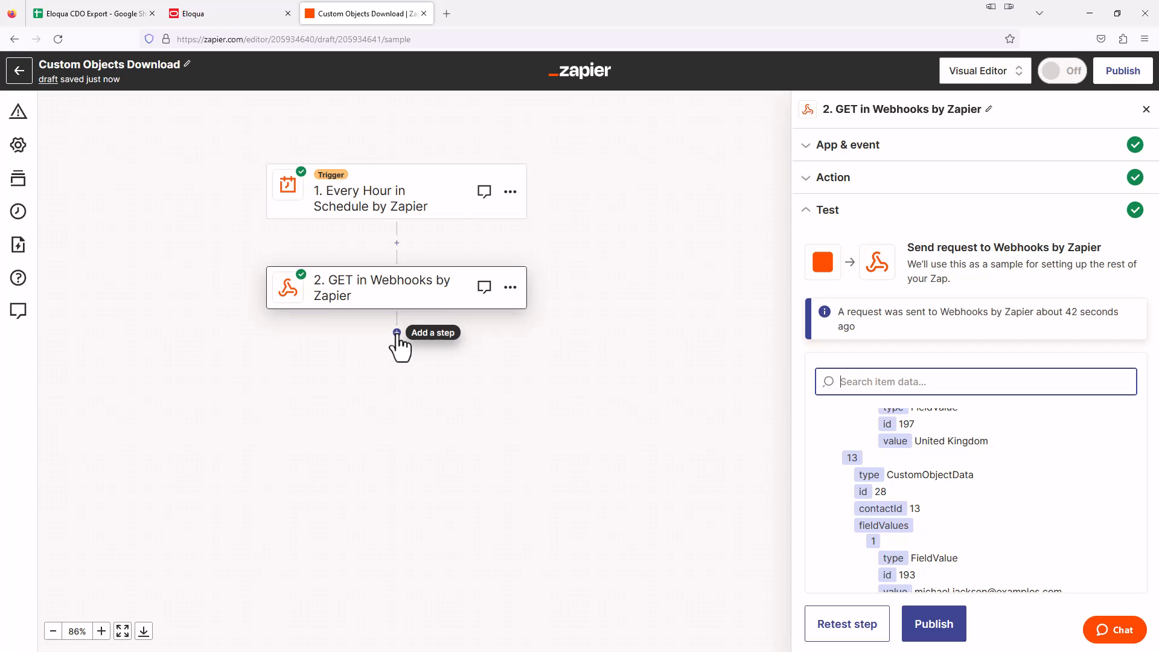
- Add a third step using Code by Zapier with the Run Python event
click(975, 382)
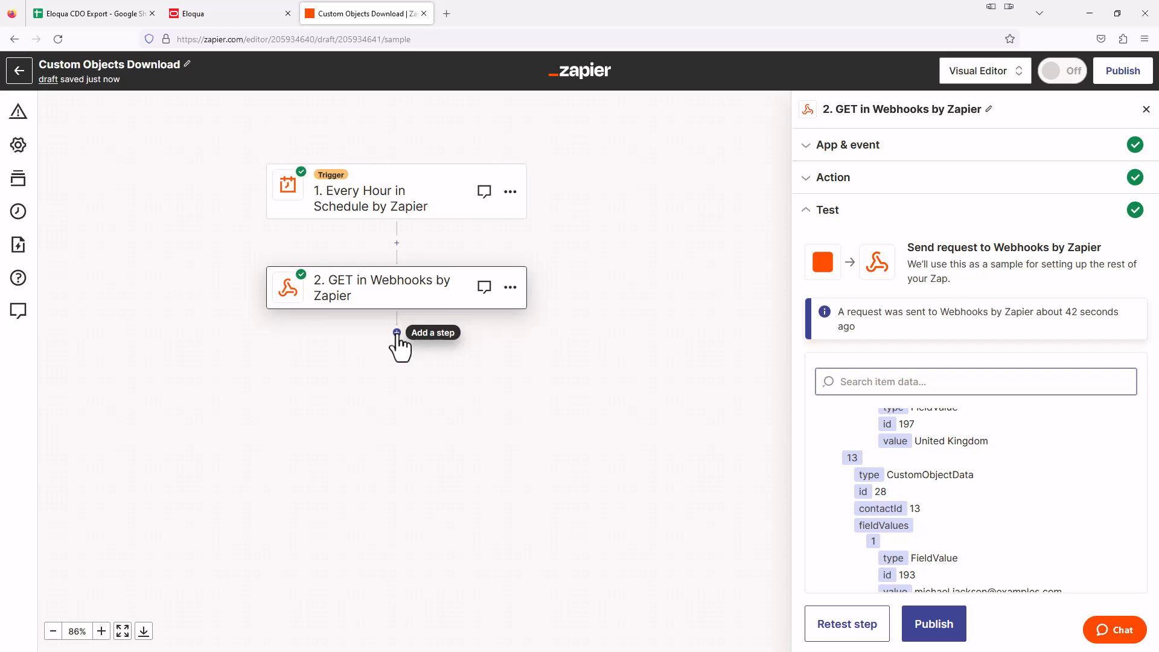
click(397, 332)
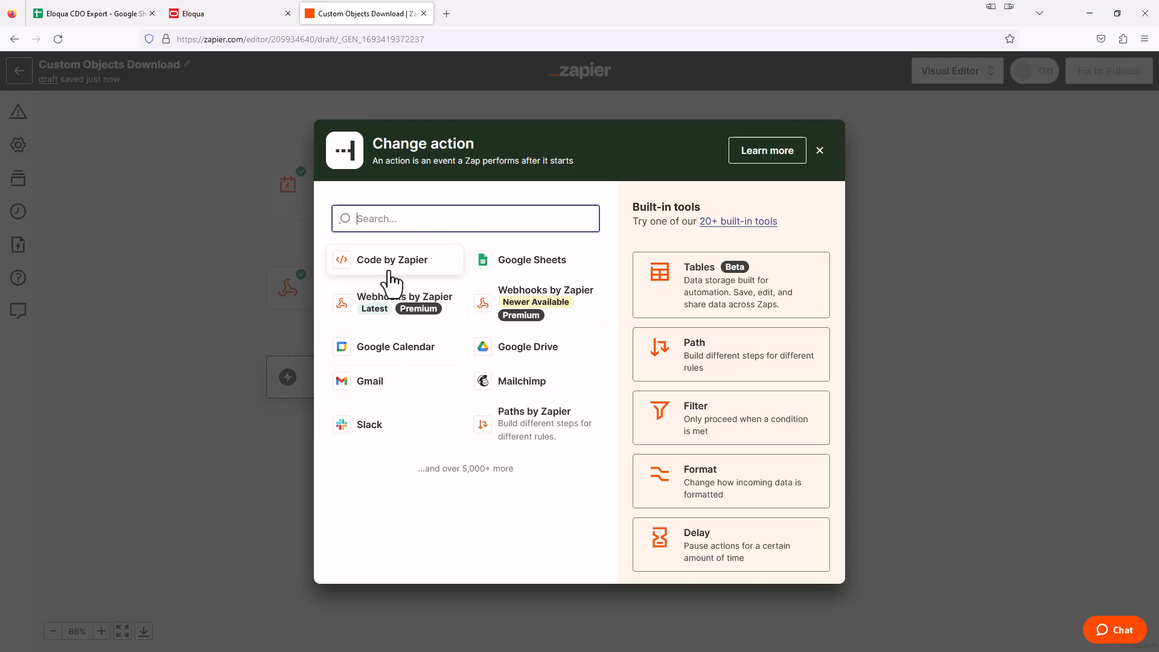
click(393, 260)
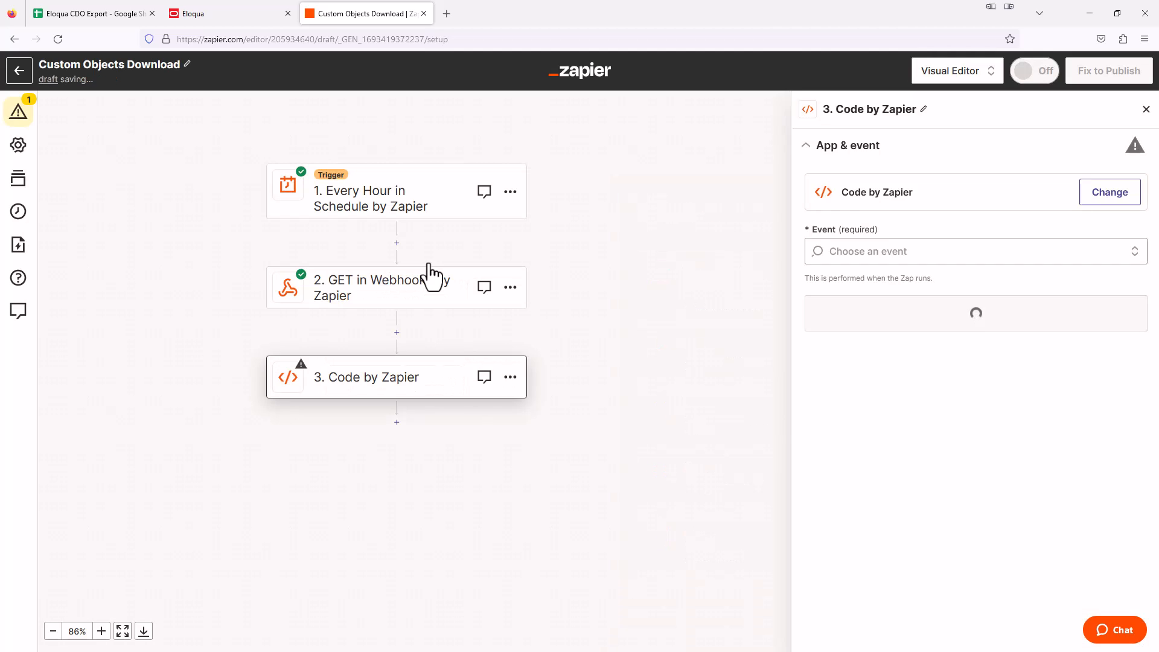
click(974, 251)
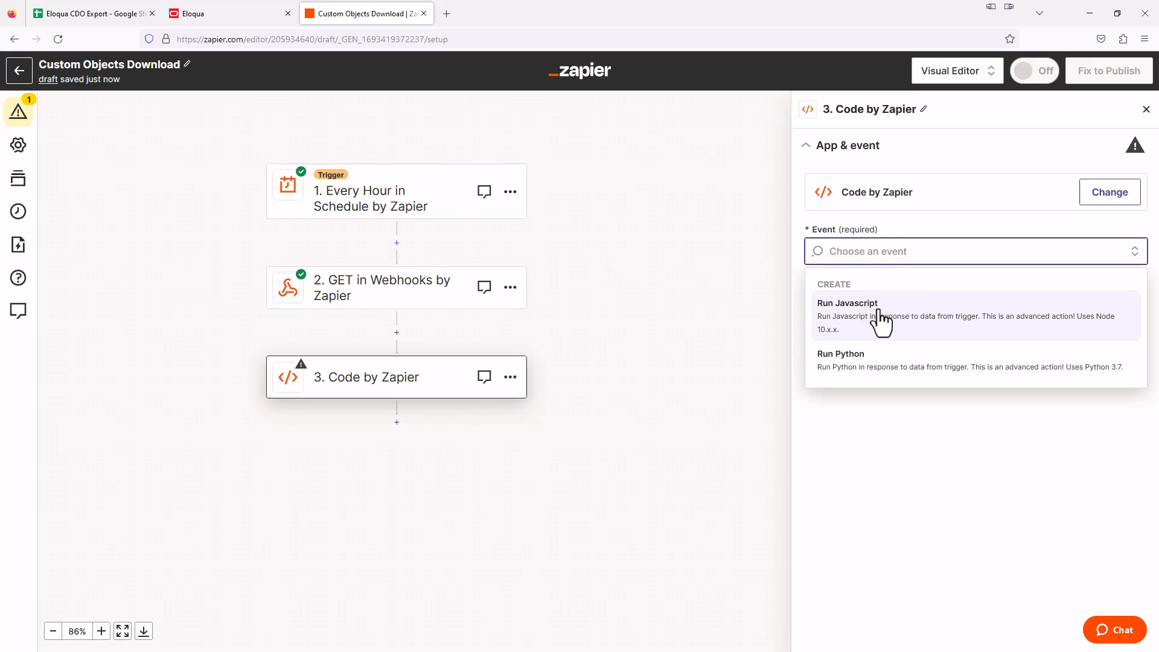
mouse_move(856, 372)
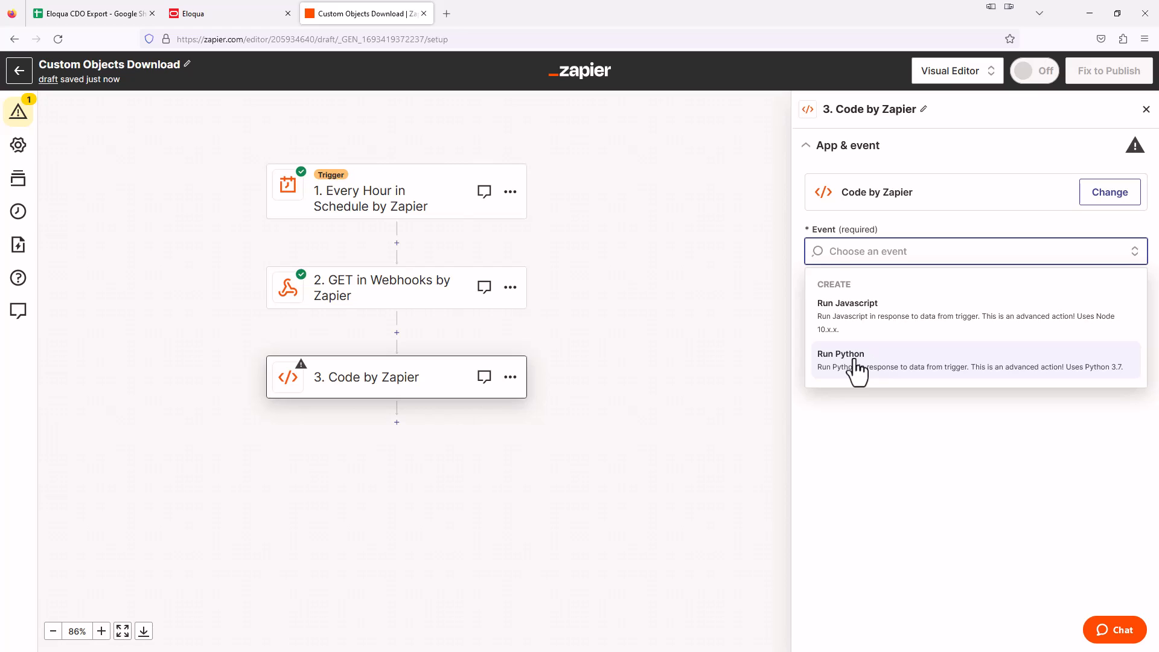
click(840, 353)
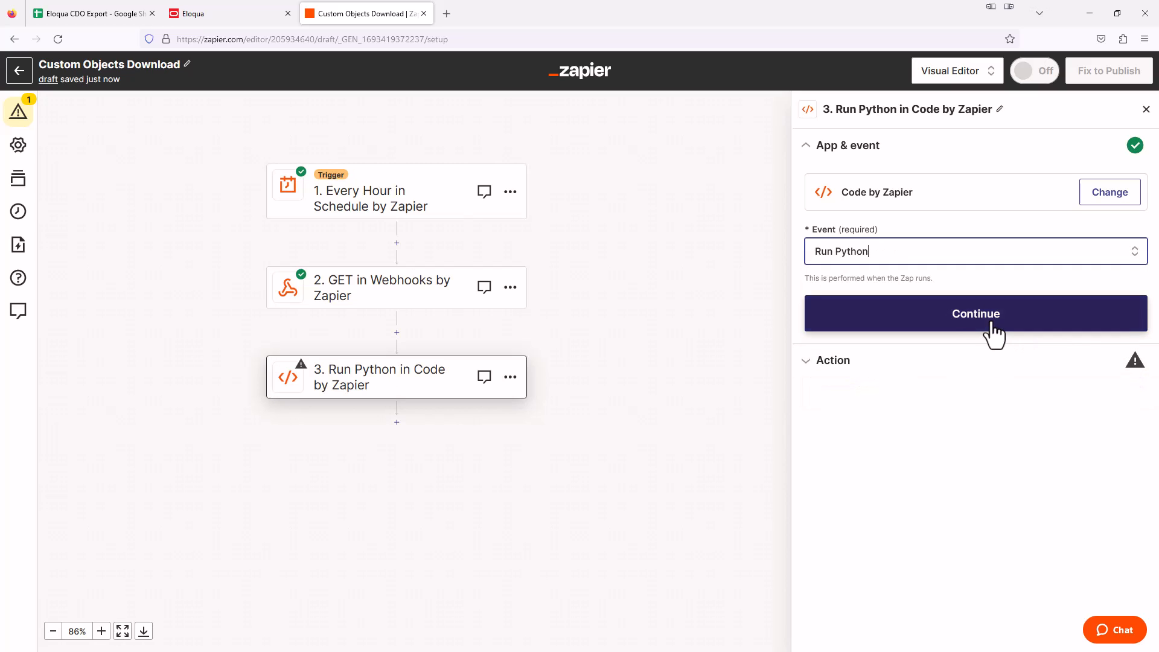
click(974, 312)
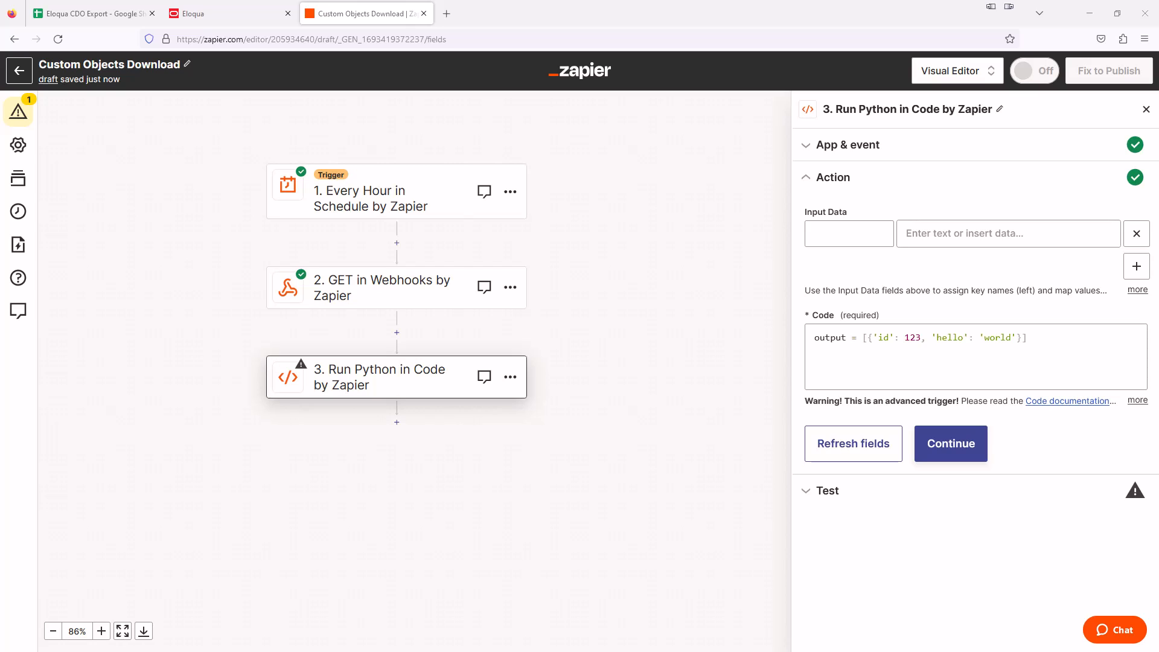
- Replace the sample code with a requests script outputting email, name, company and country
double_click(994, 338)
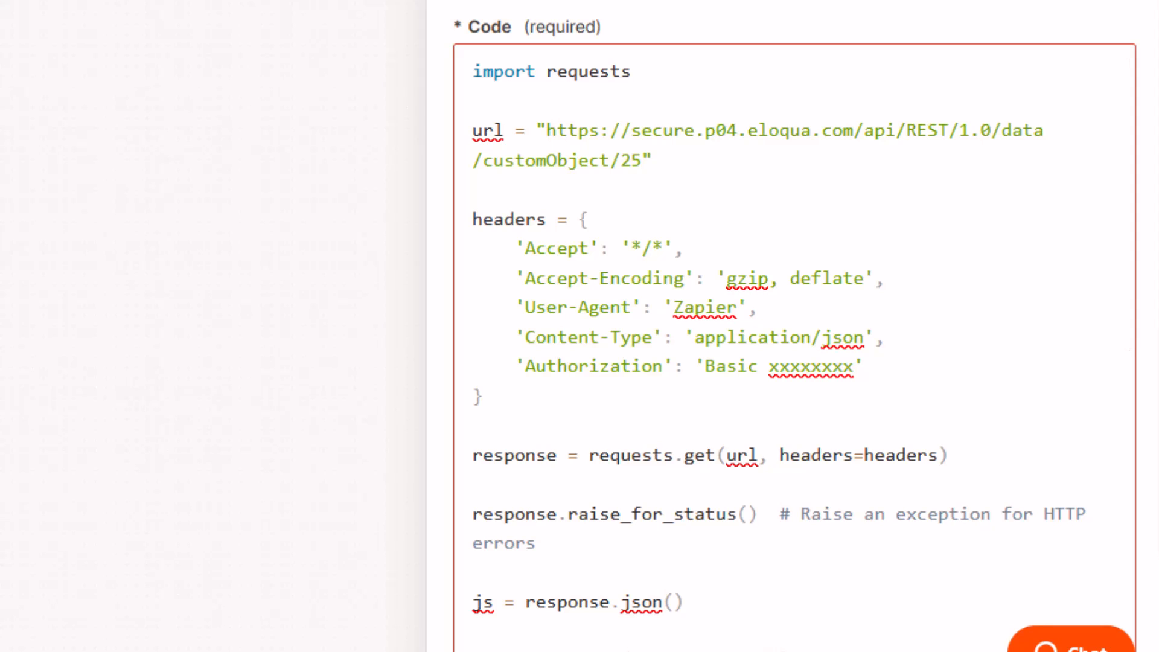
click(707, 388)
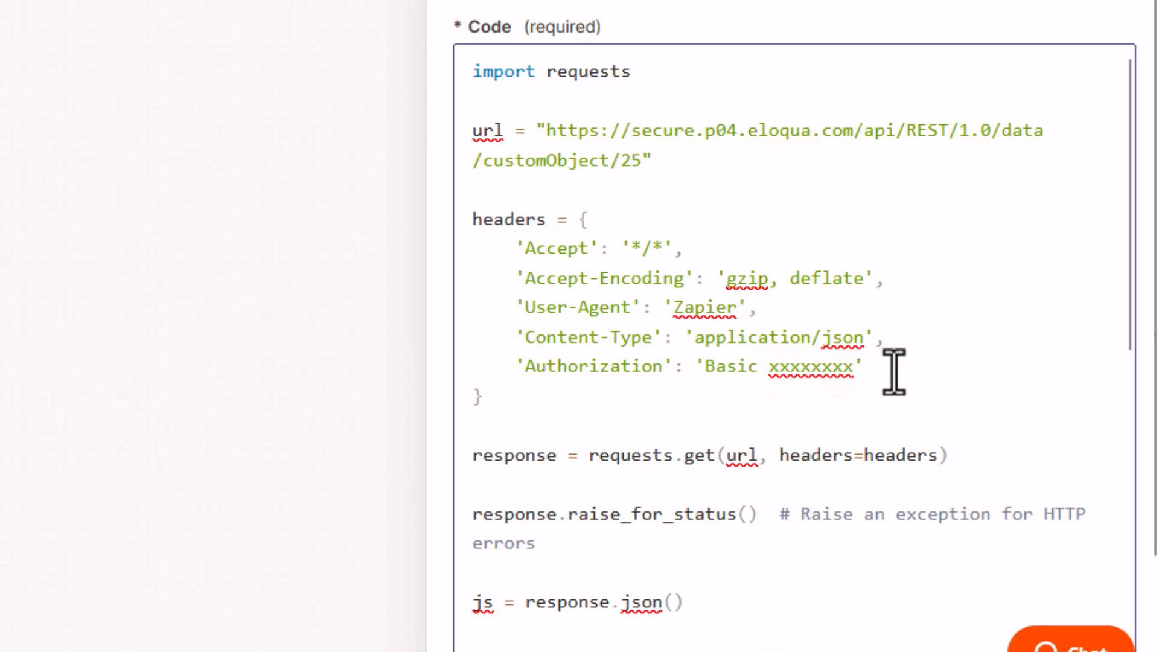
scroll(down, 3)
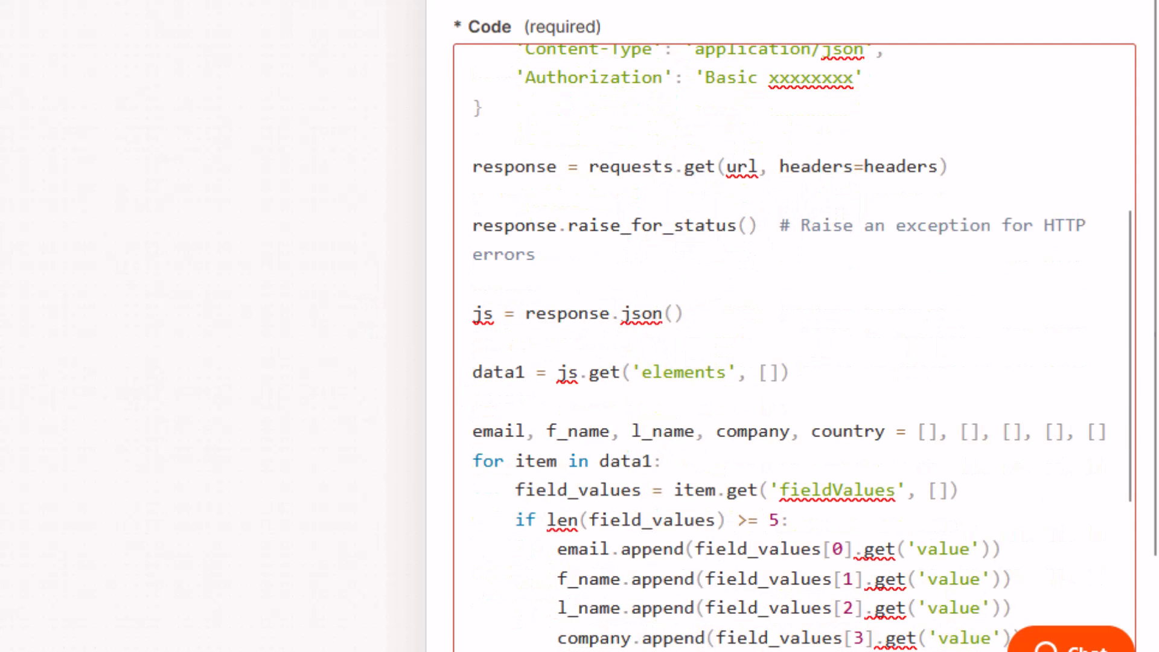
scroll(down, 3)
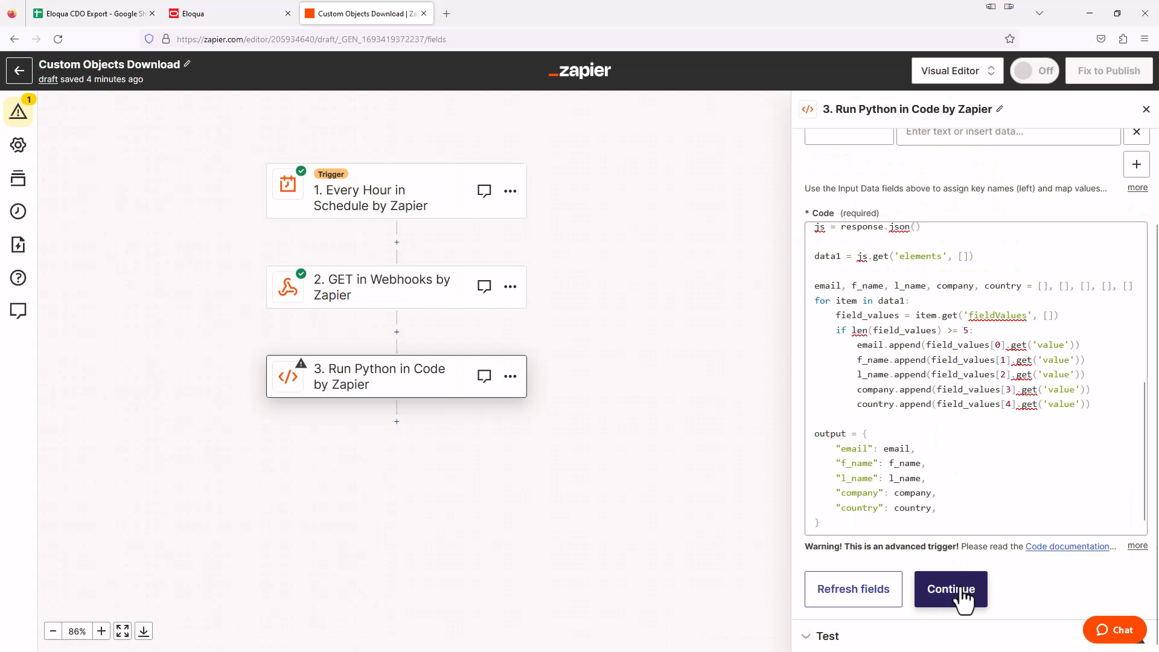
- Test the Python step and scroll through the returned email and name lists
click(951, 589)
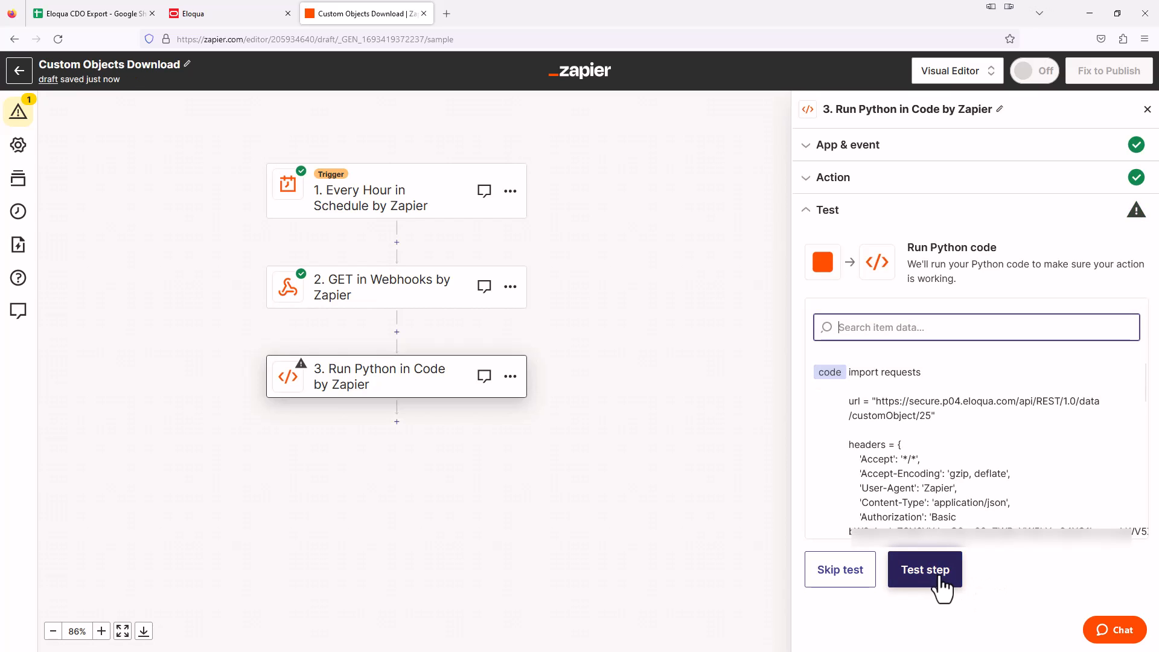
click(924, 569)
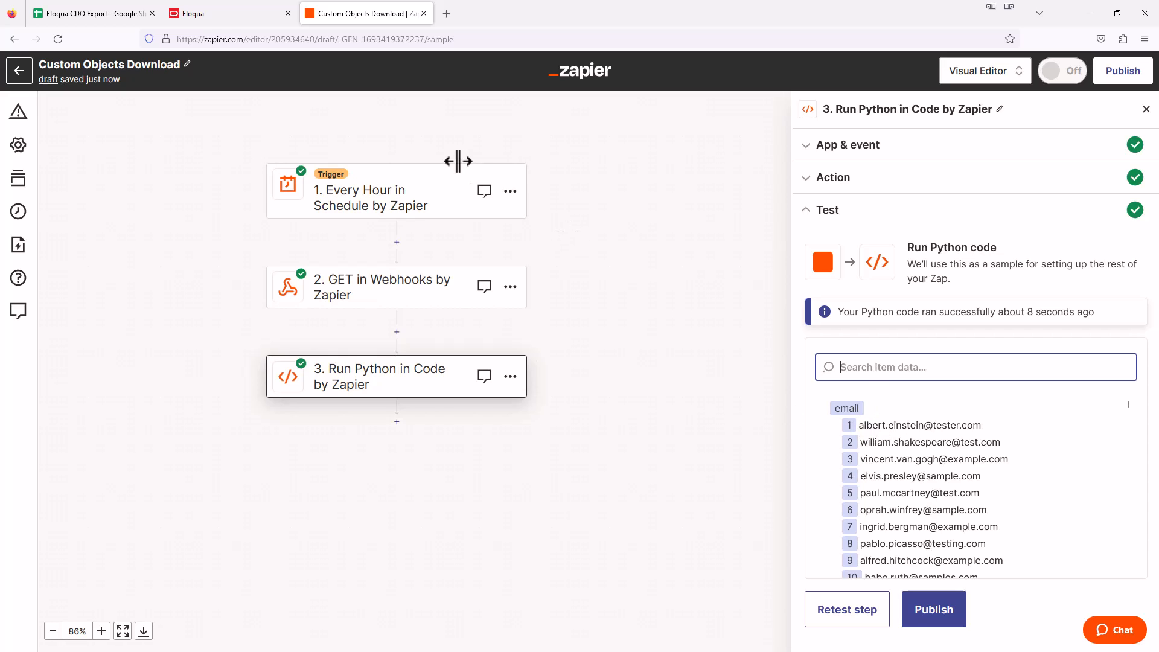
click(230, 13)
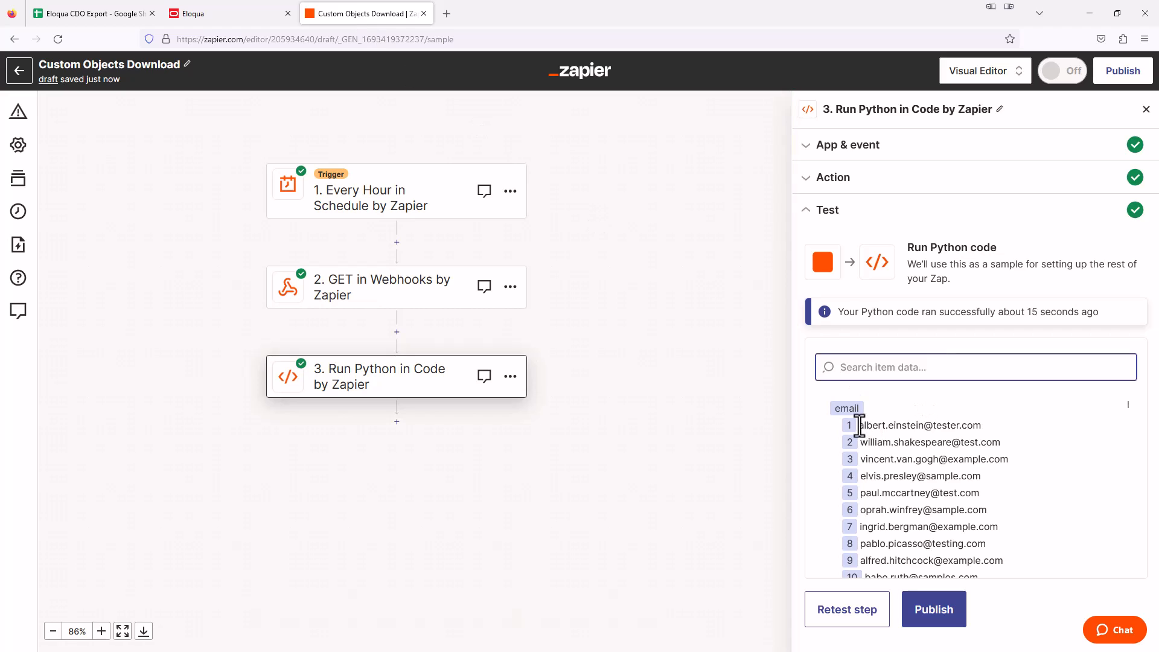
mouse_move(915, 454)
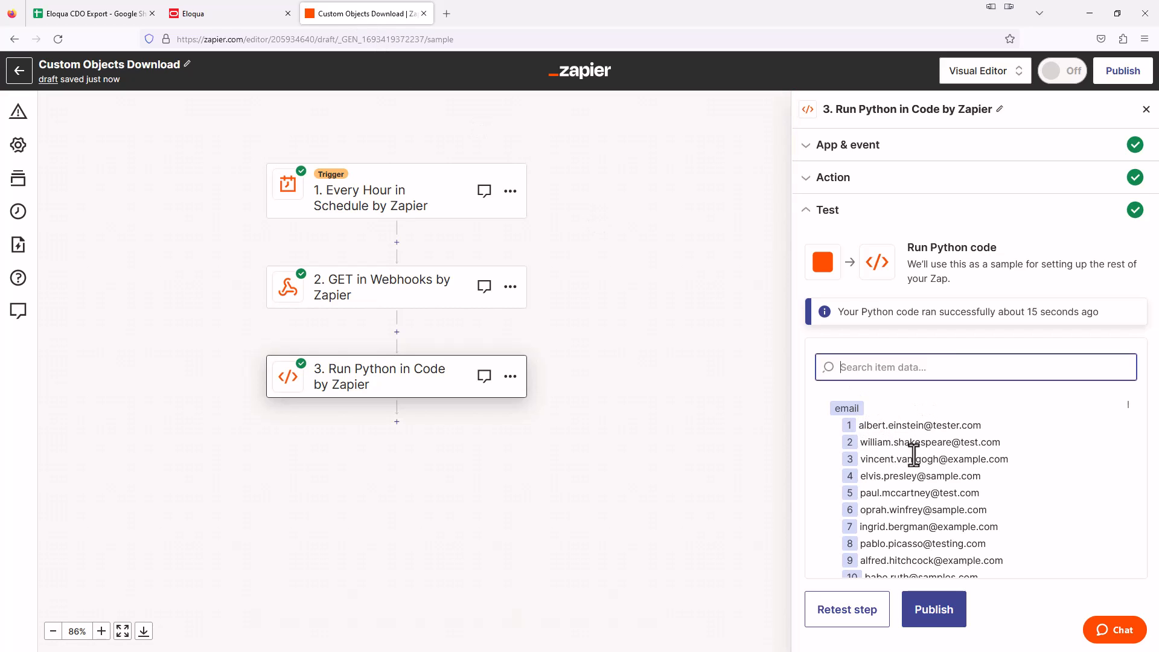
scroll(down, 3)
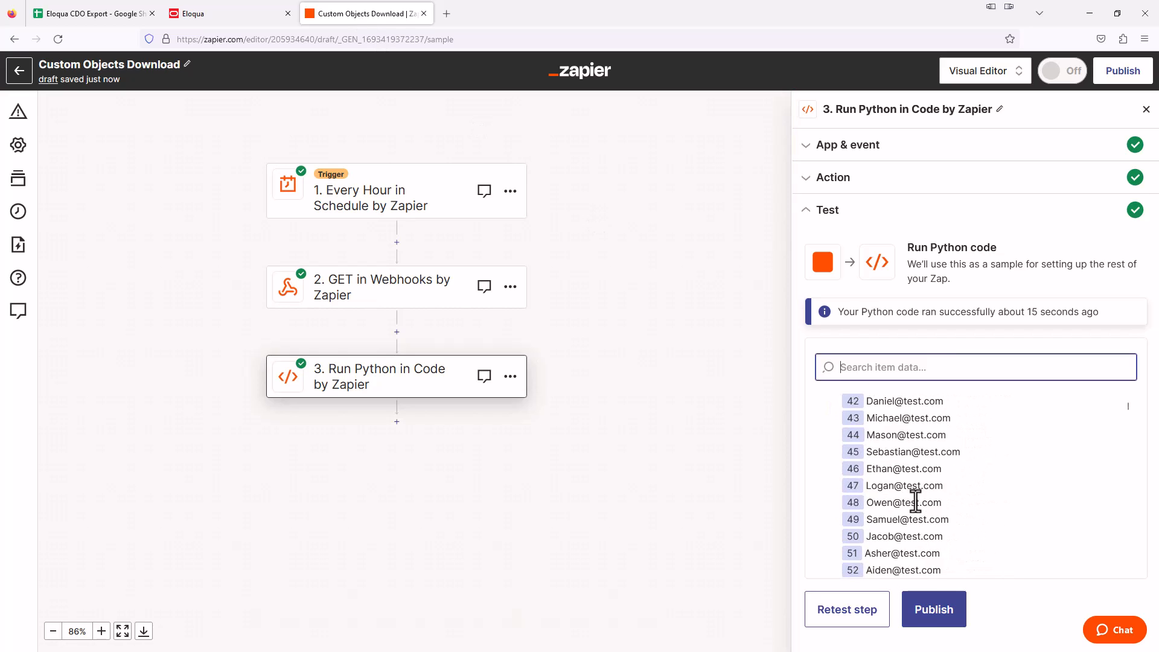
scroll(down, 3)
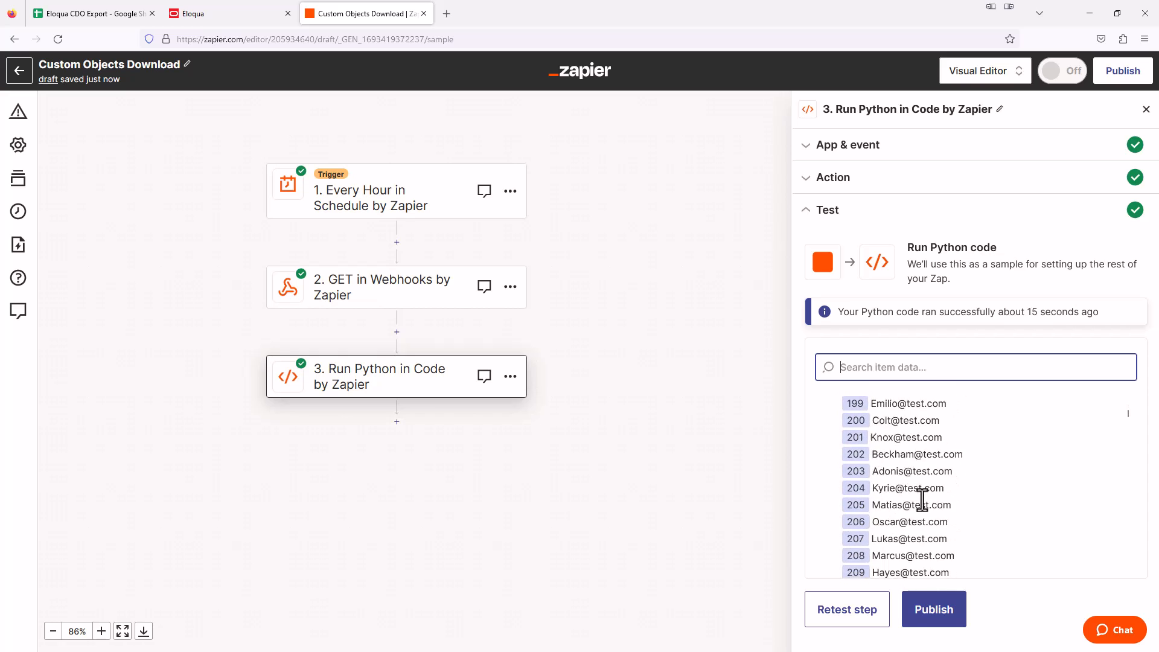
scroll(down, 3)
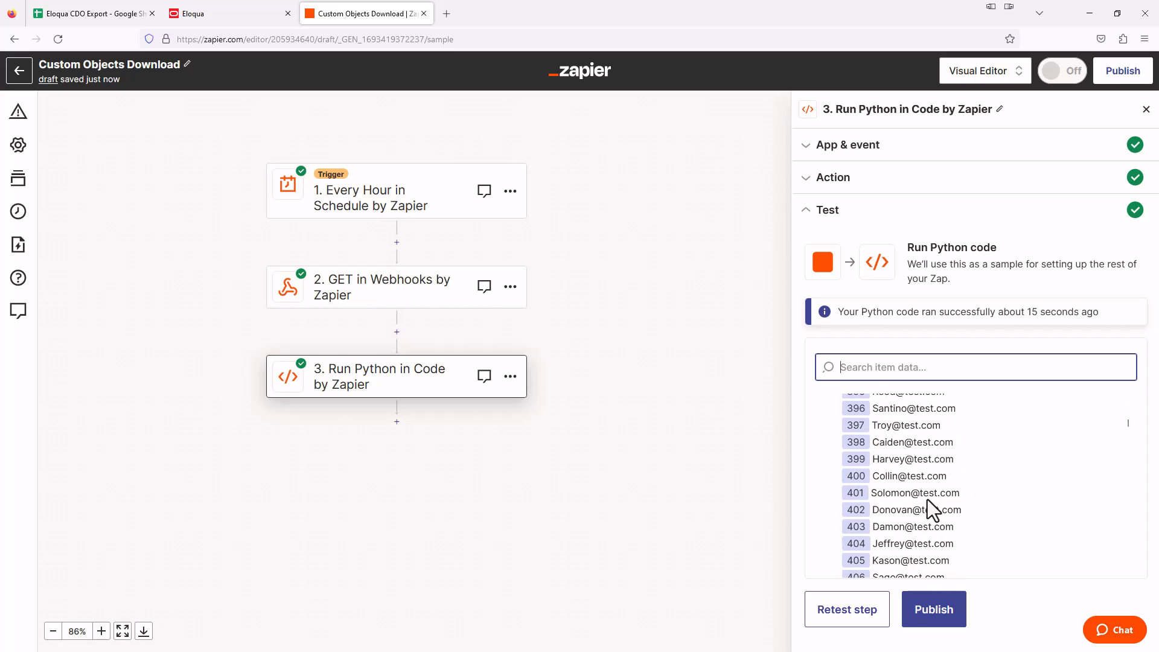
scroll(down, 3)
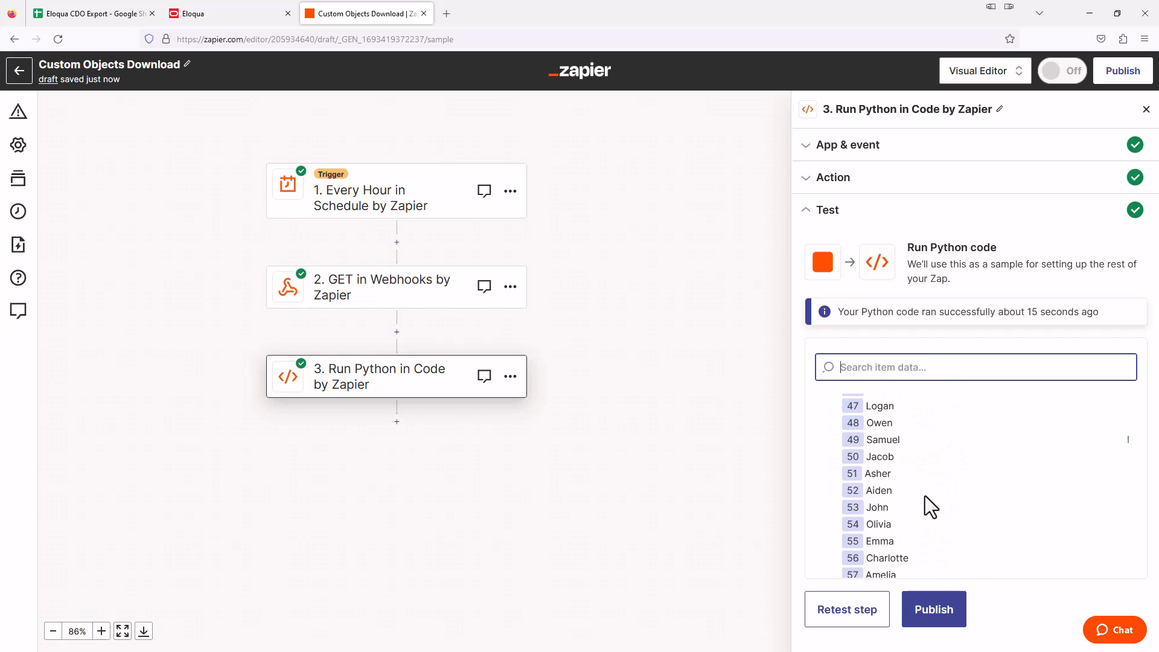
scroll(down, 3)
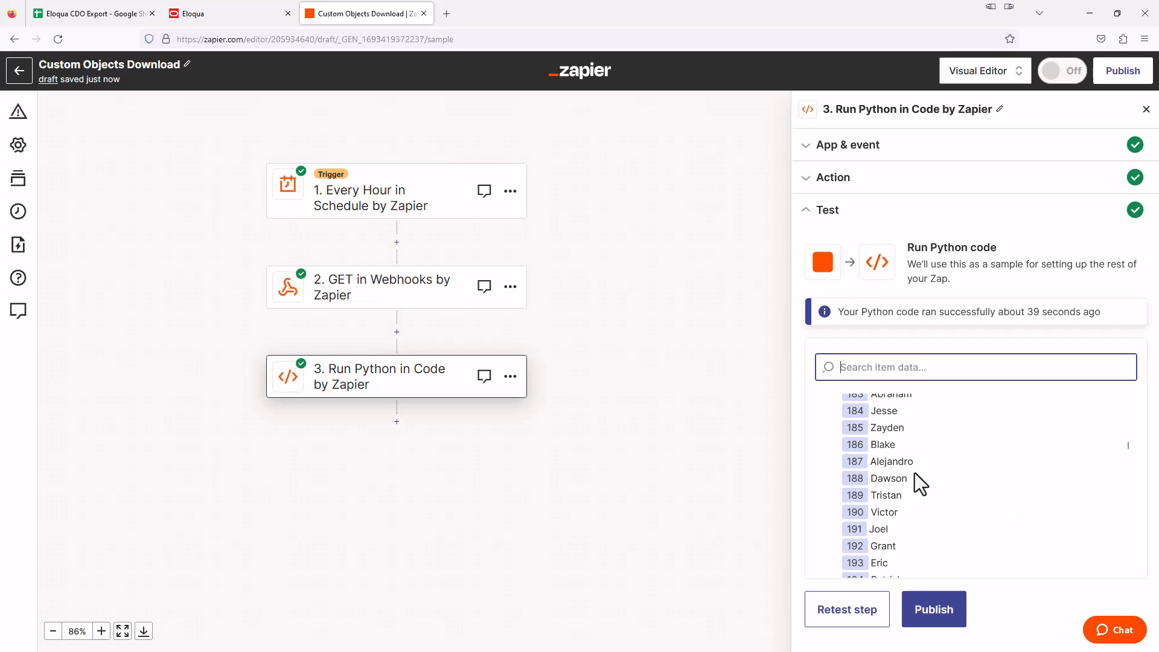
mouse_move(398, 421)
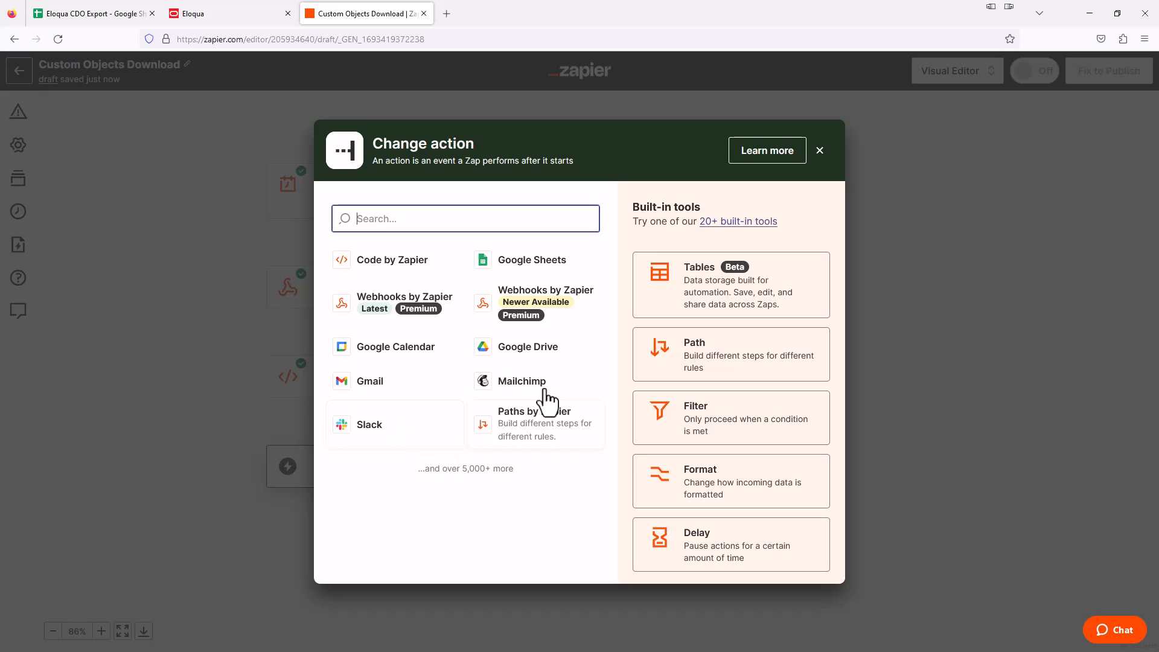
- Make step 4 Google Sheets 'Create Multiple Spreadsheet Rows' and connect the Google account
click(531, 260)
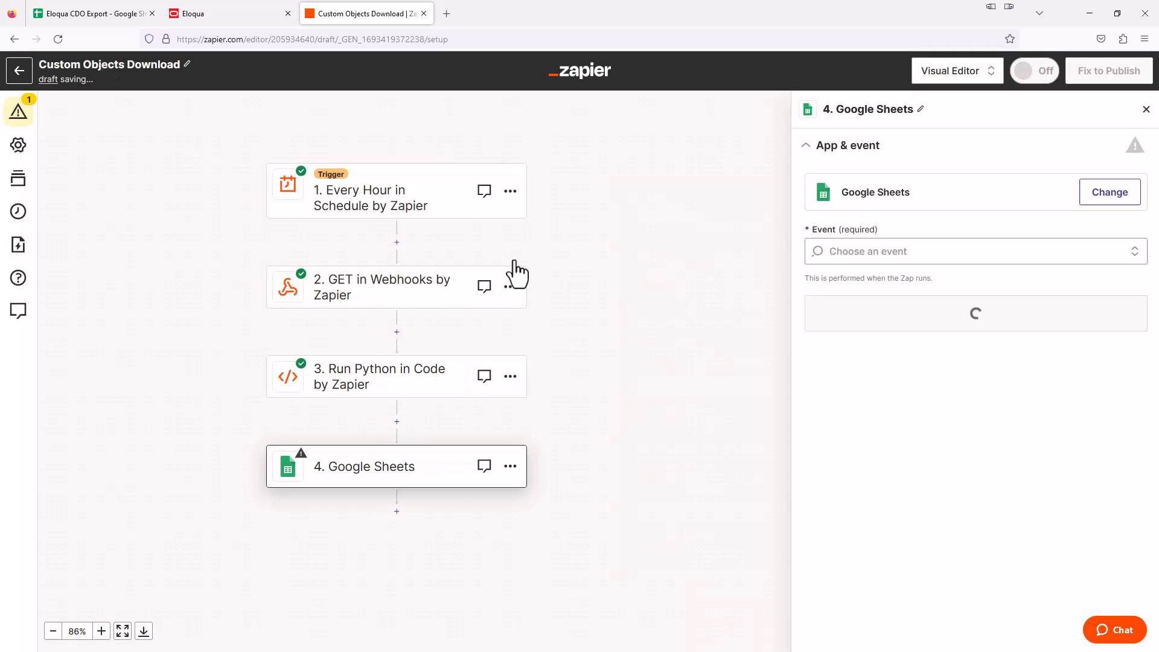
click(961, 251)
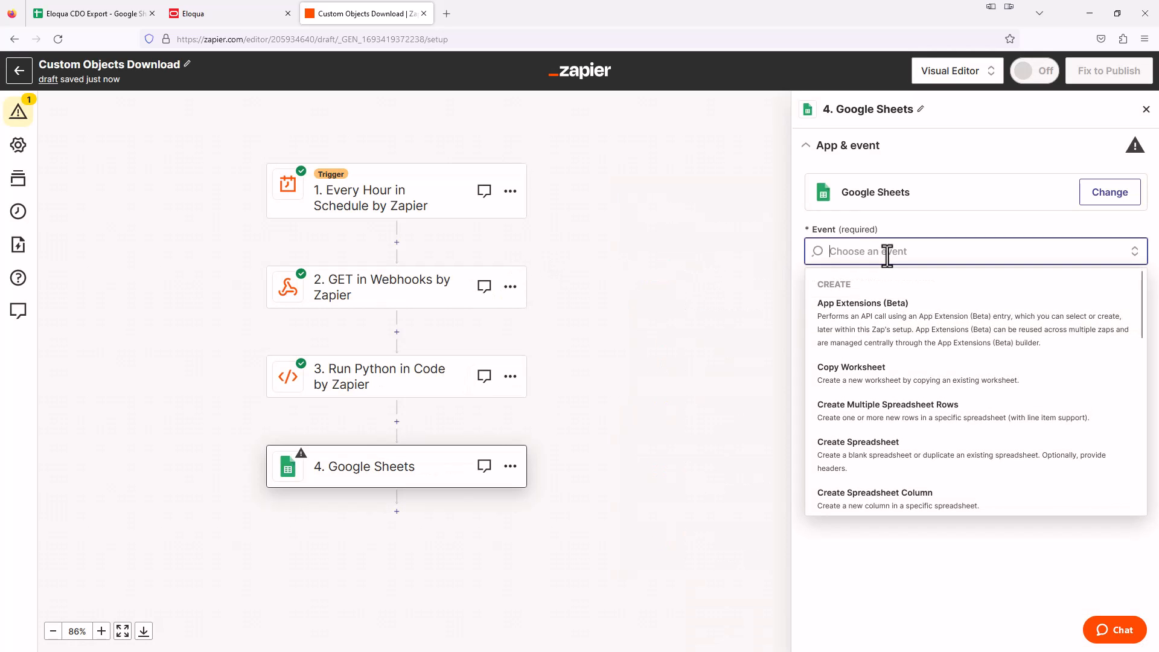
mouse_move(755, 346)
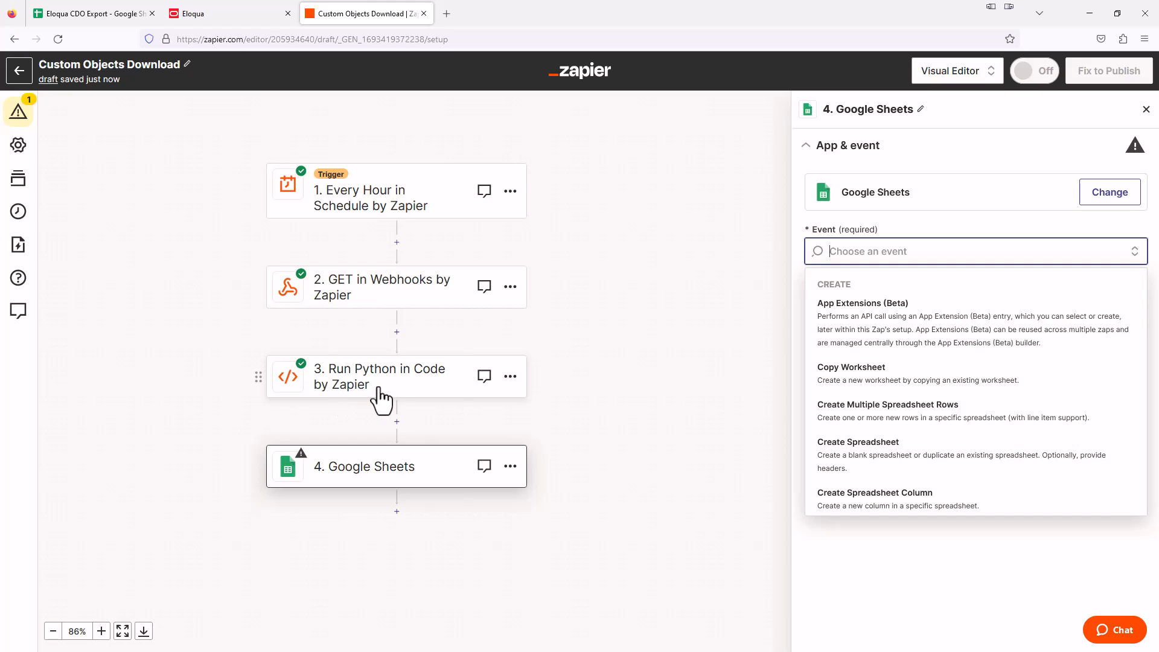
mouse_move(857, 326)
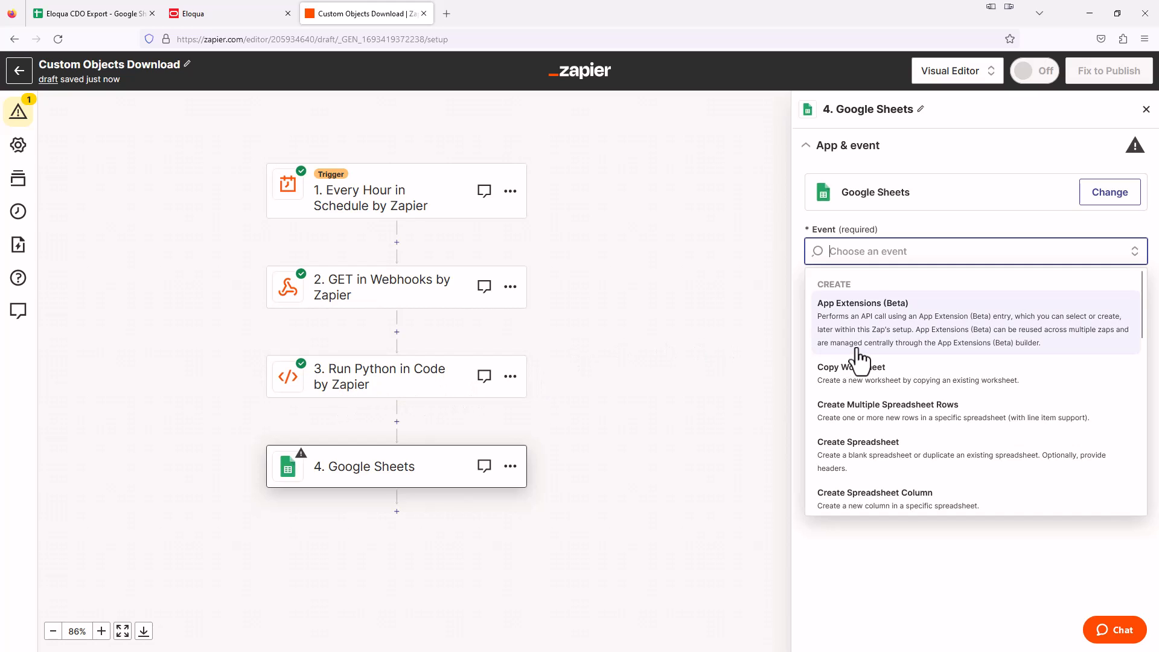
mouse_move(907, 424)
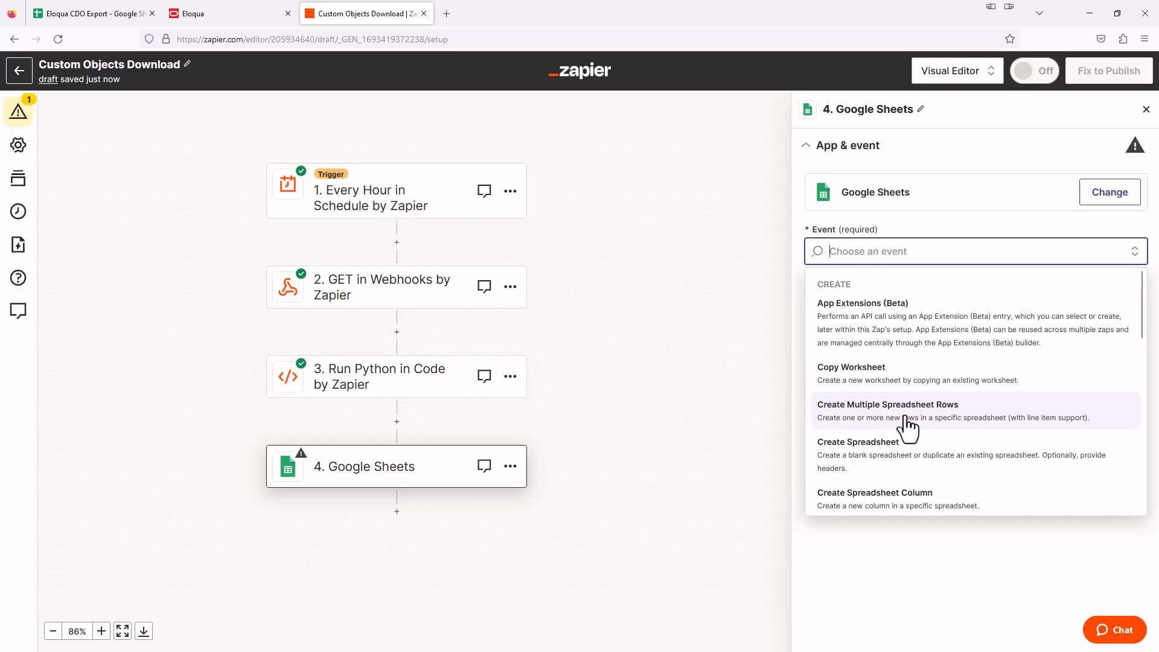
click(886, 405)
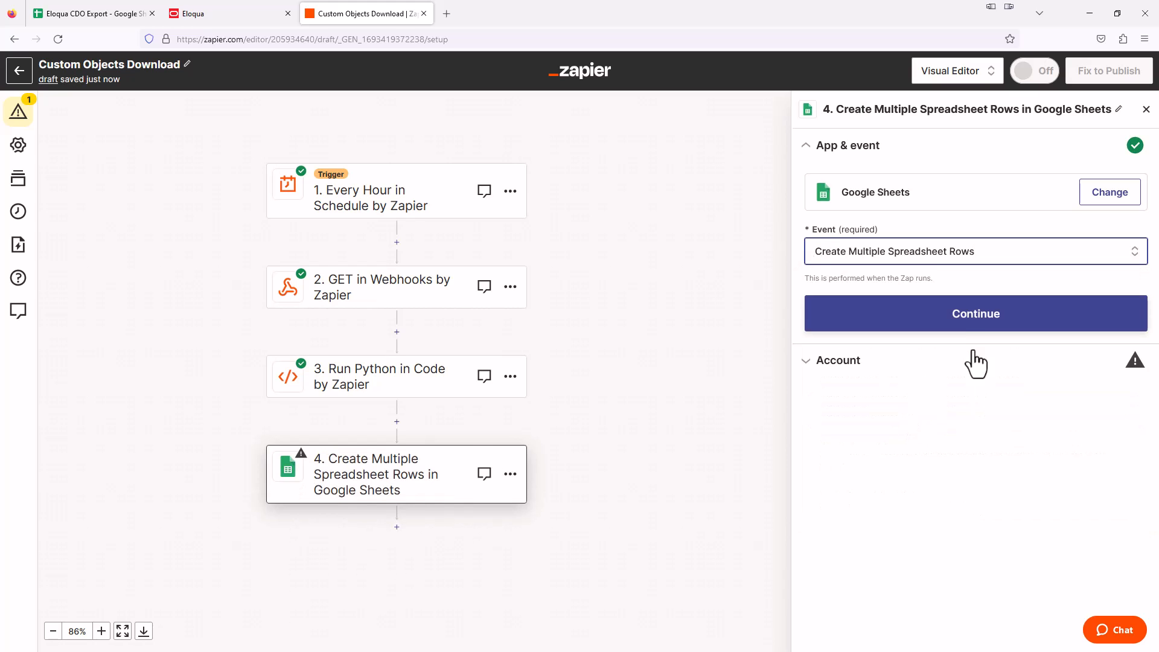
click(974, 313)
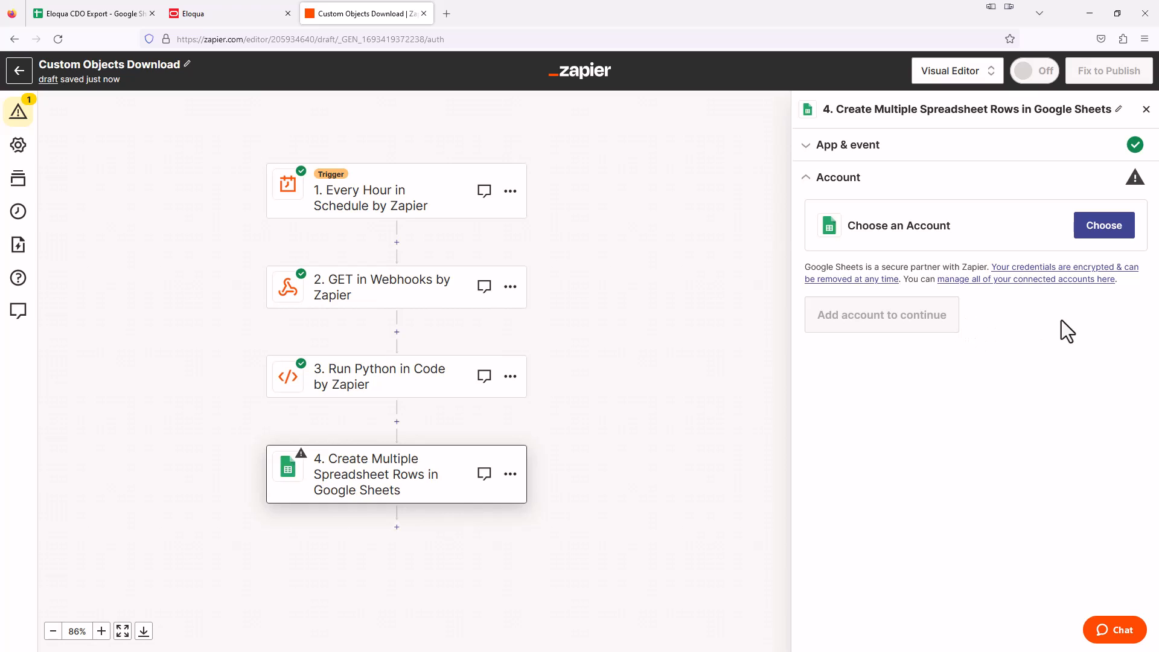
mouse_move(1090, 252)
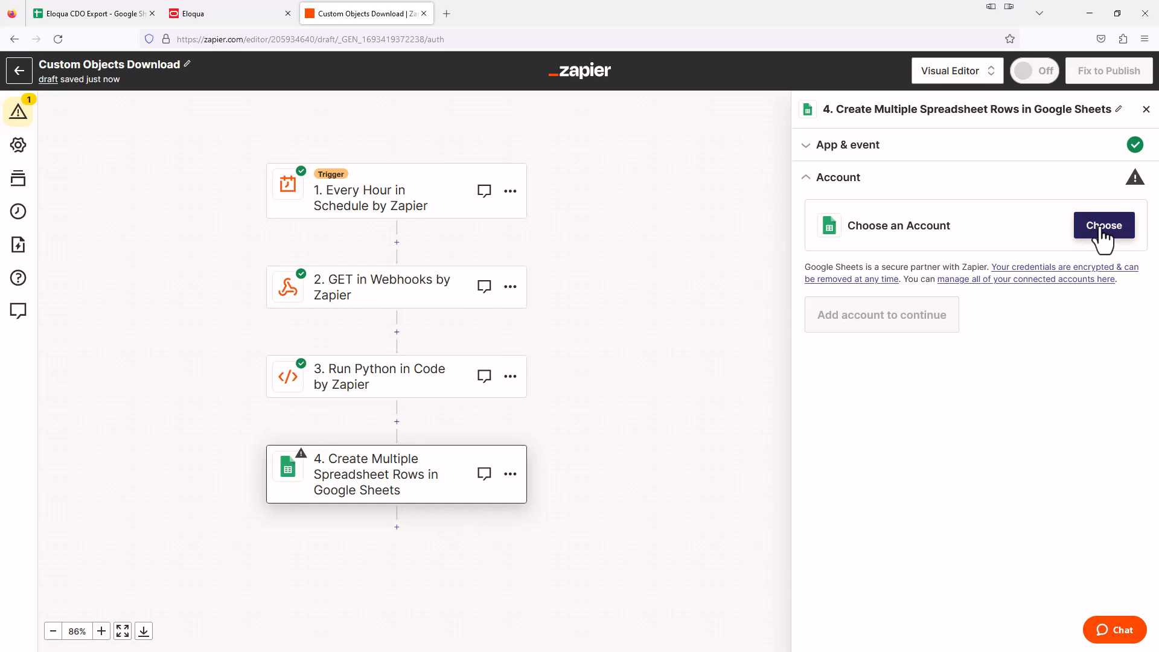
click(1104, 226)
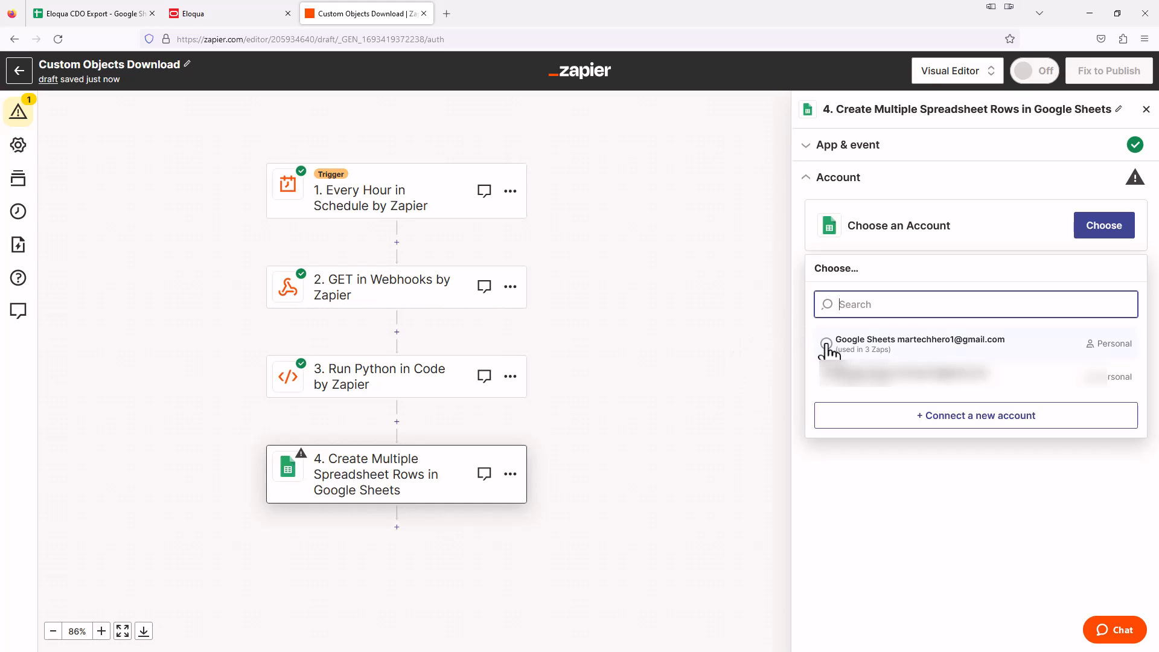
click(919, 339)
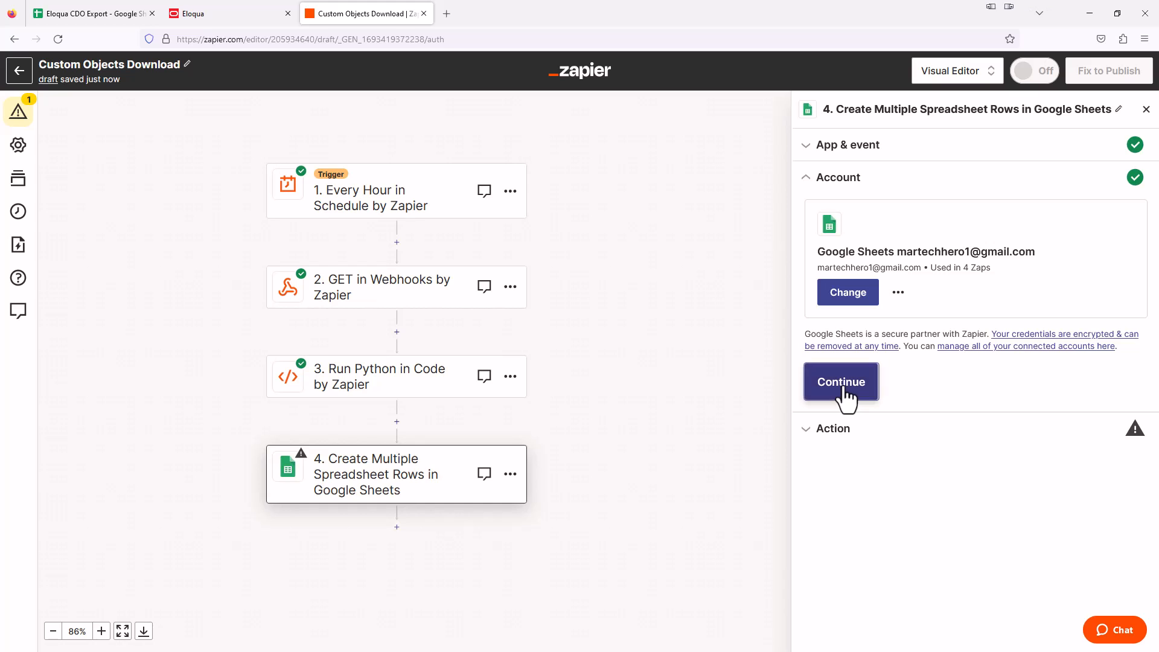
- Confirm the Google account, choose My Google Drive, and glance at the spreadsheet's columns
click(840, 382)
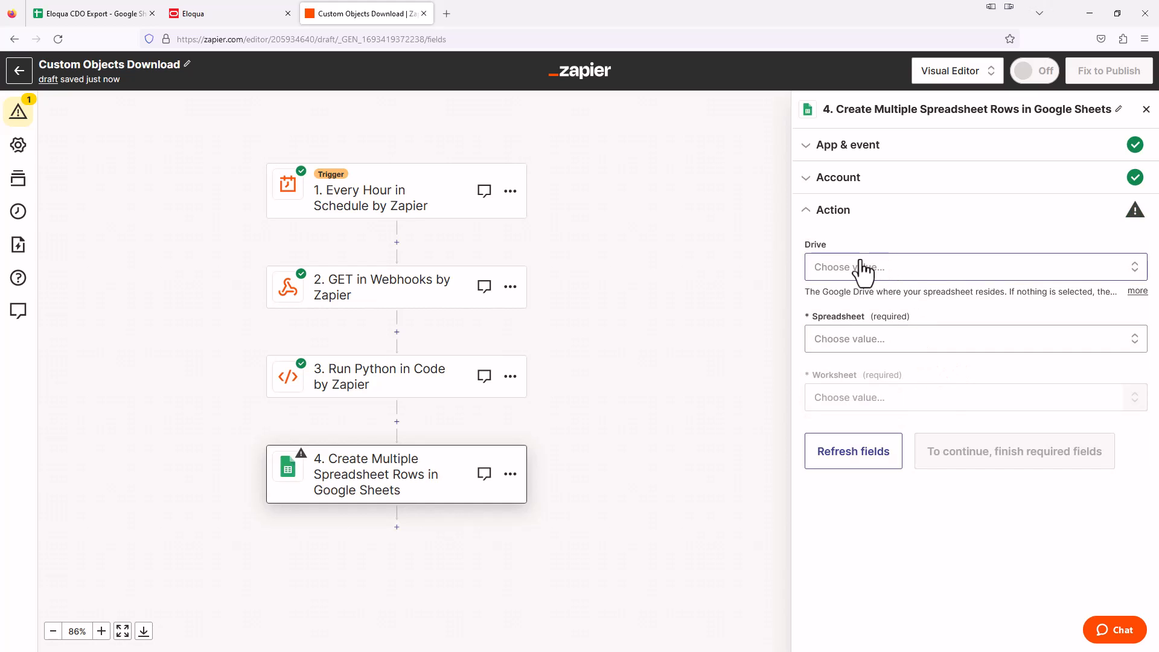
click(961, 267)
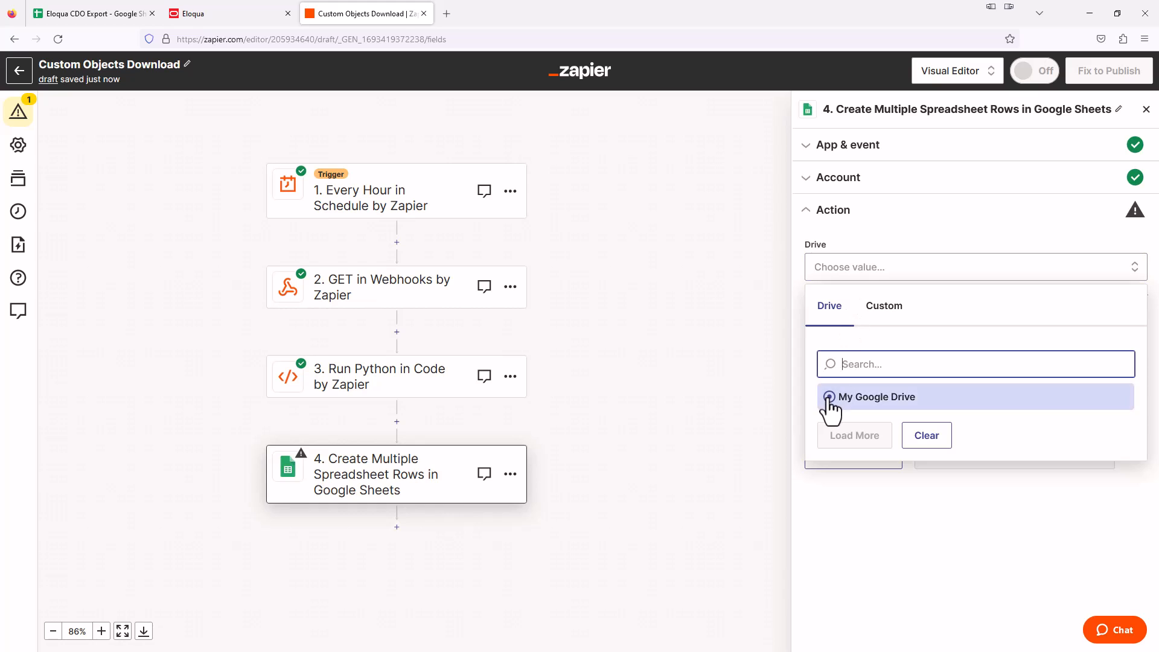
click(876, 397)
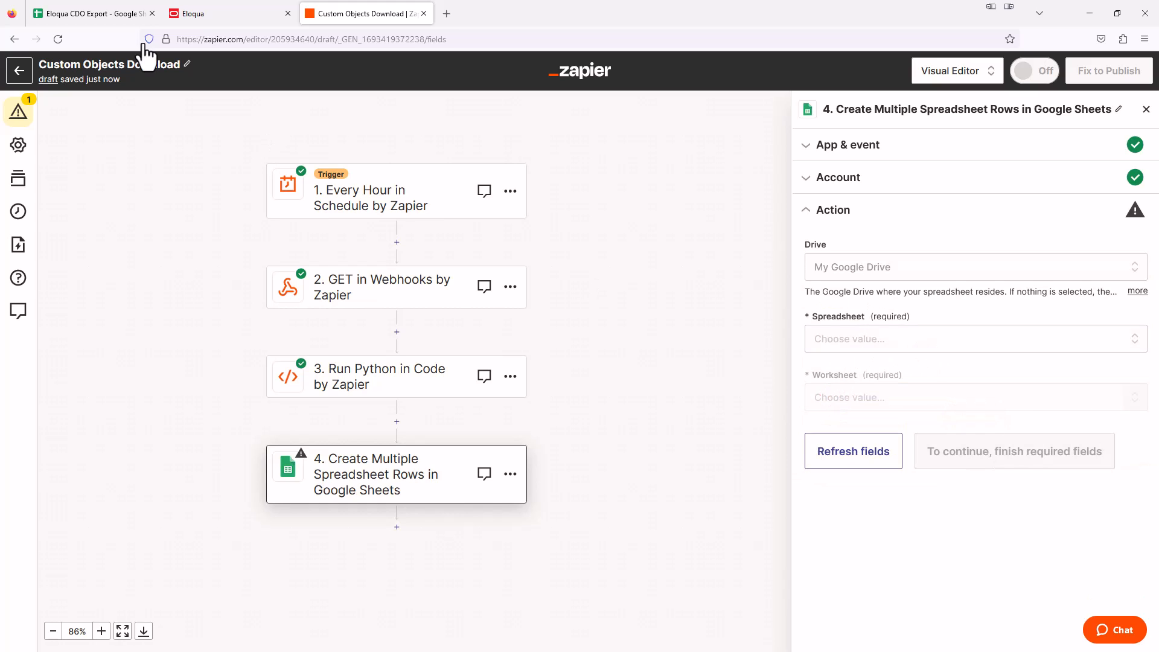
click(88, 14)
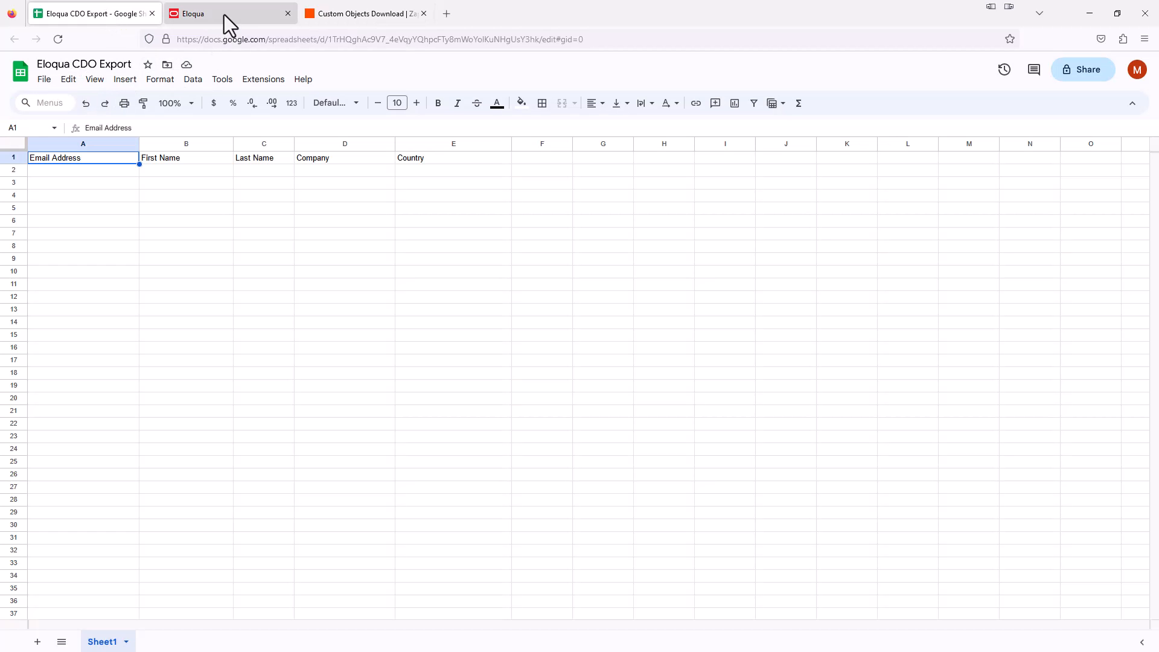
click(366, 13)
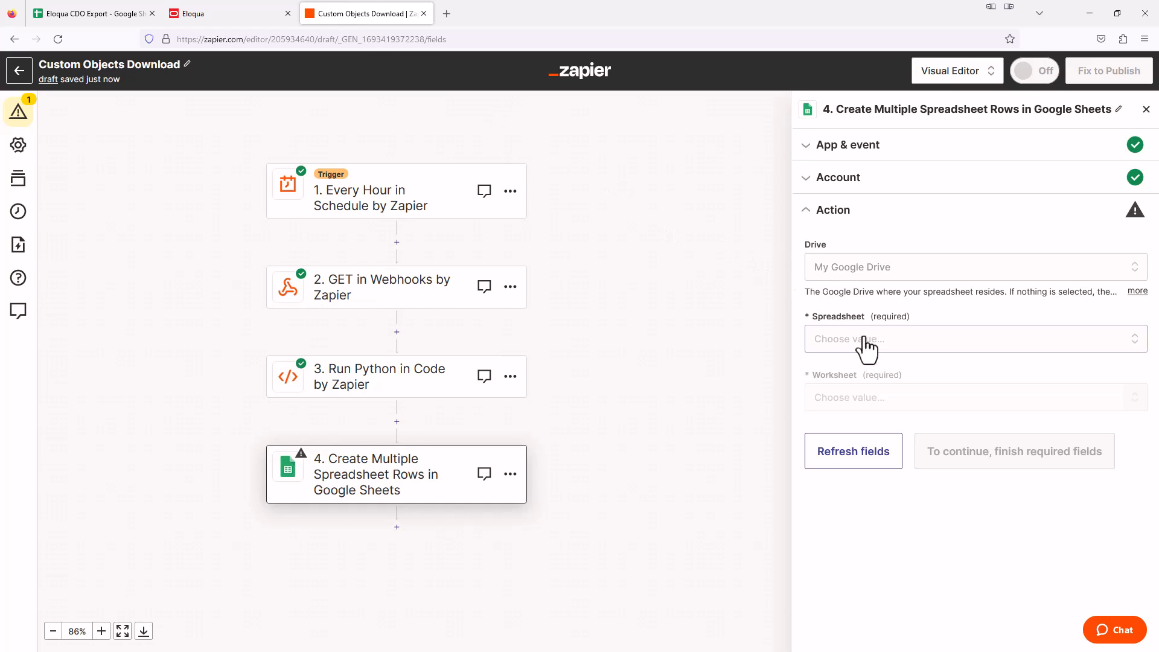
- Target the Eloqua CDO Export spreadsheet's Sheet1 and double-check its column headers
click(974, 339)
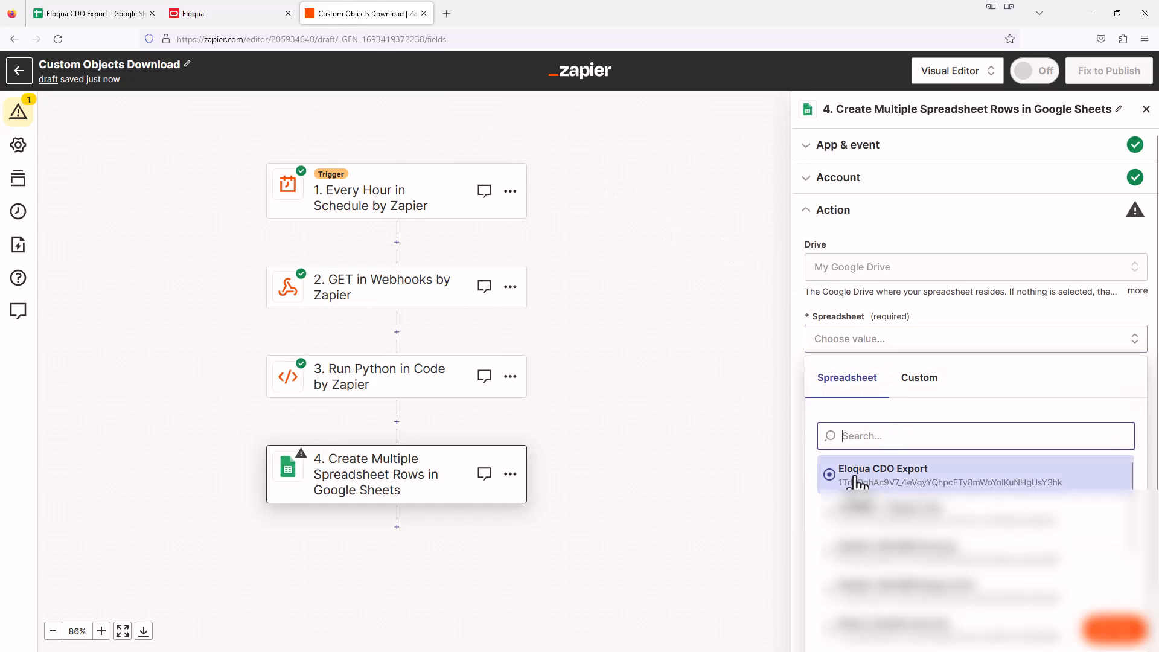
click(883, 469)
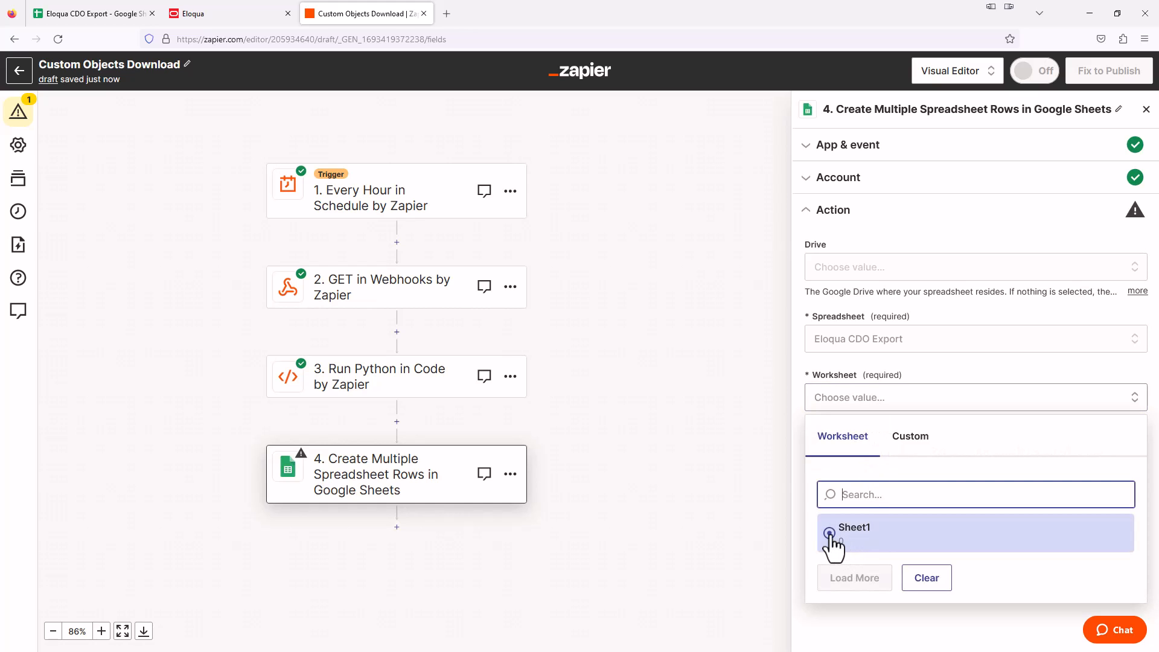
click(854, 533)
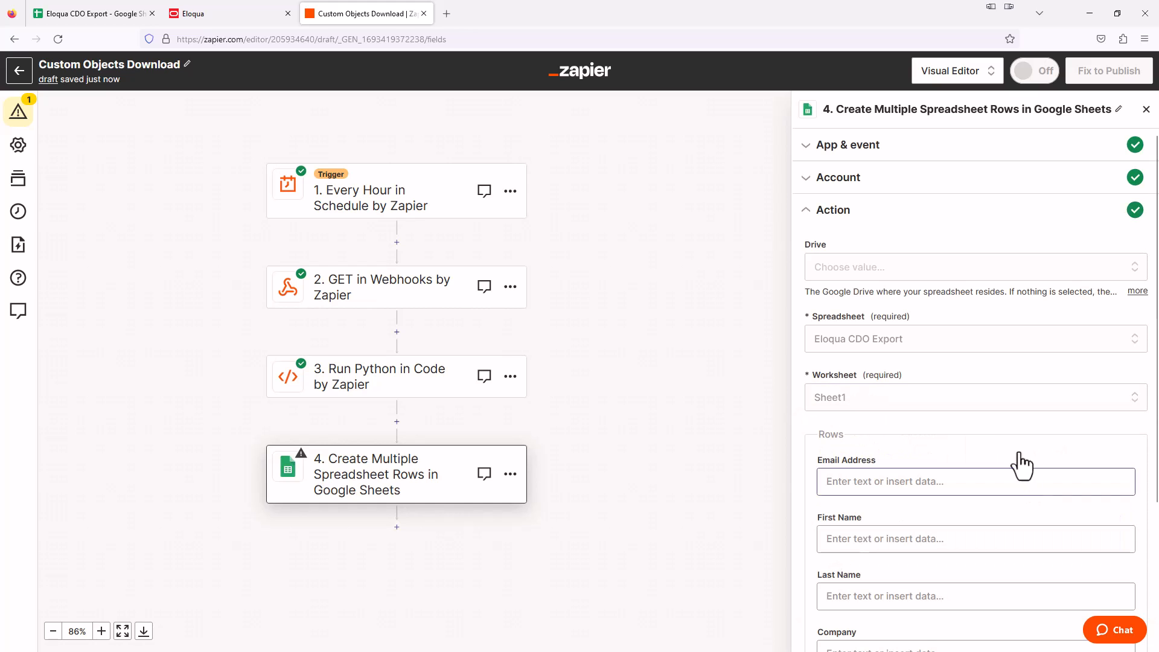
scroll(down, 3)
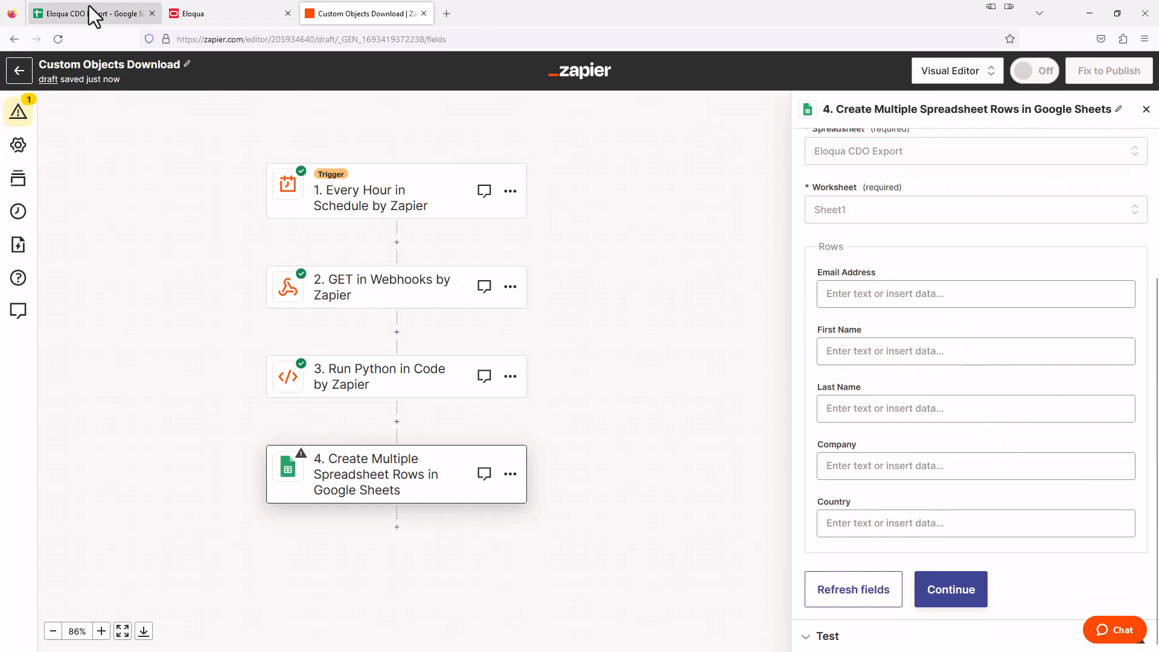
click(89, 14)
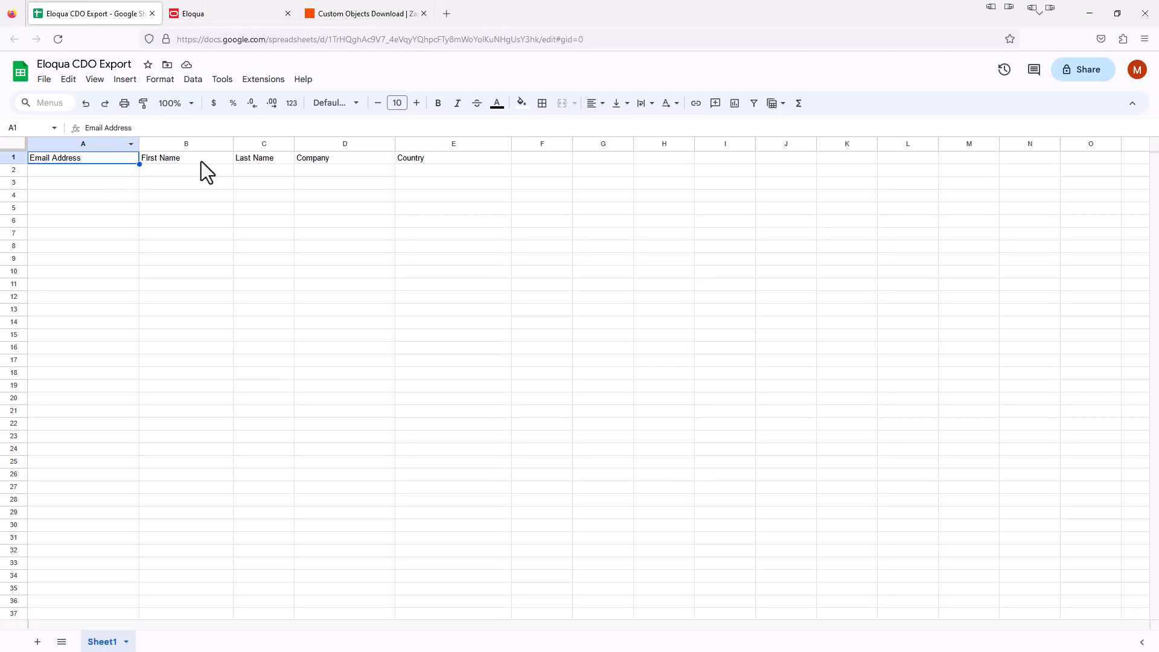
mouse_move(275, 173)
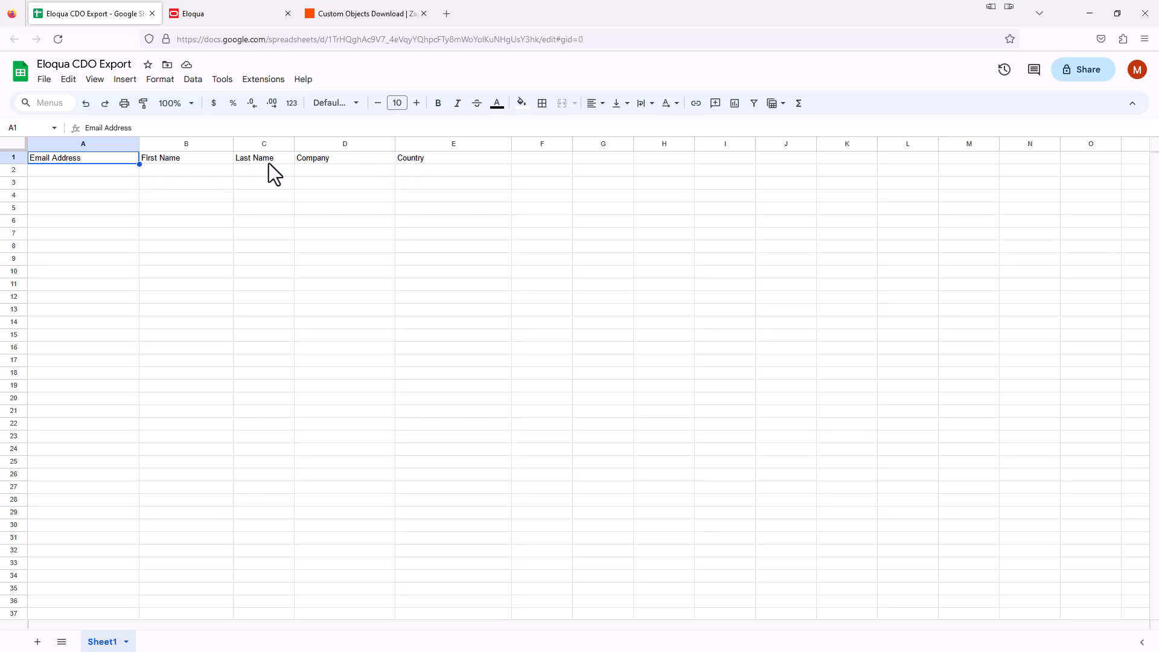
click(362, 13)
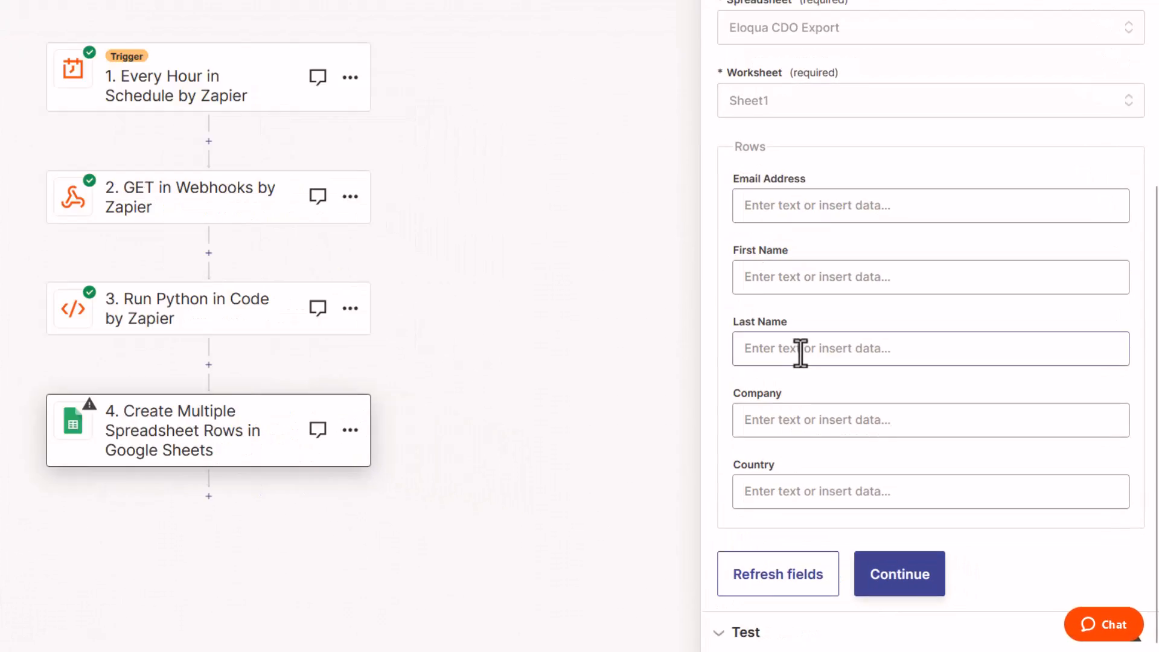
- Map the Run Python step's Email output into the Email Address field
scroll(down, 3)
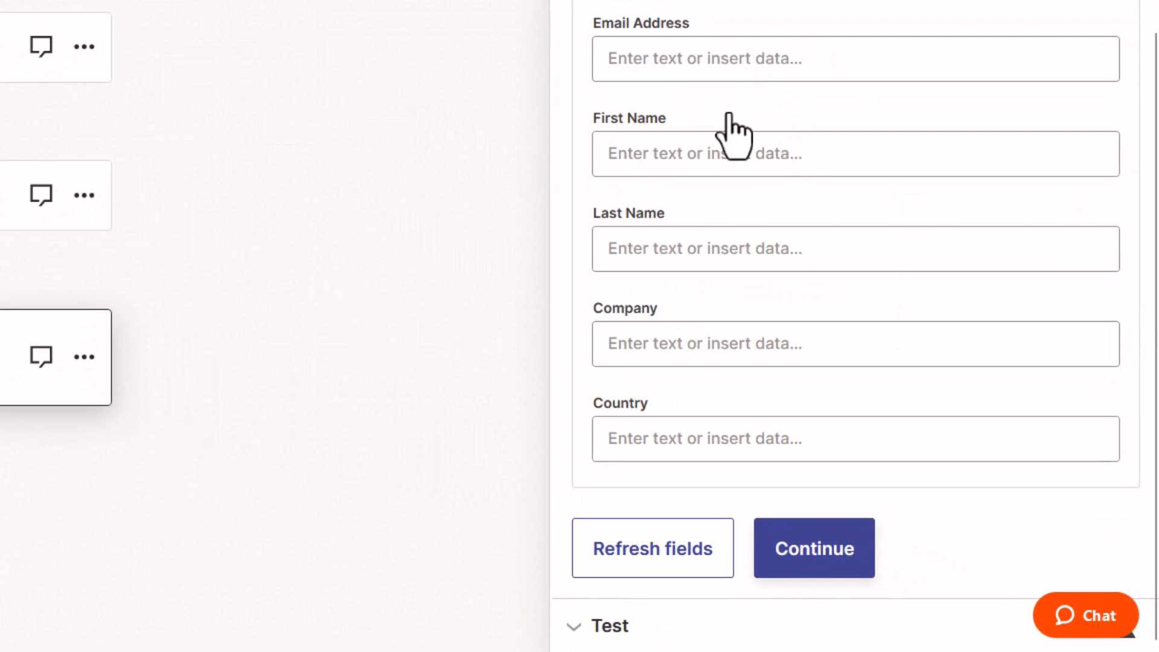
click(853, 59)
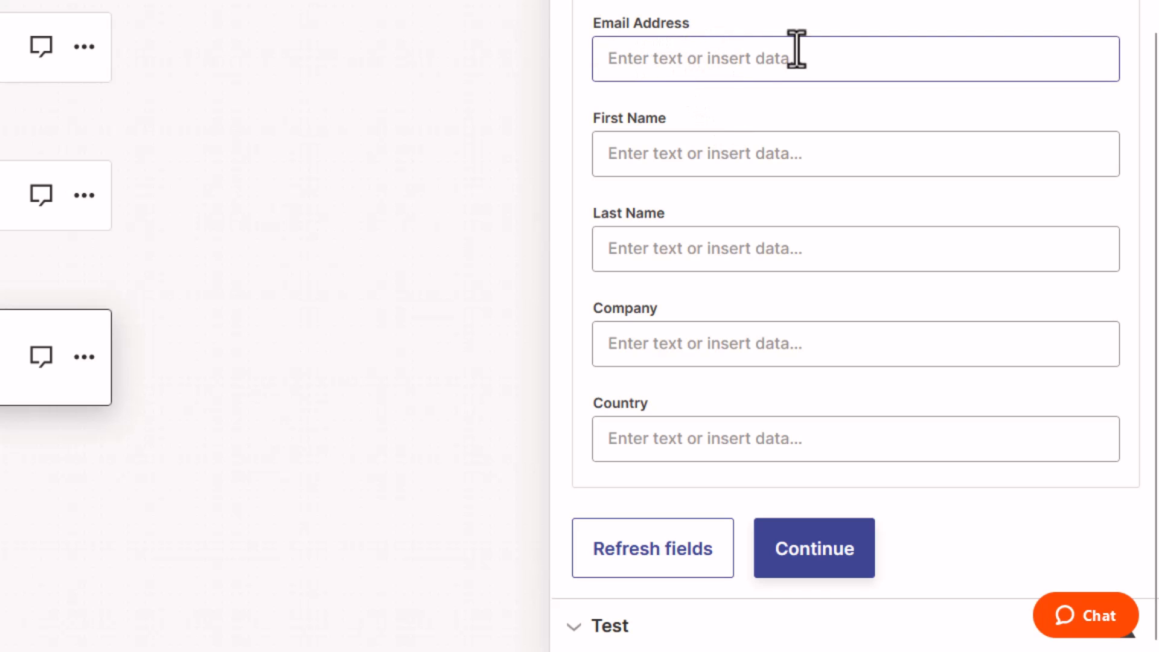
click(855, 343)
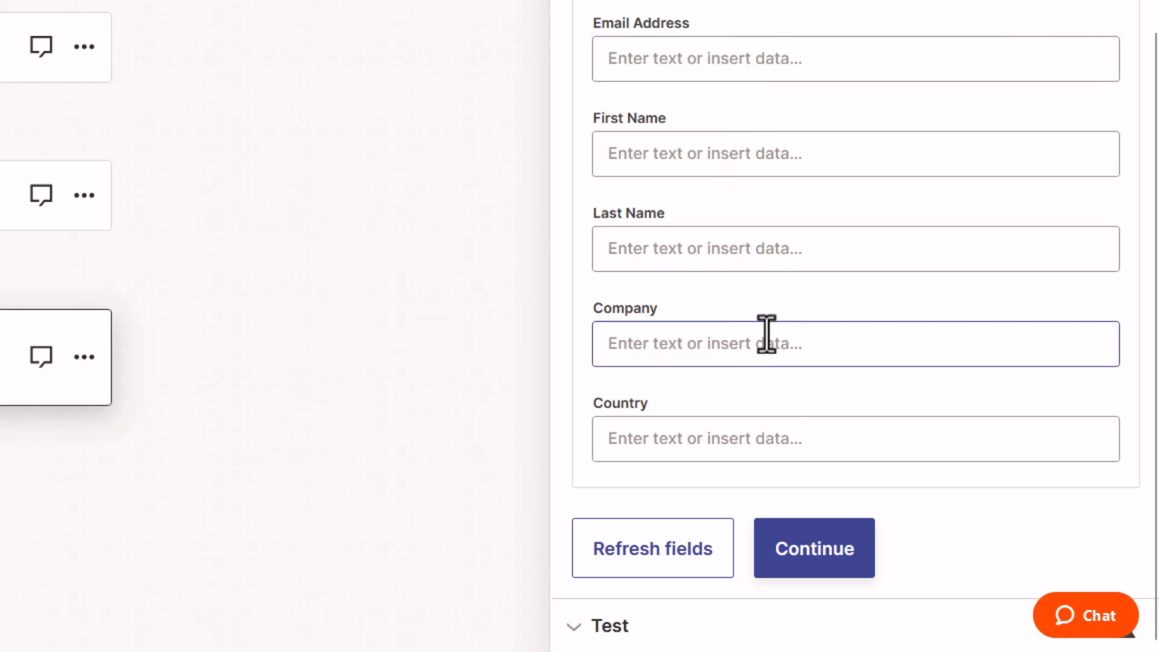
click(856, 59)
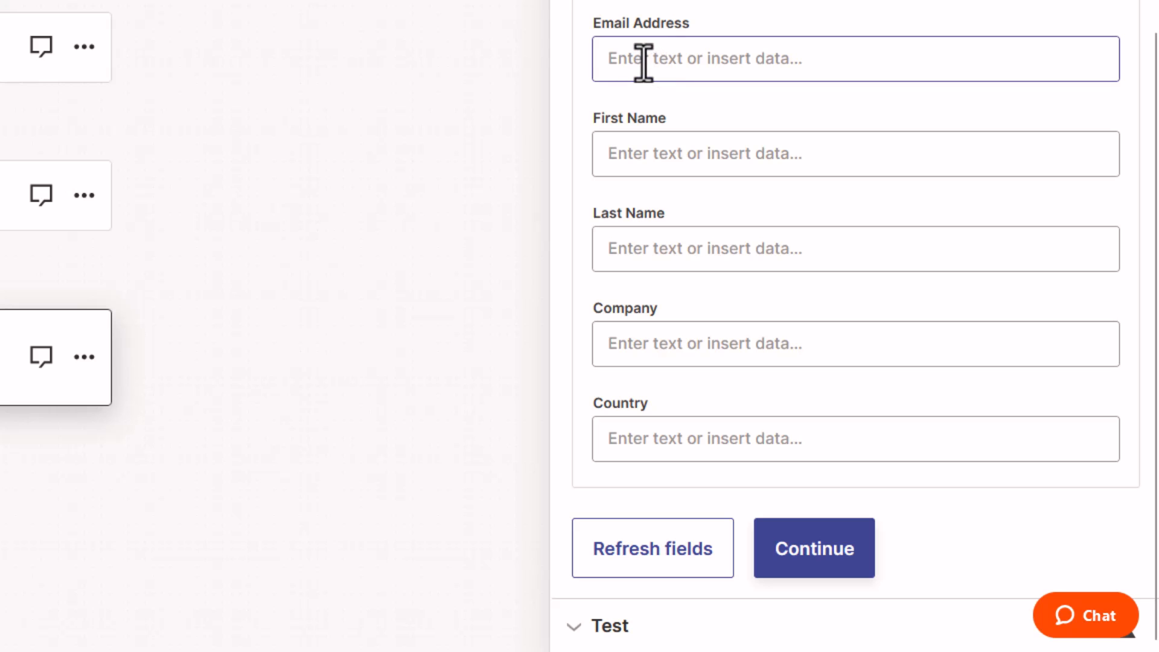
click(855, 59)
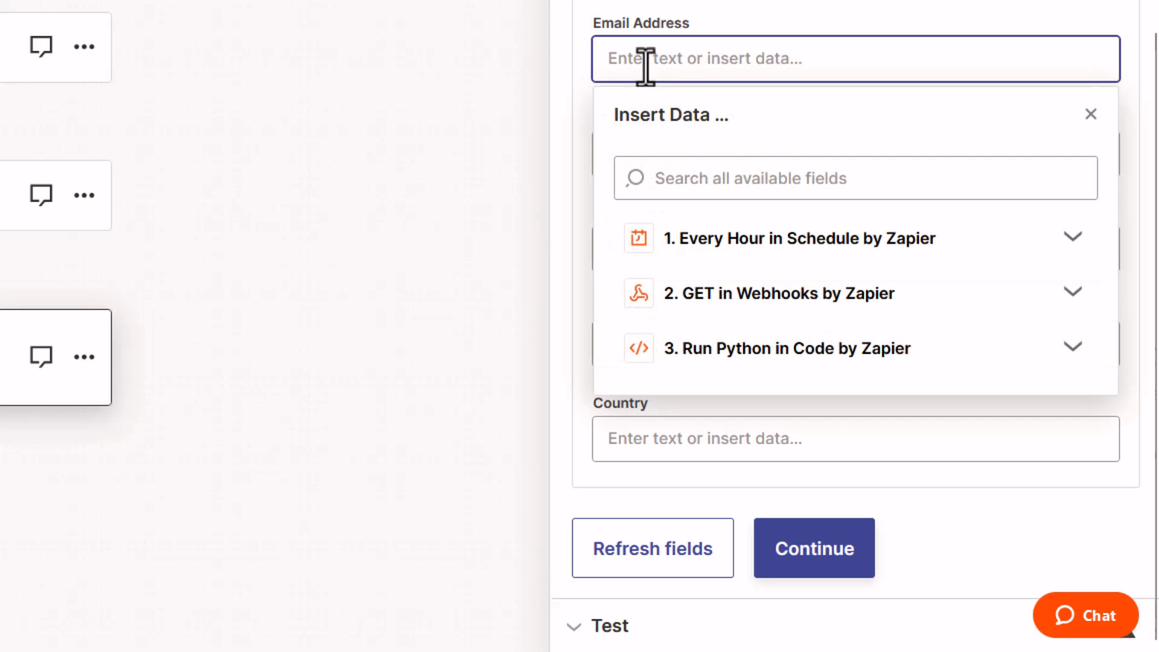
mouse_move(758, 359)
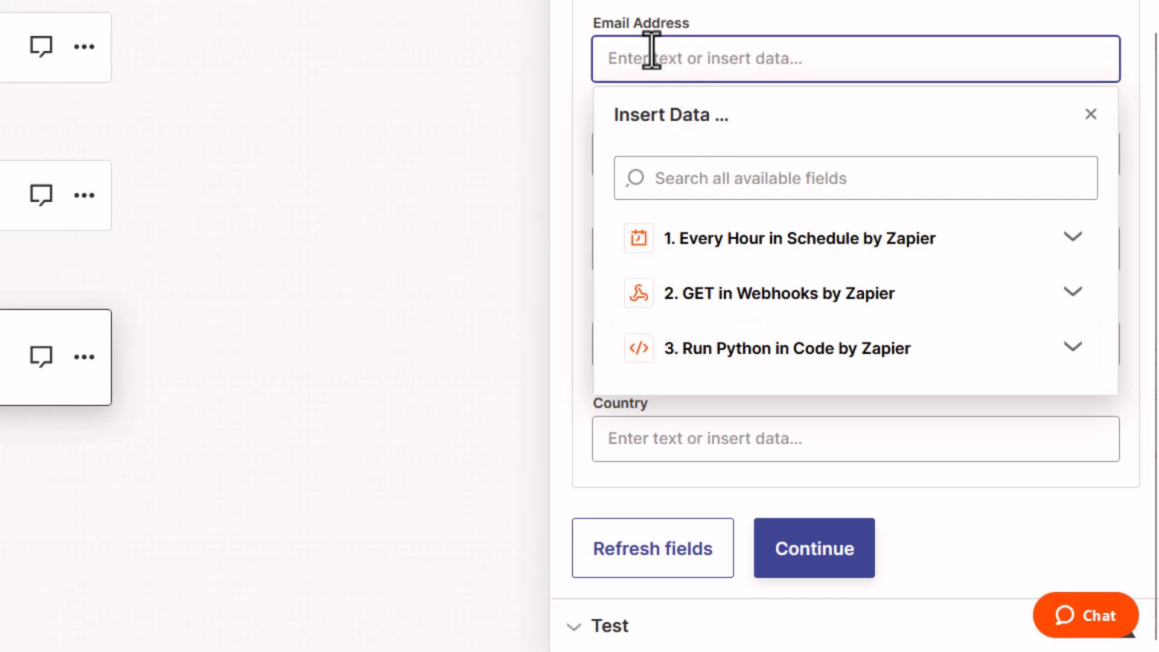
mouse_move(769, 362)
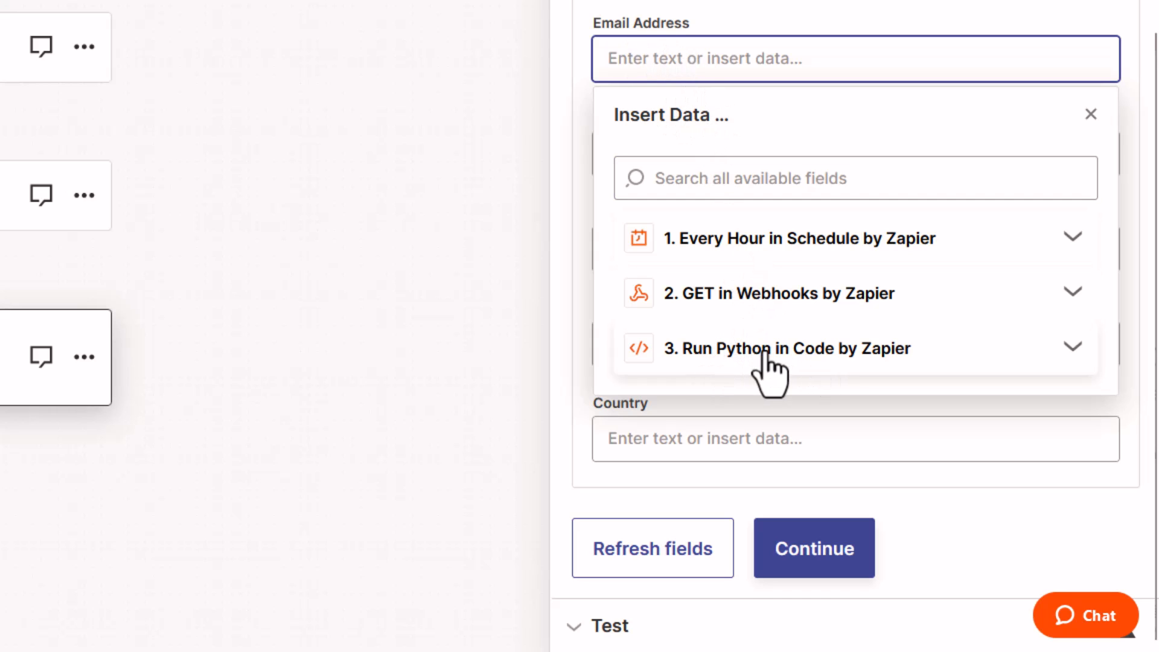
click(786, 348)
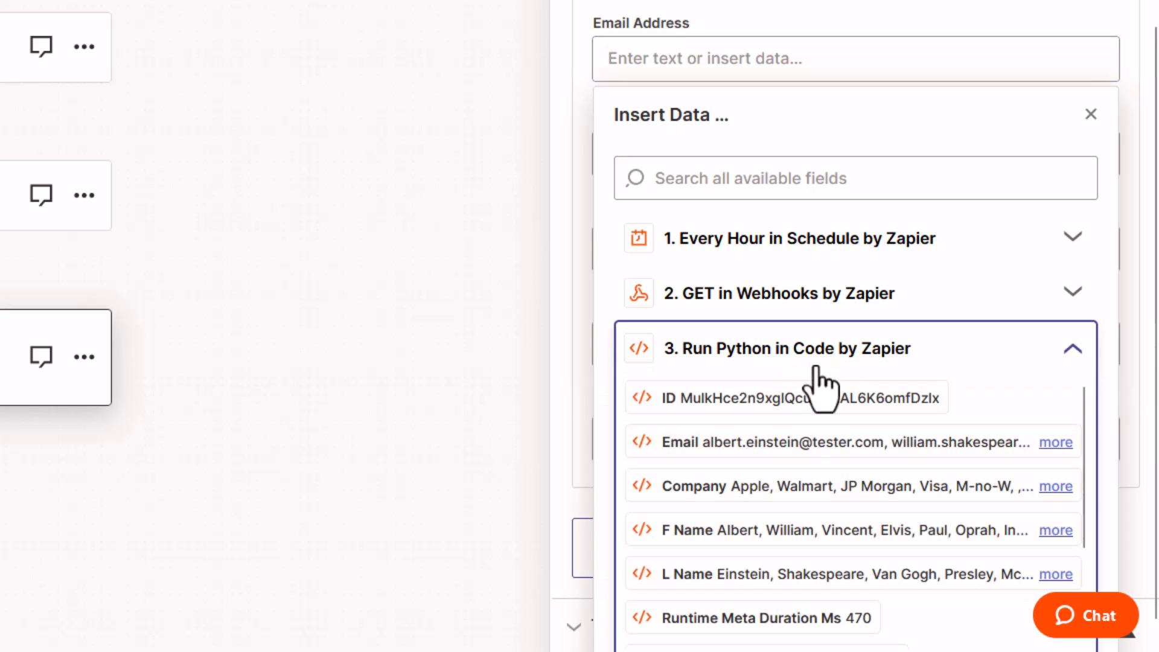
mouse_move(754, 441)
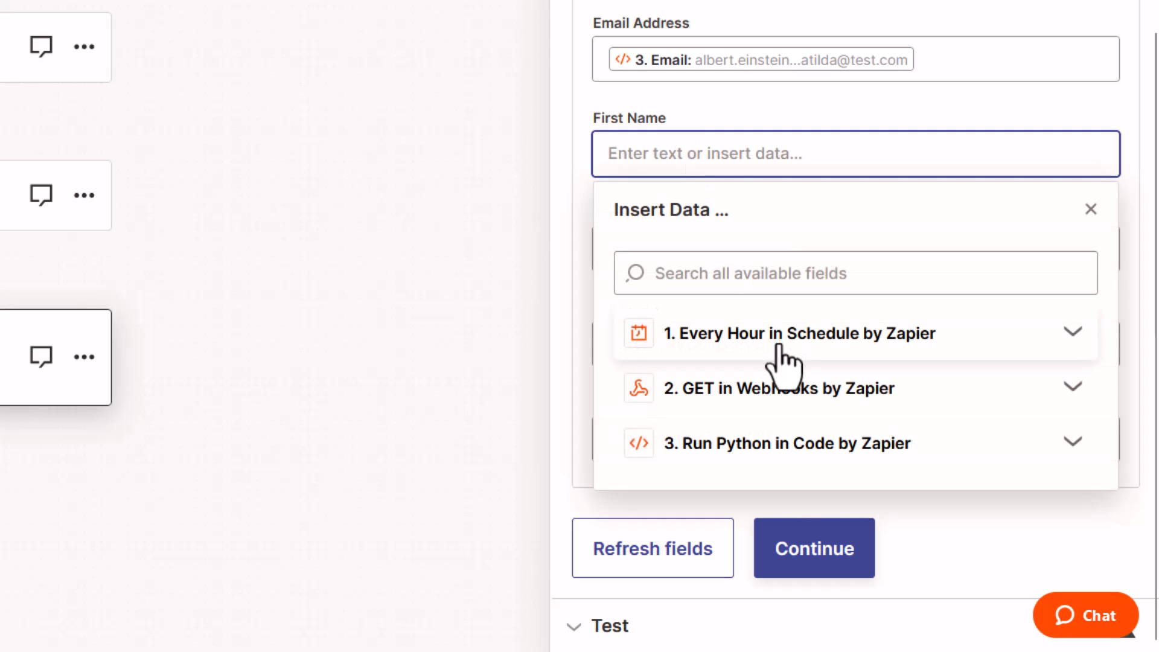
mouse_move(758, 462)
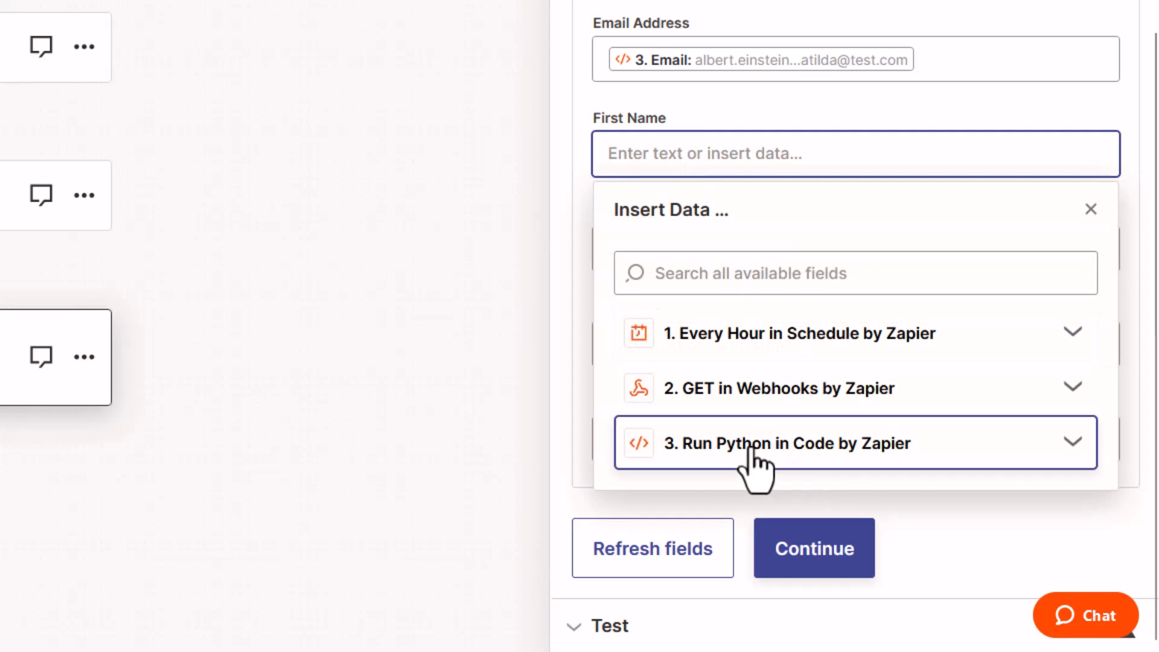
- Map F Name, L Name and Country outputs into the First Name, Last Name and Country fields
click(786, 444)
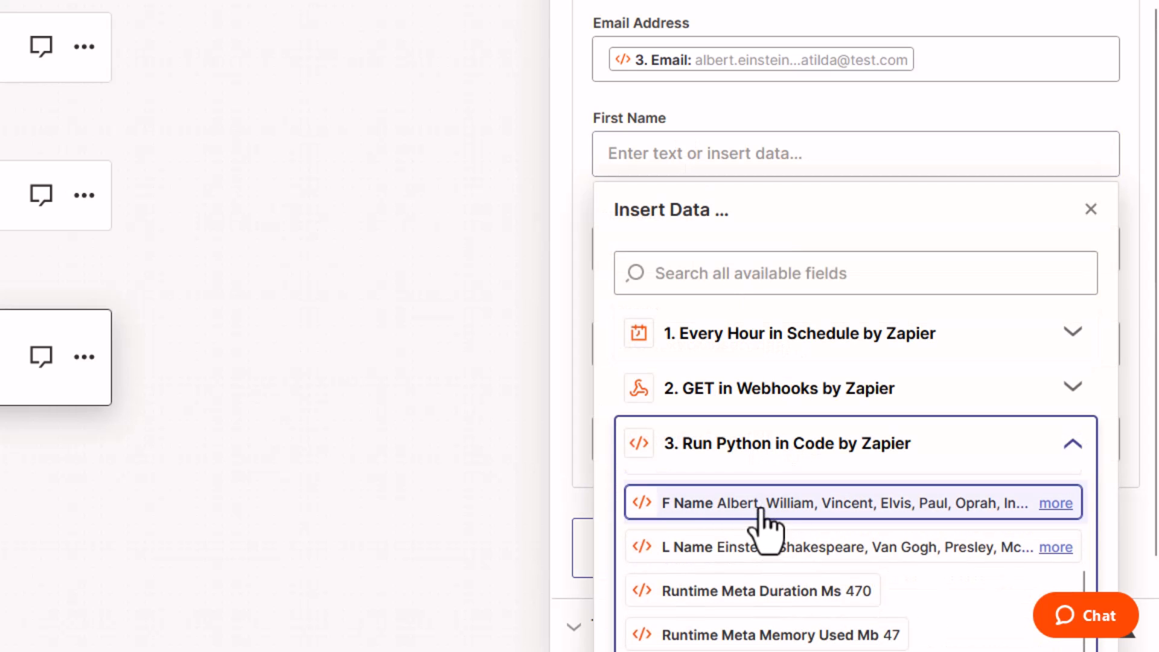
click(776, 502)
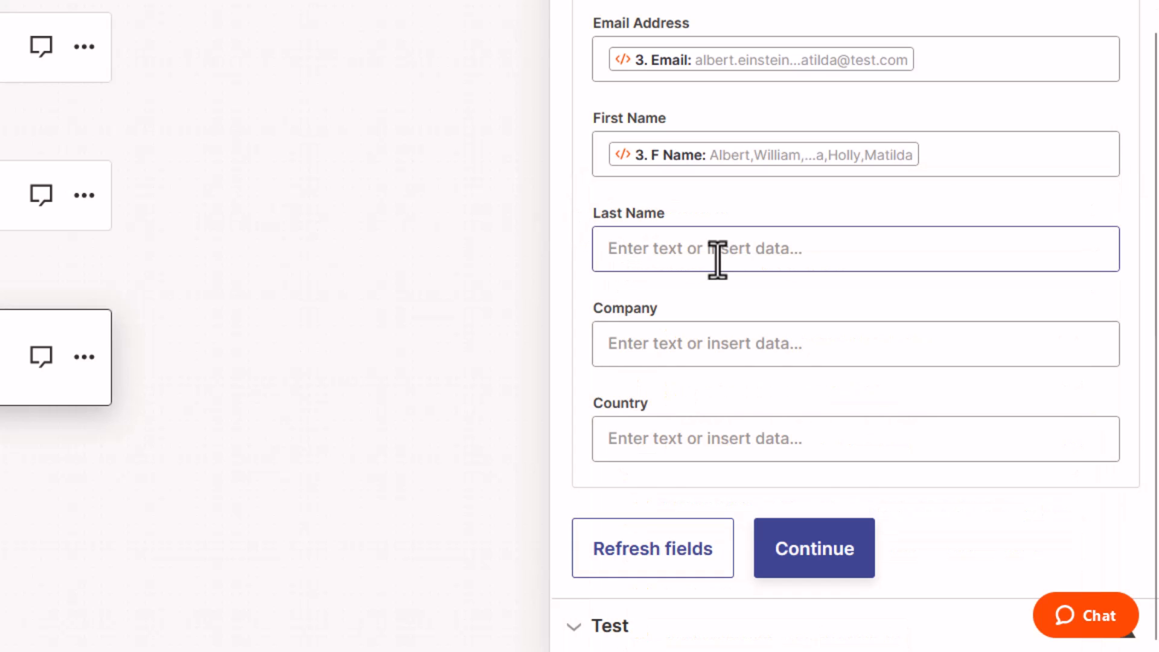
click(853, 248)
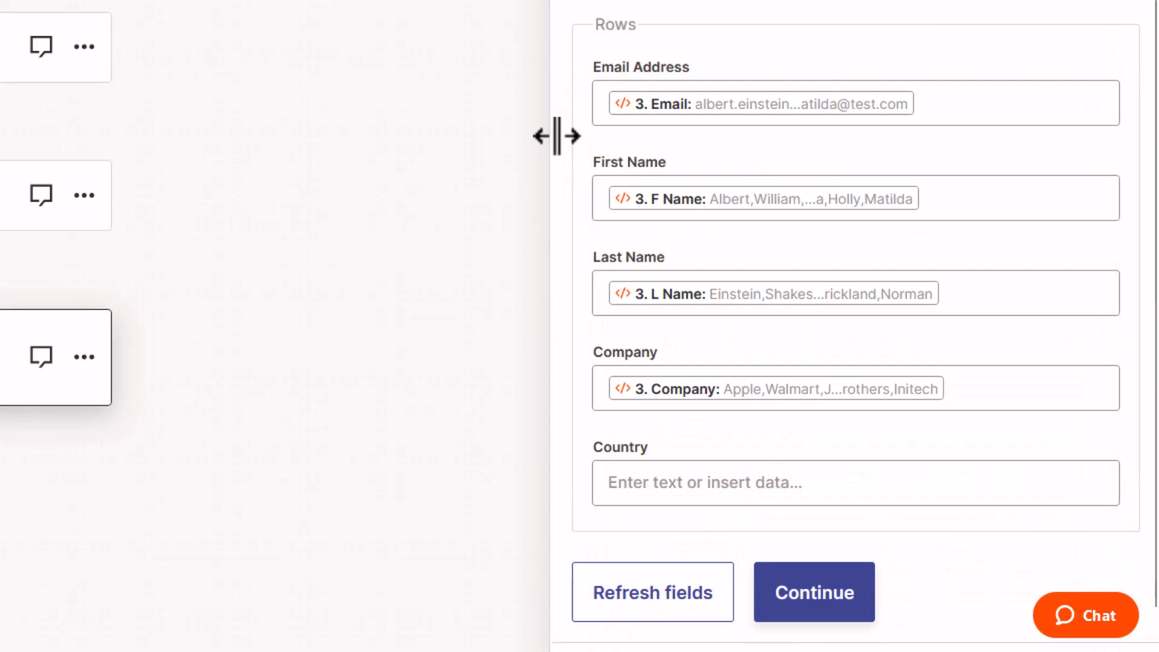
click(855, 482)
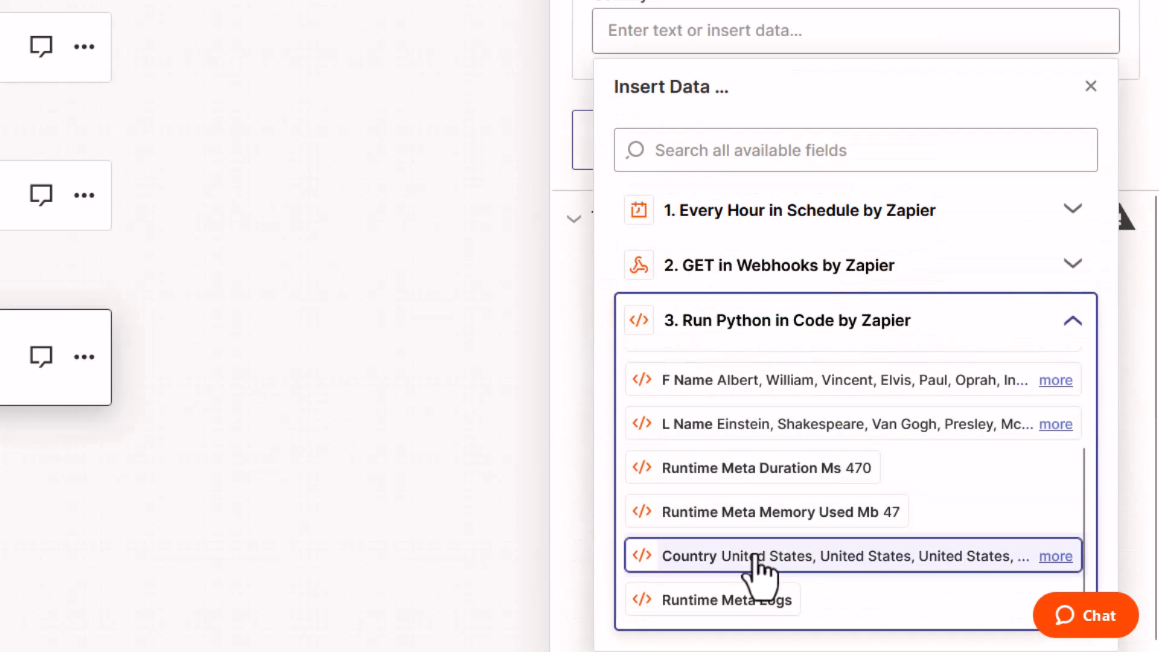
click(757, 556)
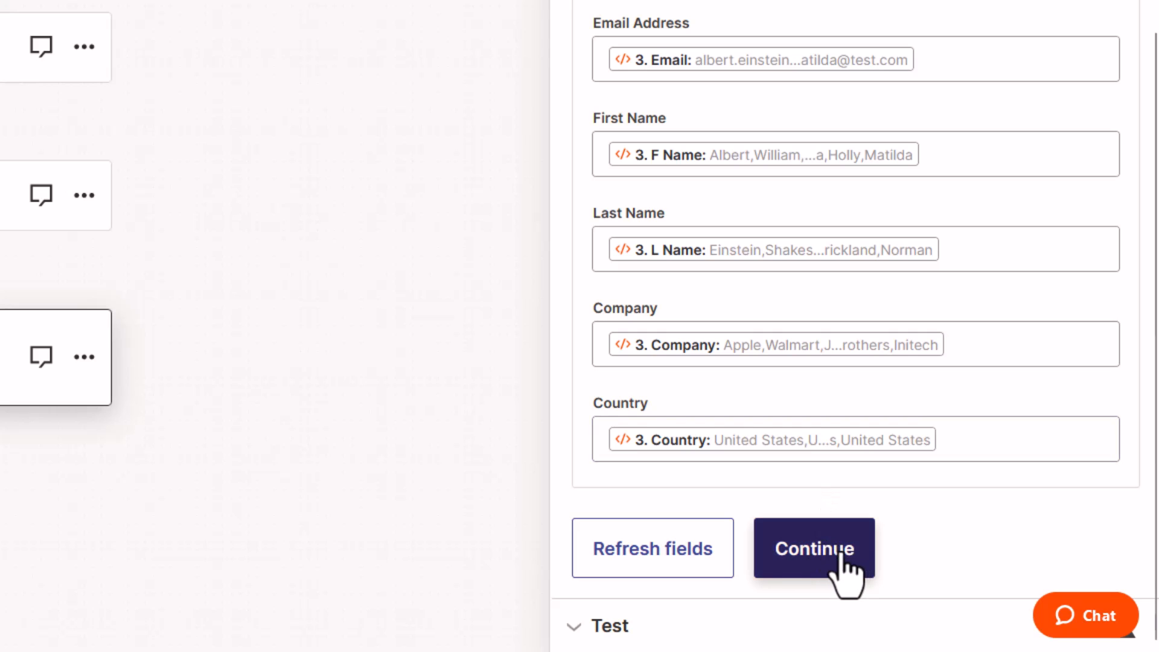
mouse_move(839, 576)
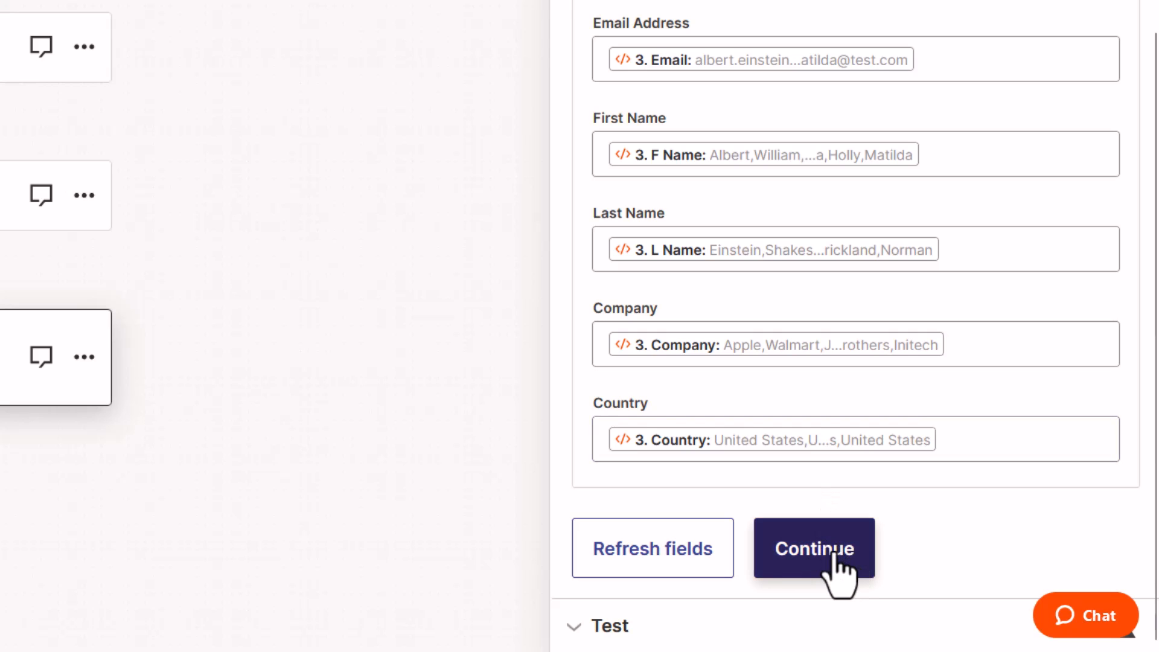
- Test the Google Sheets step and verify the contact rows appear in Eloqua CDO Export
click(813, 549)
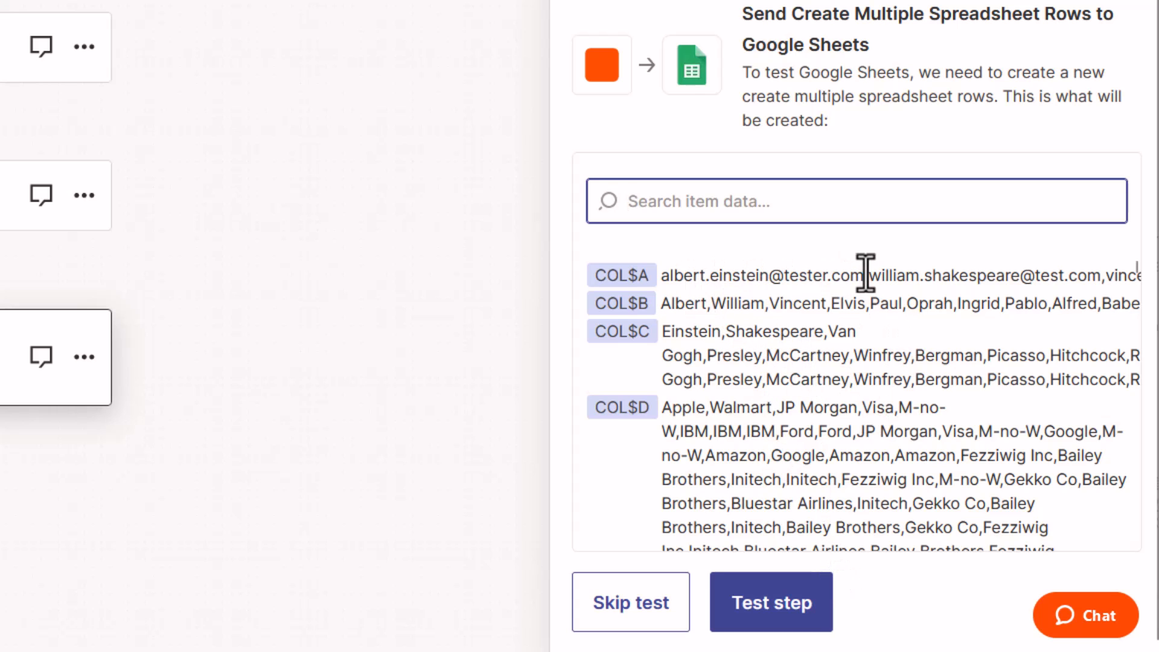
mouse_move(998, 280)
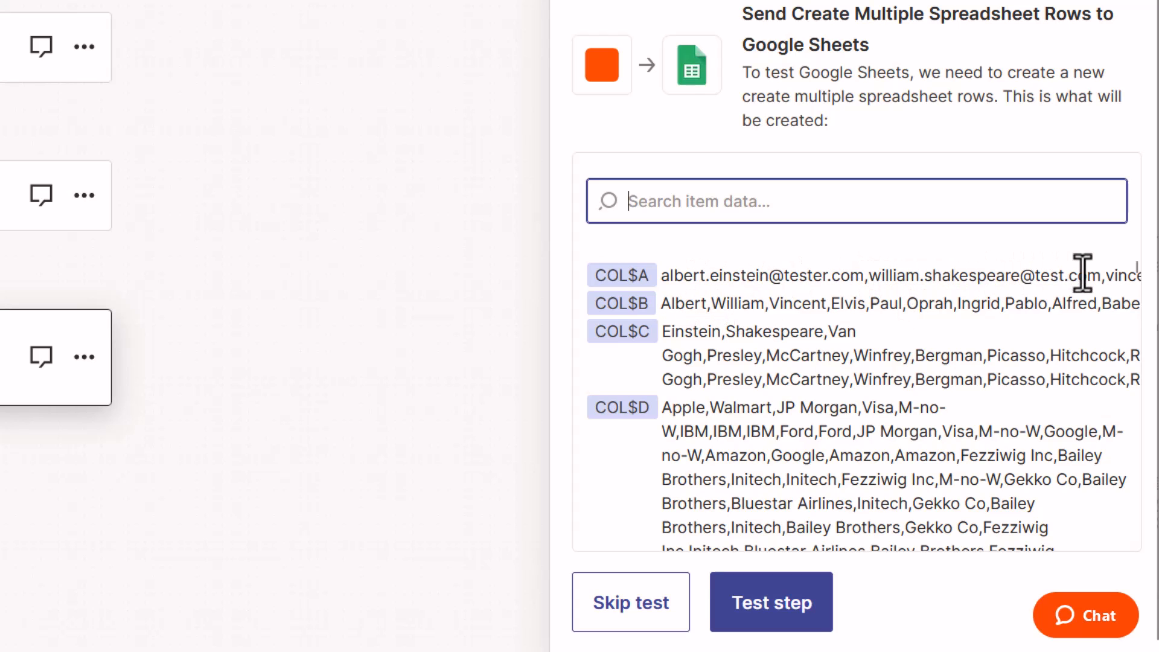
mouse_move(876, 379)
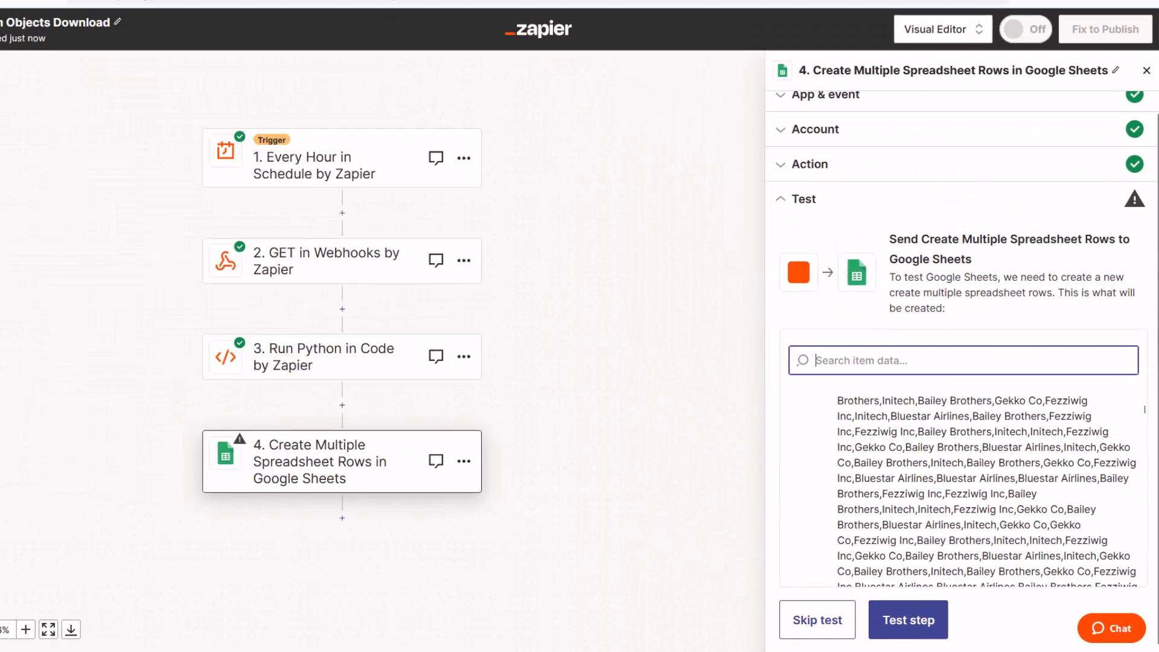
click(89, 13)
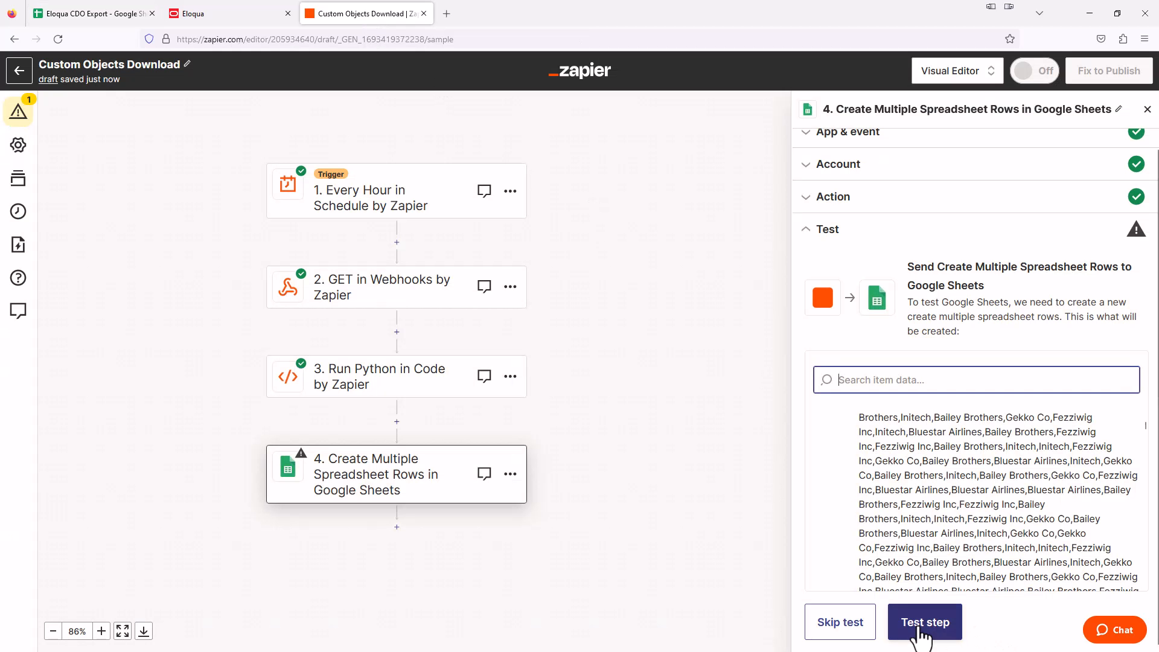
click(924, 622)
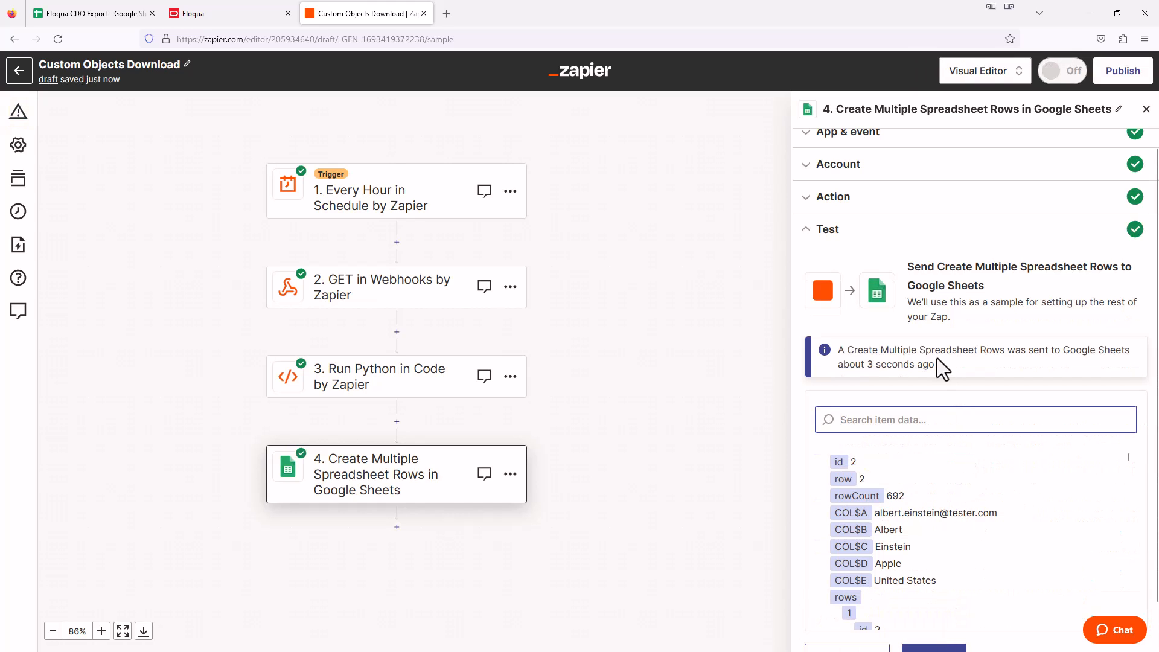
mouse_move(1009, 385)
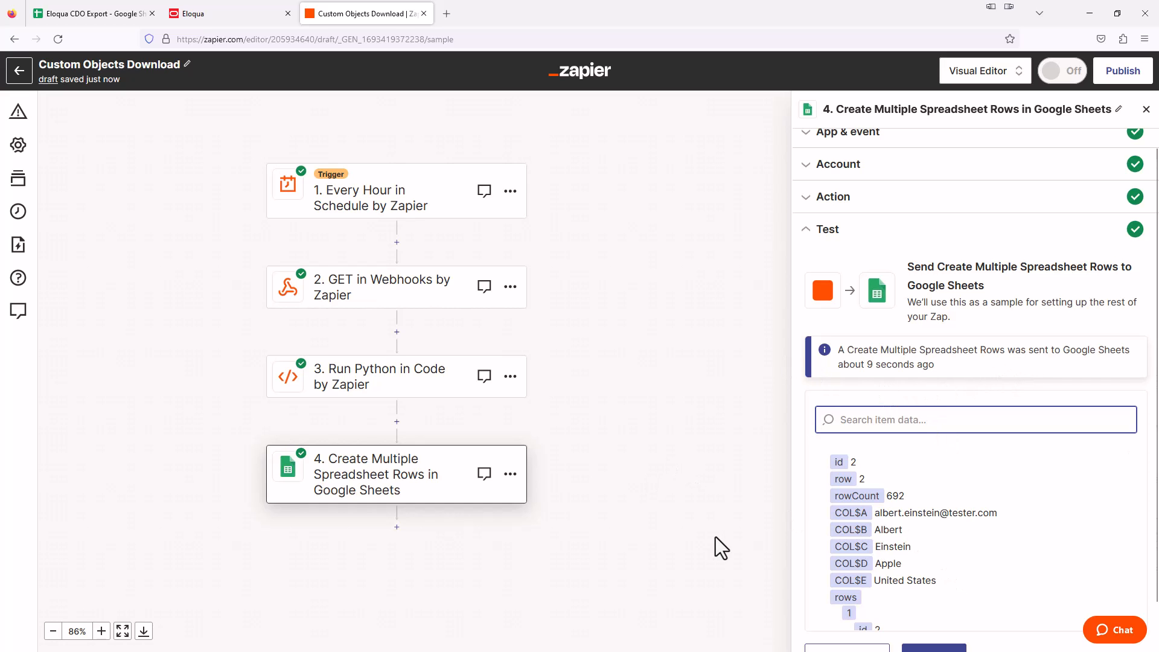
click(92, 13)
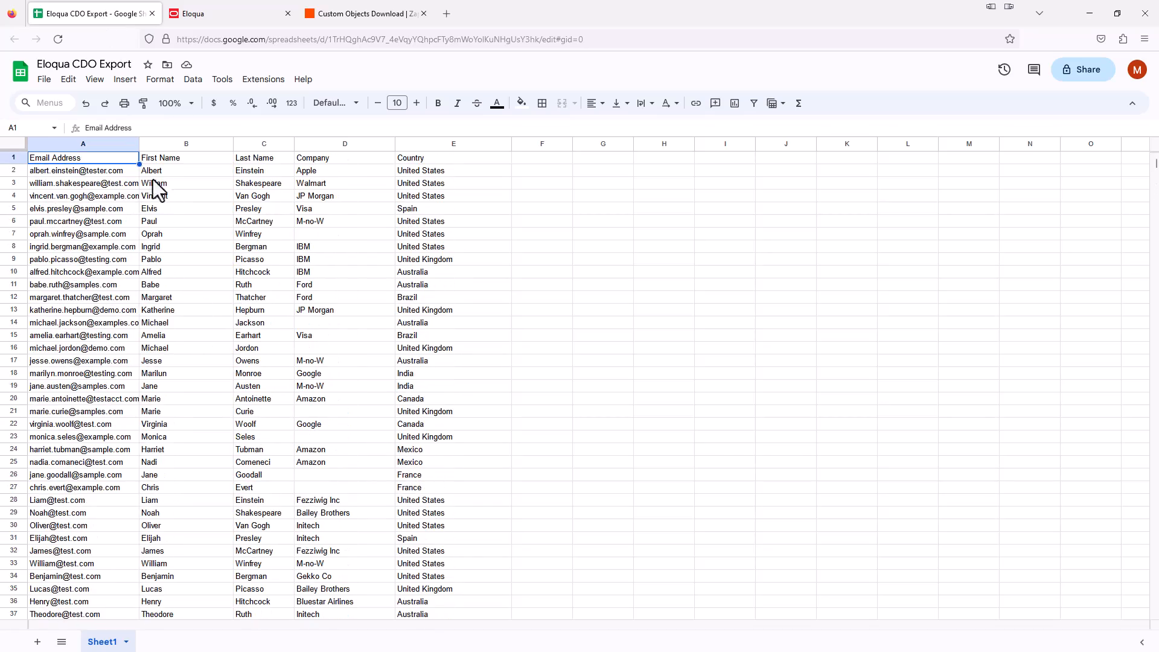
click(362, 13)
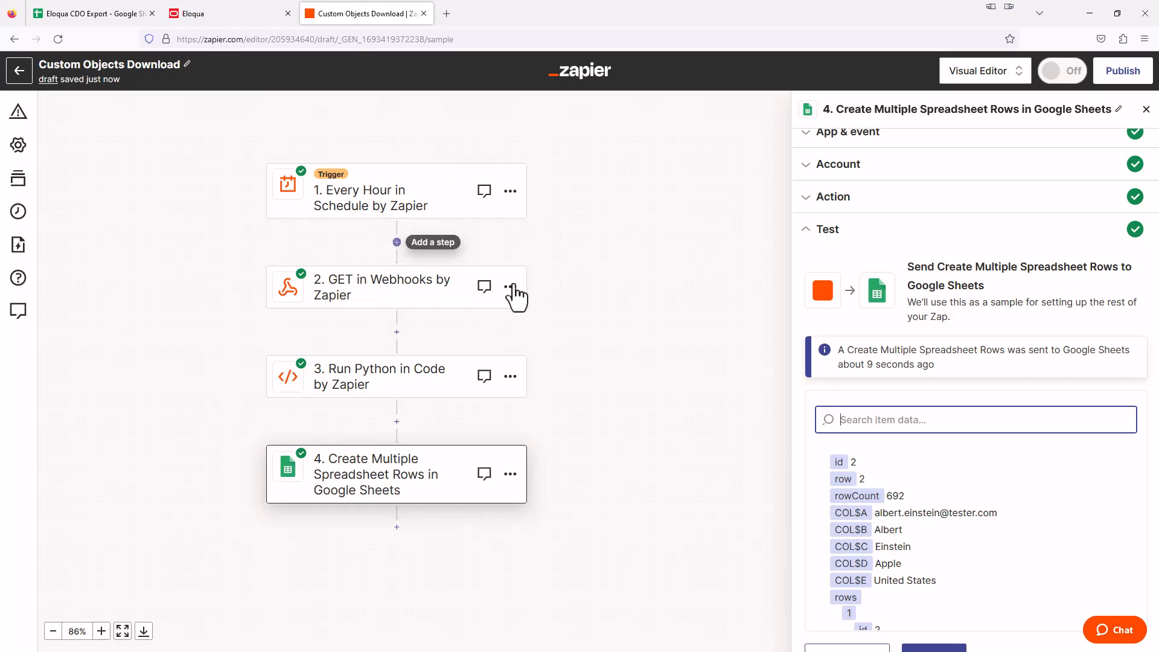
mouse_move(601, 357)
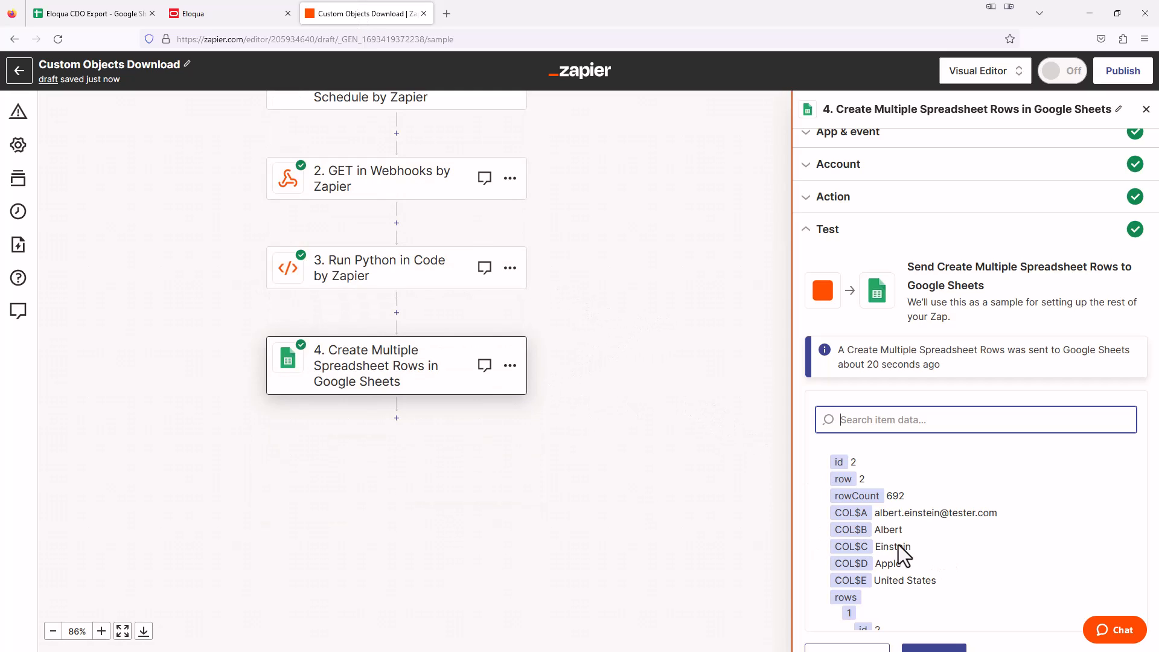
- Publish the finished four-step Custom Objects Download Zap
scroll(down, 3)
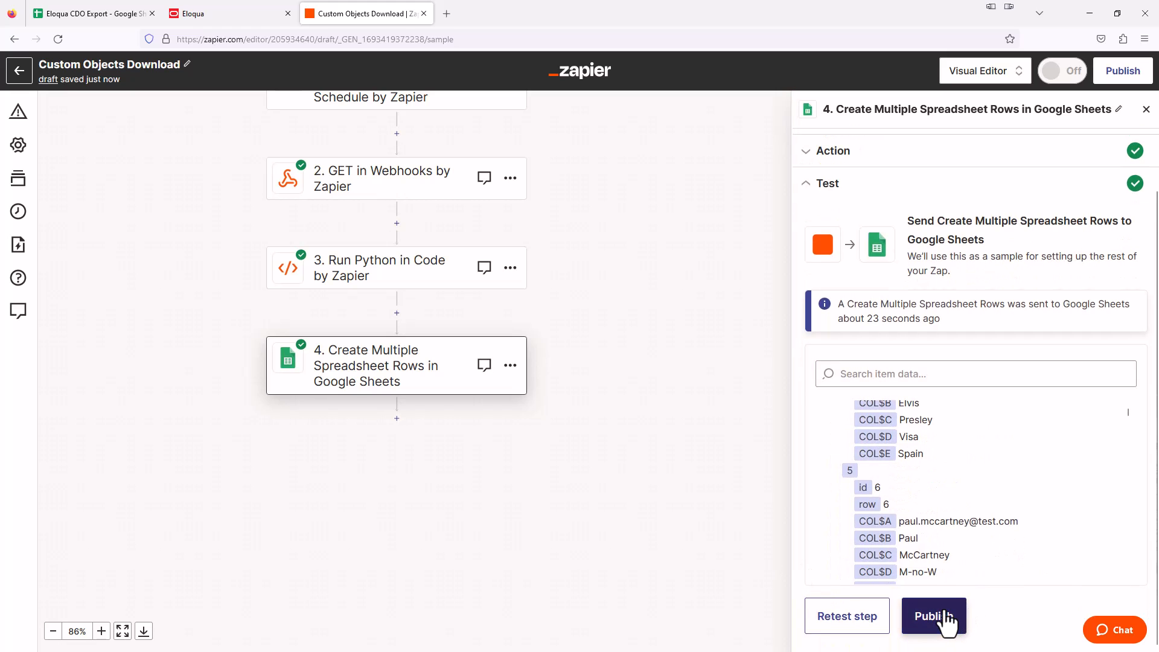
click(933, 616)
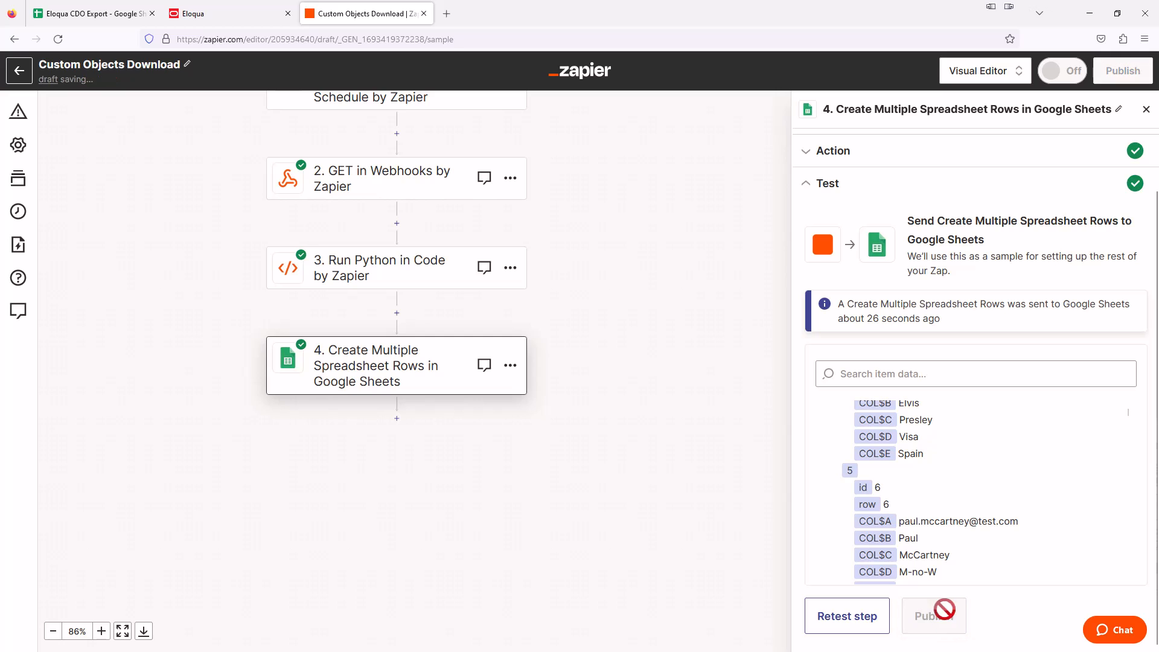
click(1122, 70)
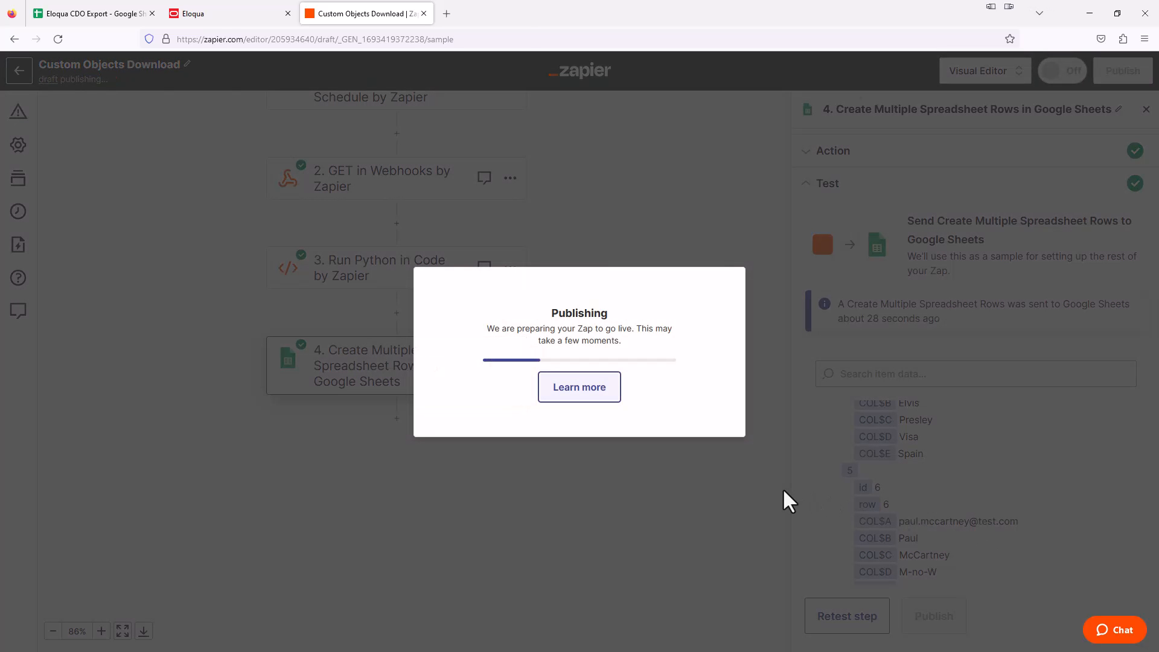
mouse_move(749, 506)
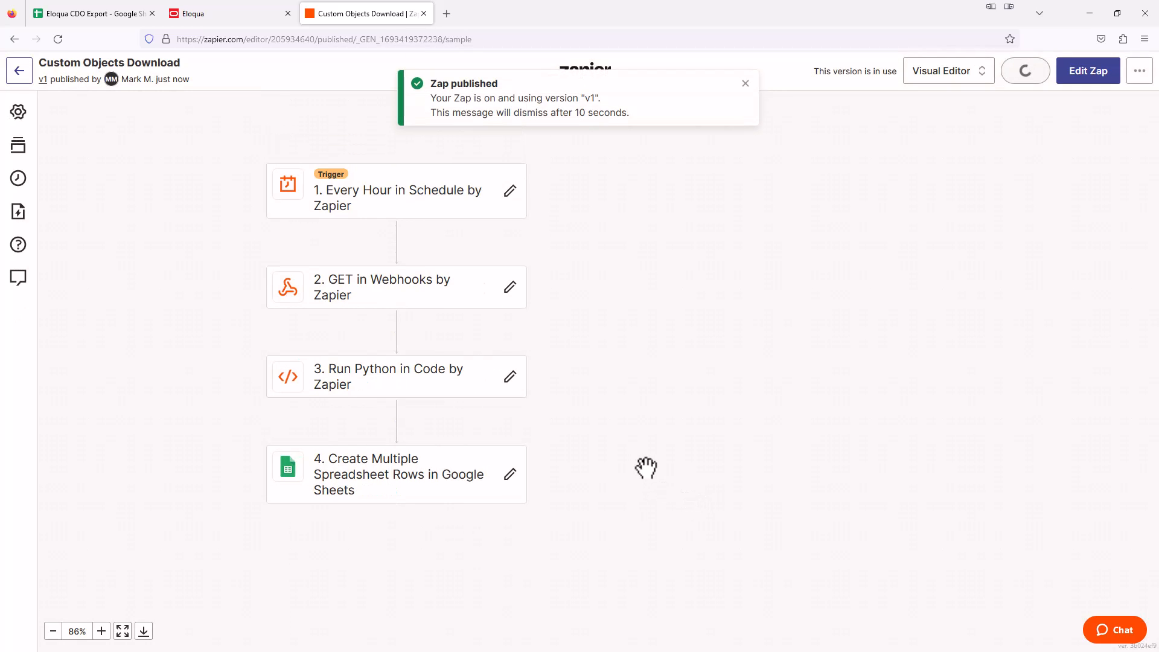
click(1025, 70)
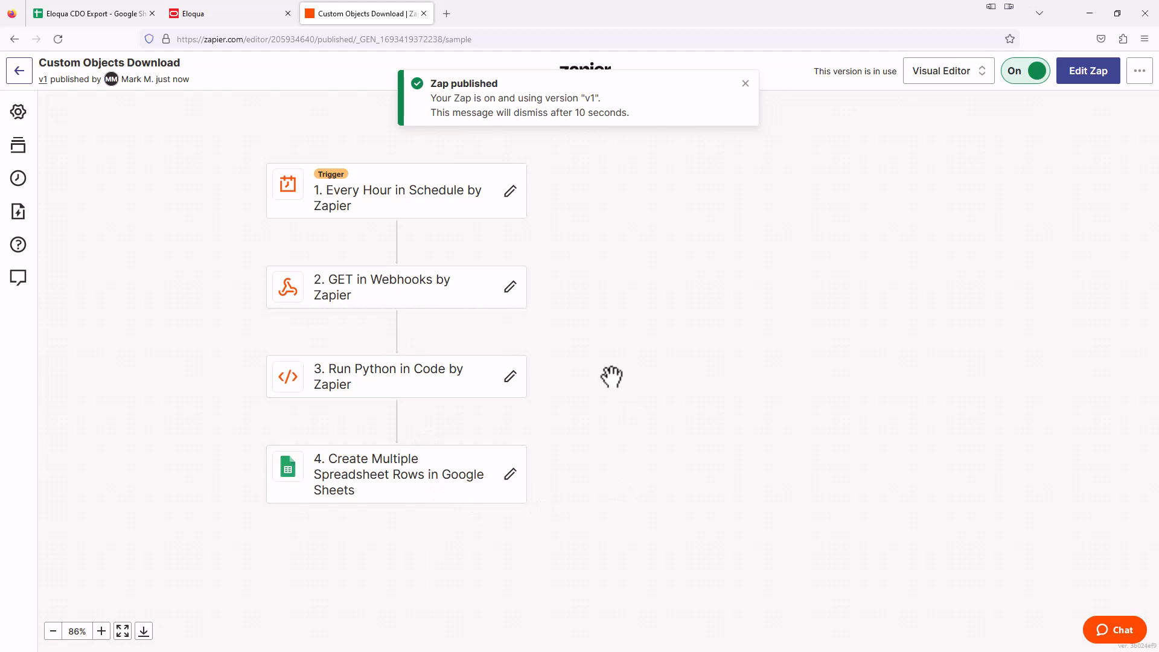
mouse_move(530, 317)
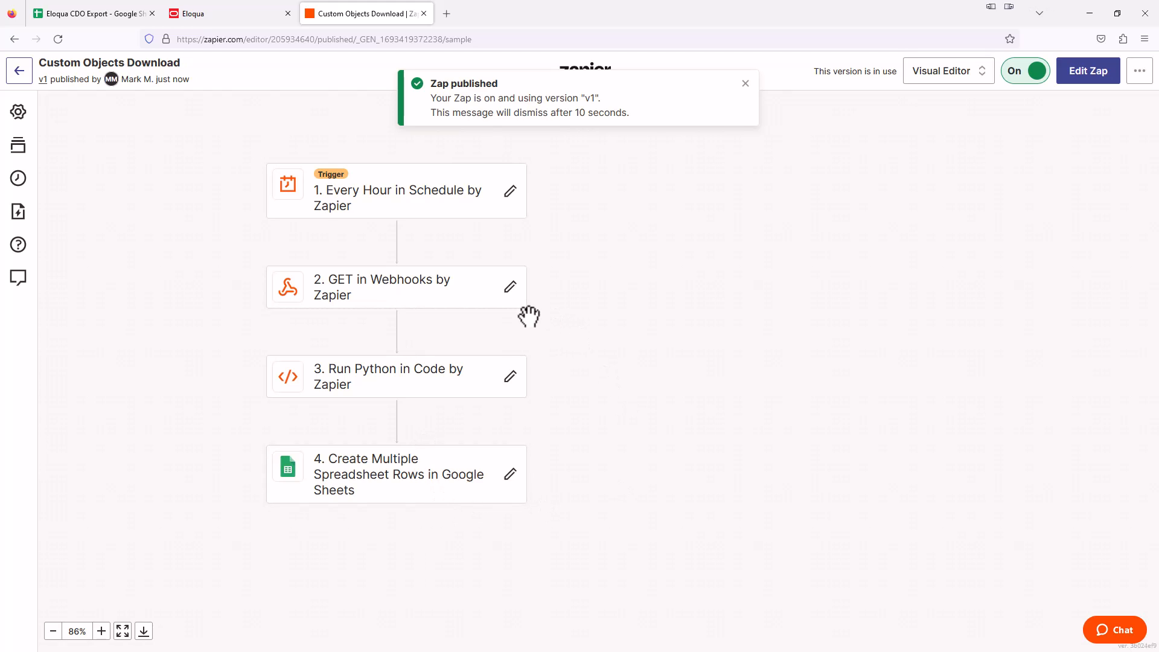
mouse_move(540, 234)
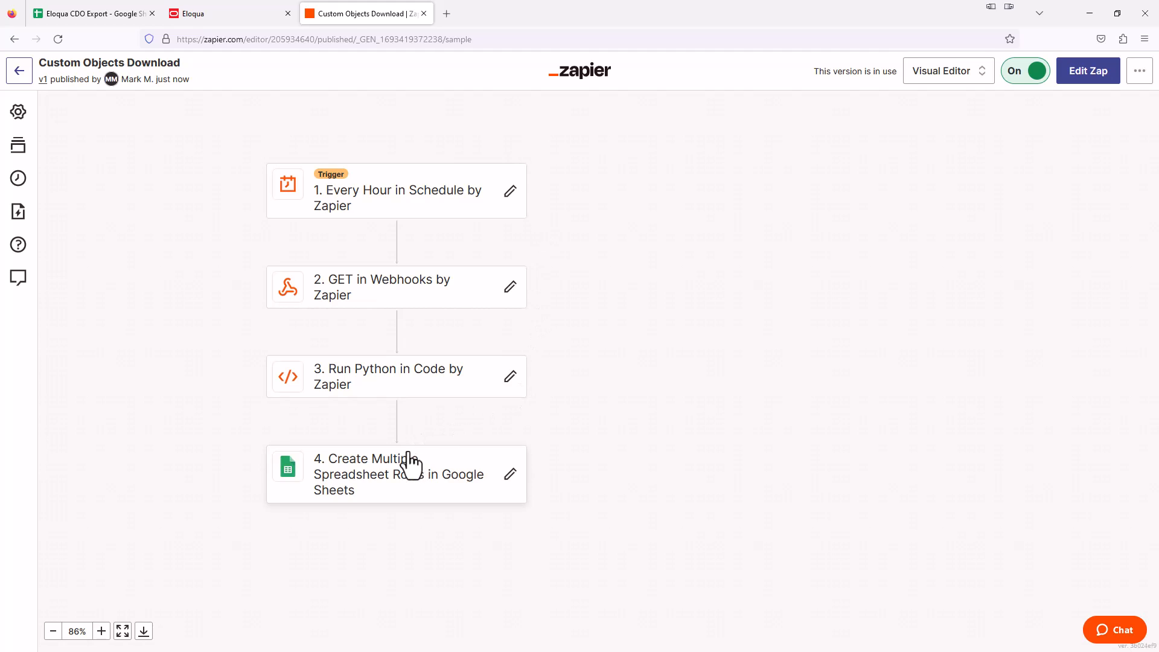
mouse_move(440, 501)
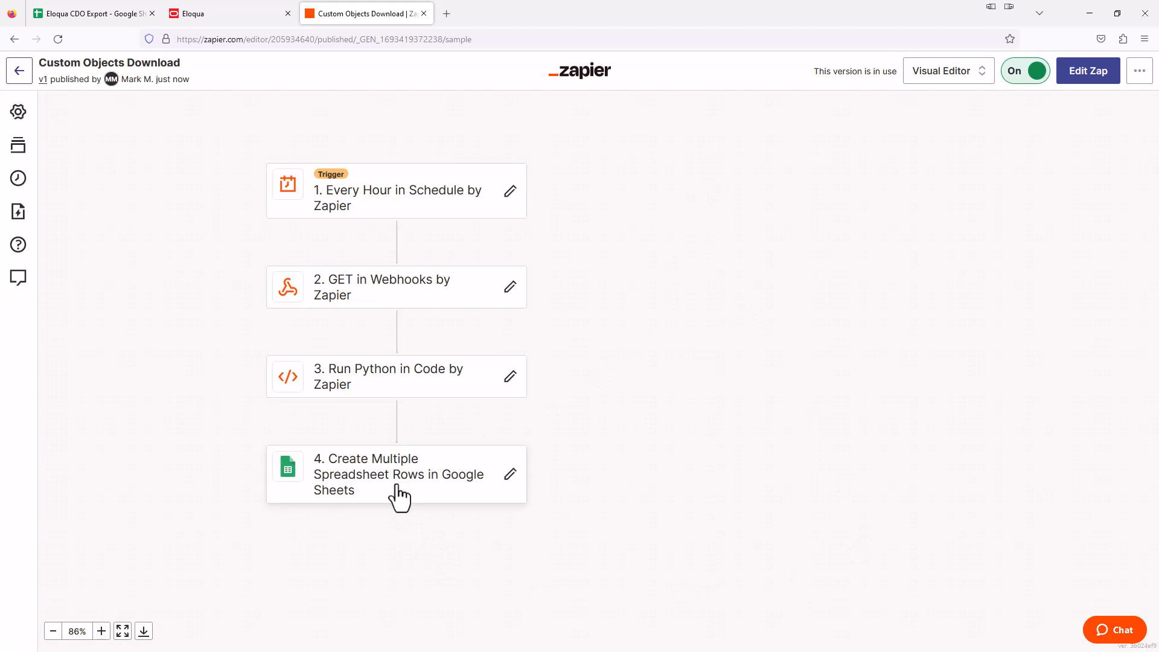
mouse_move(632, 236)
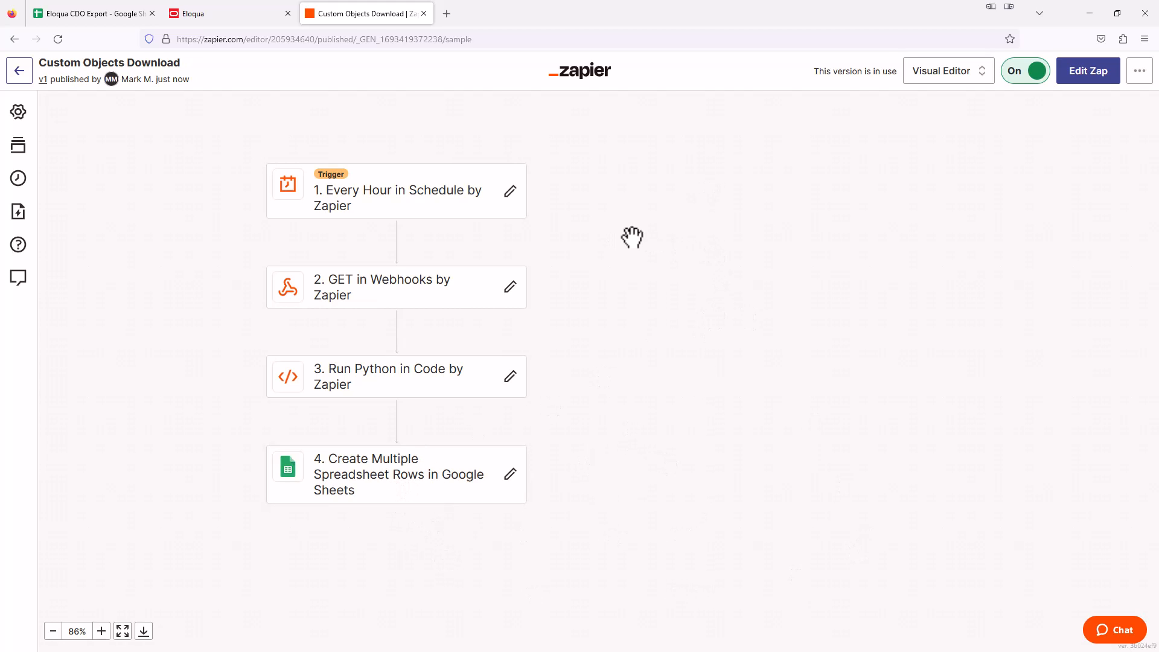
mouse_move(674, 410)
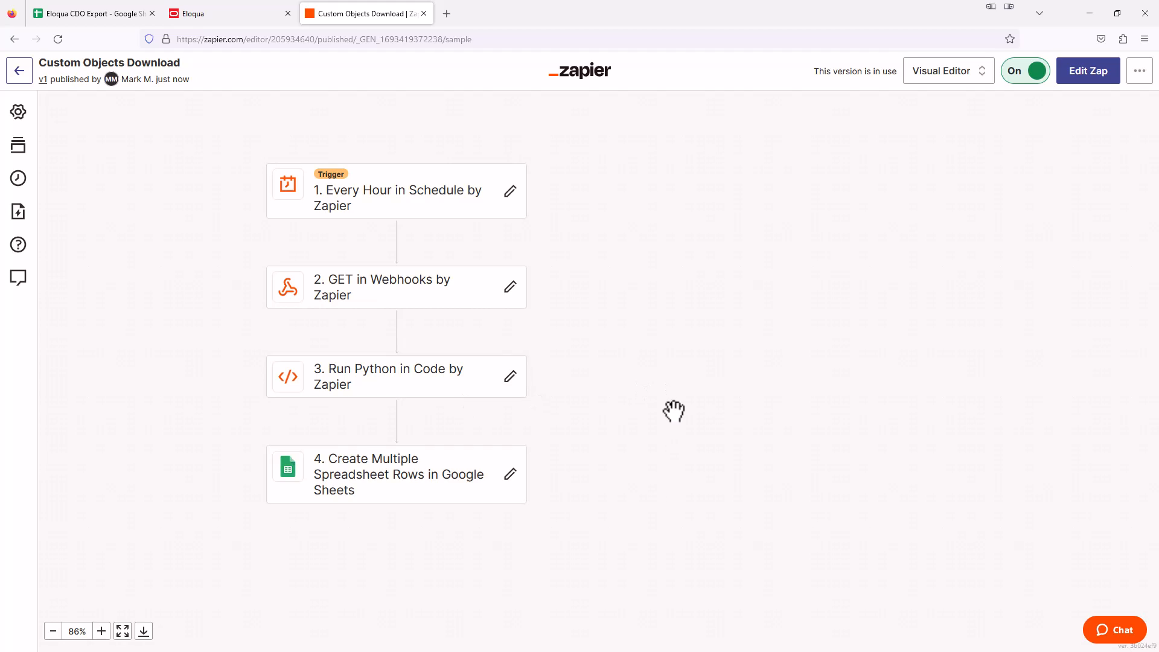
mouse_move(412, 205)
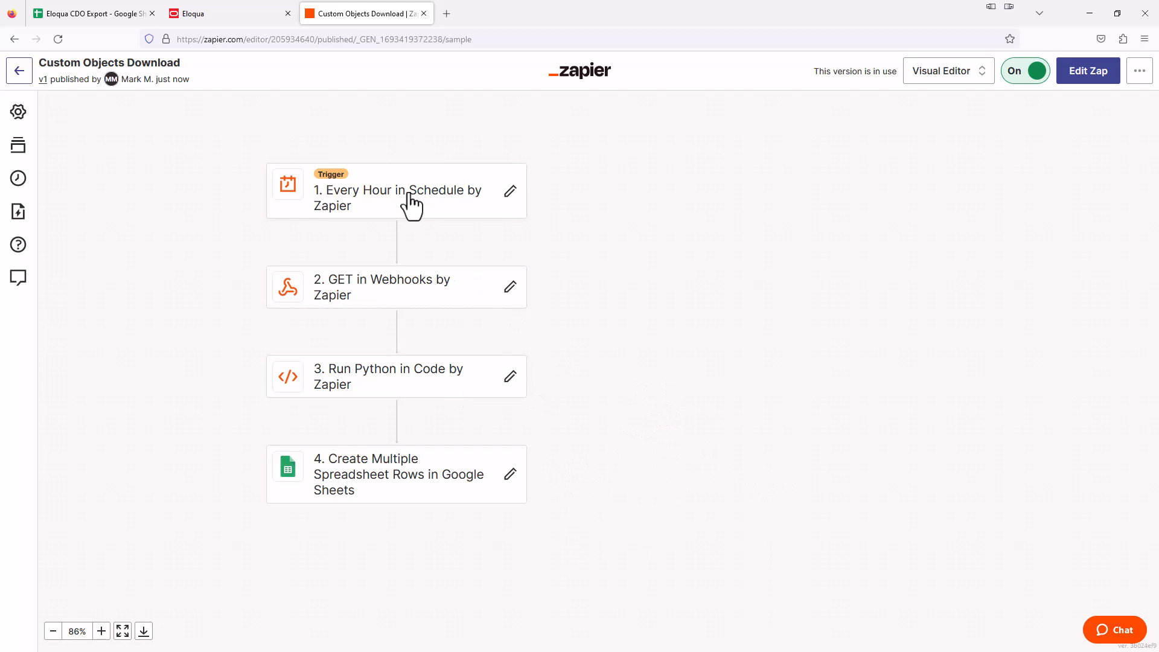
mouse_move(728, 300)
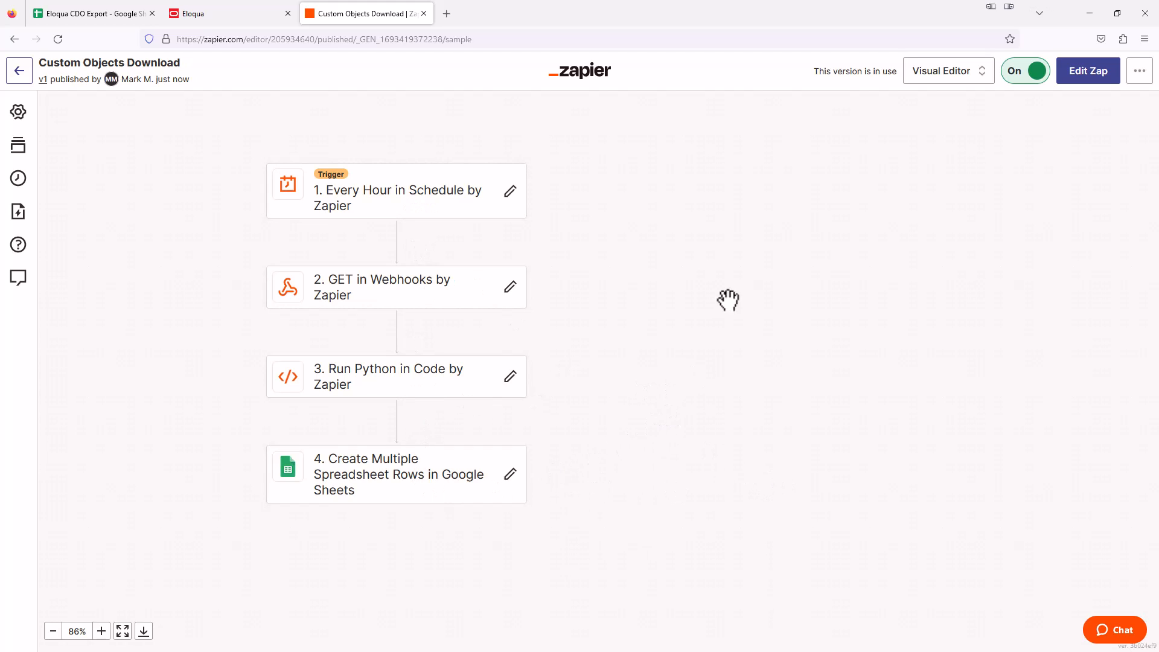
mouse_move(501, 473)
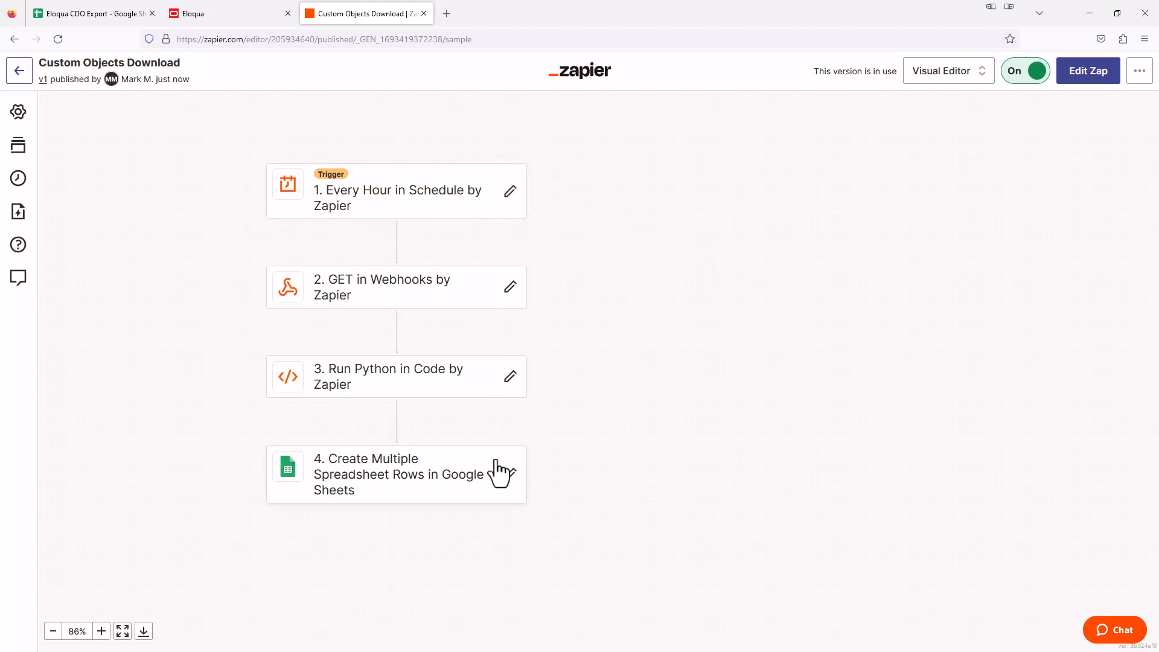
mouse_move(869, 396)
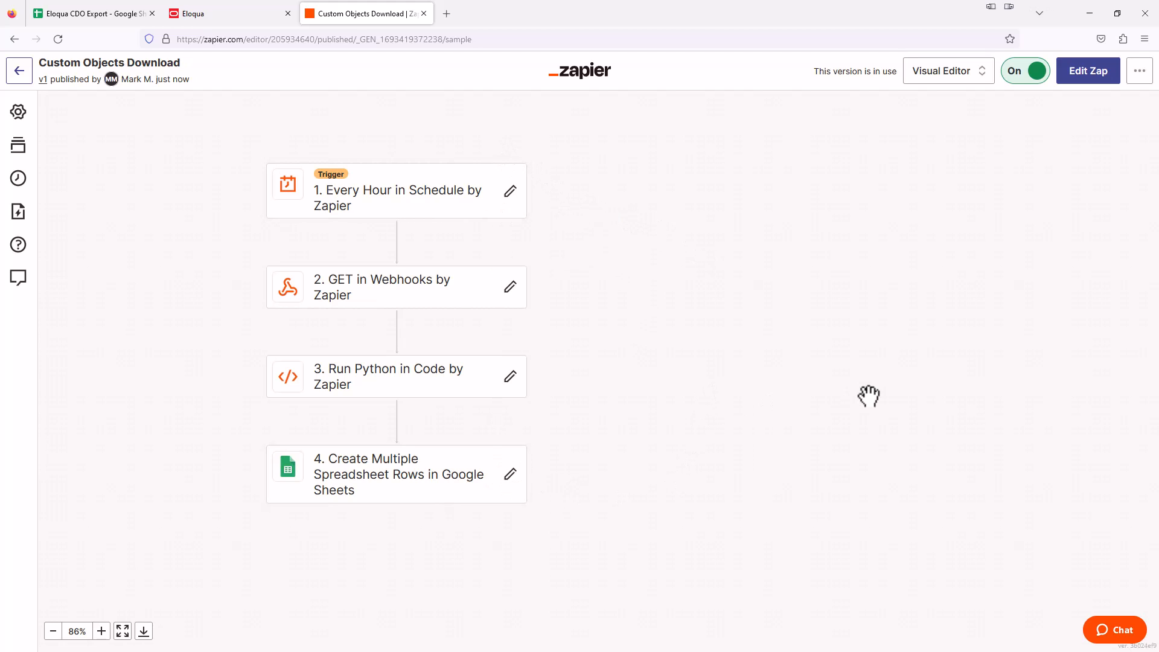
mouse_move(857, 392)
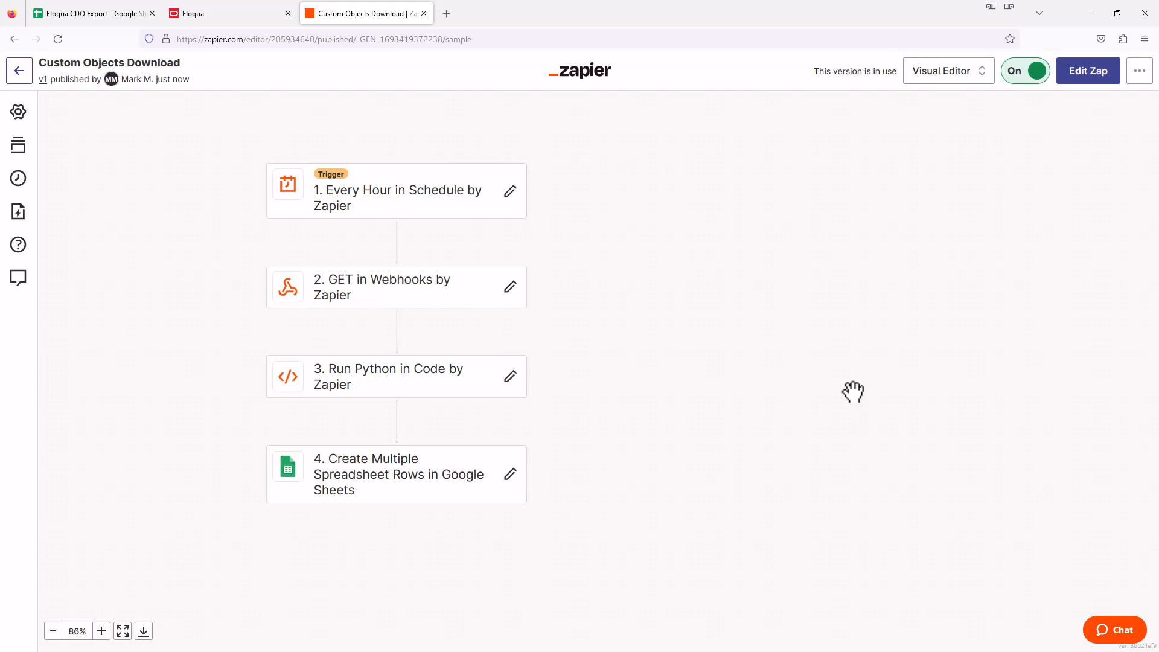
mouse_move(662, 427)
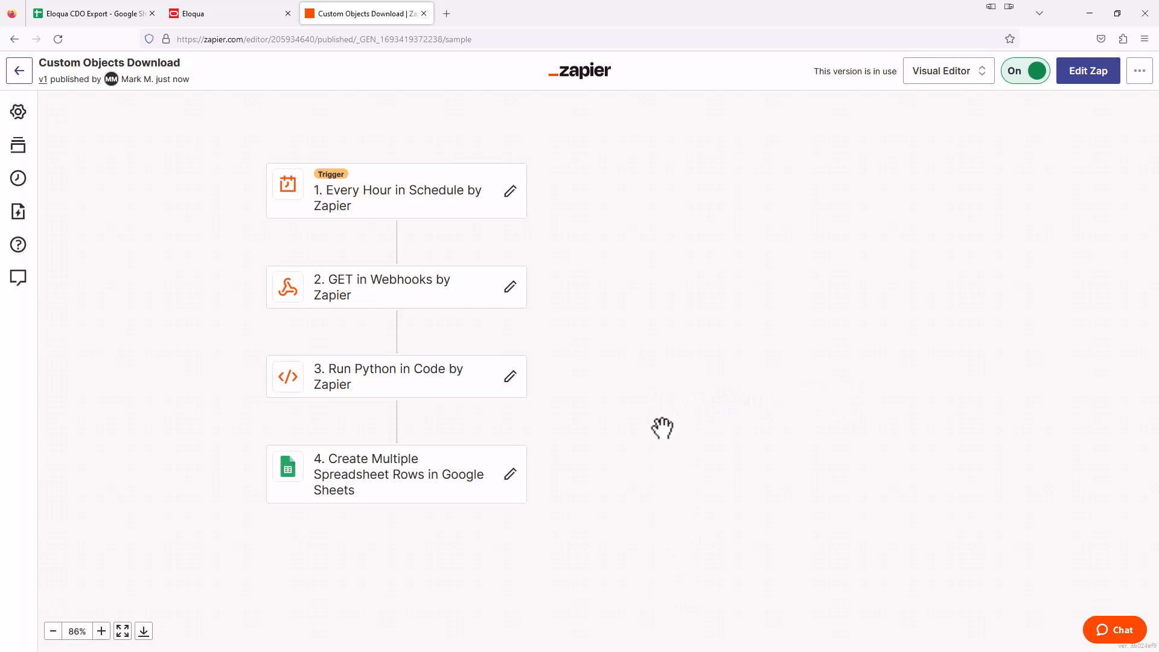
mouse_move(368, 487)
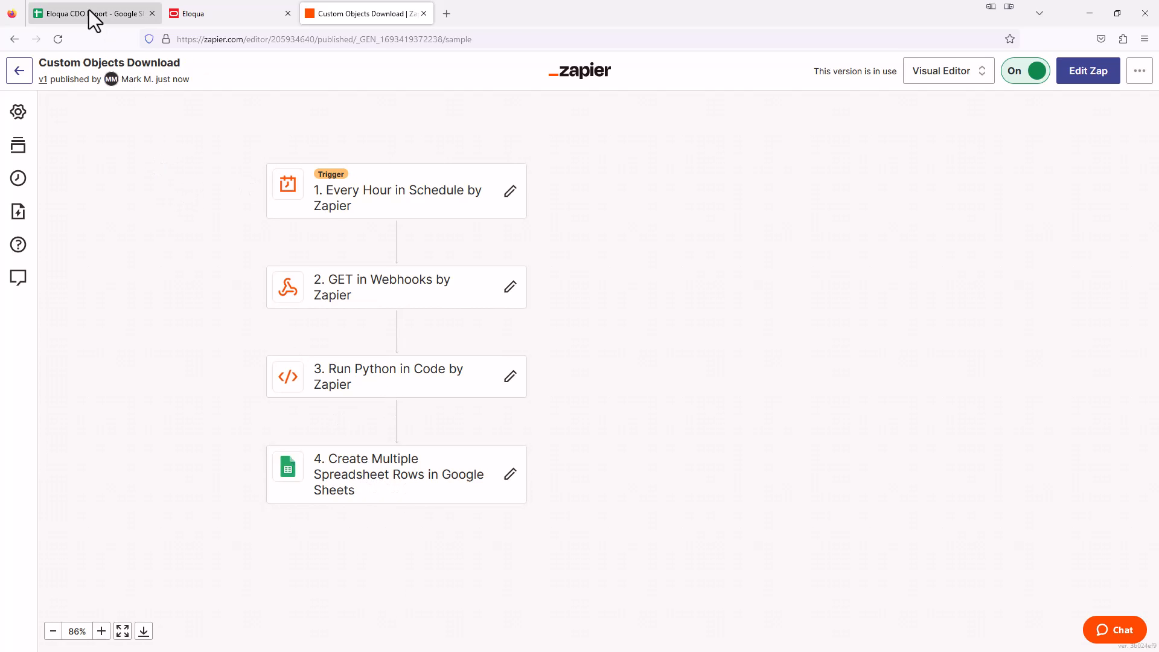
- Review the exported contact rows from the top of the Eloqua CDO Export sheet
click(89, 13)
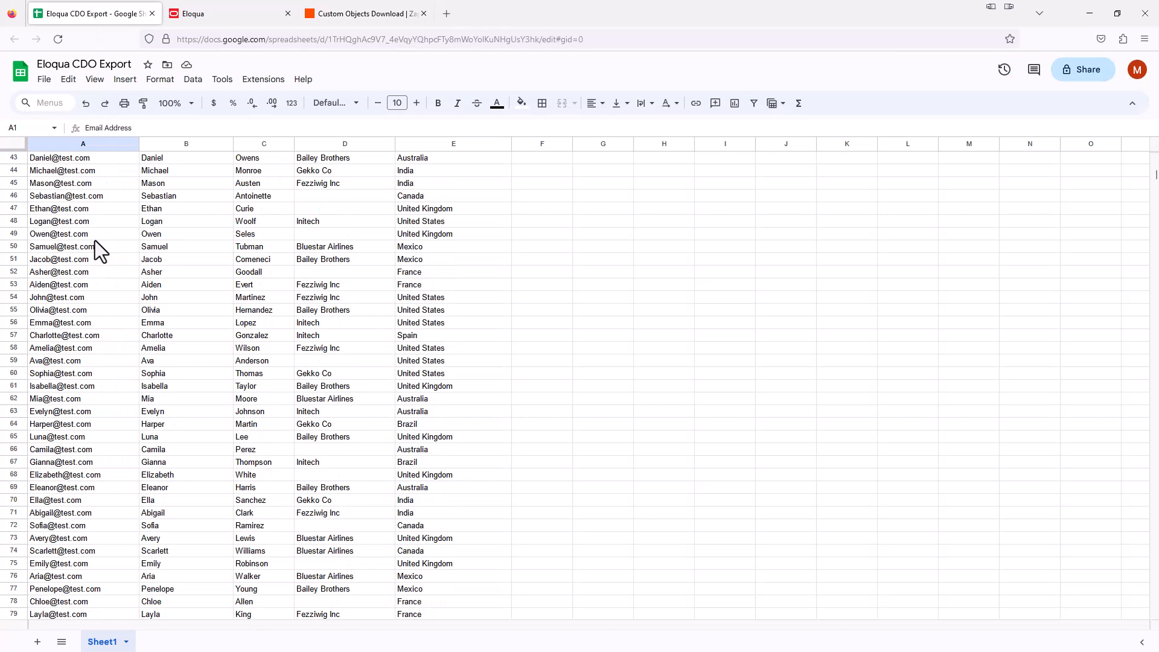
scroll(up, 3)
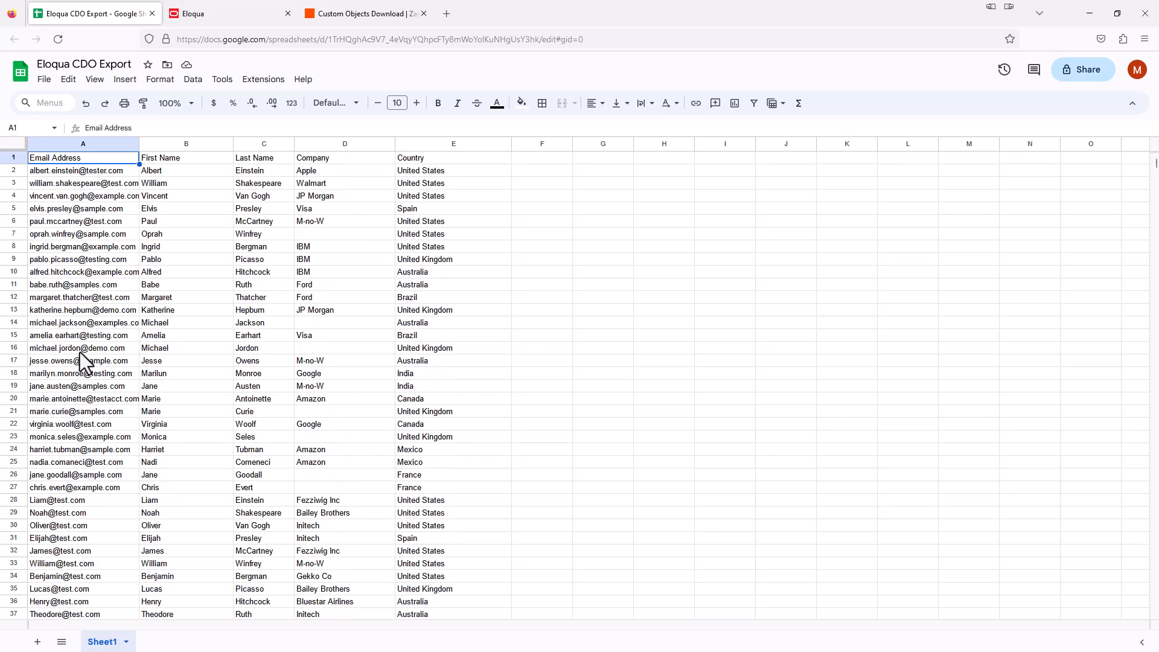
mouse_move(81, 236)
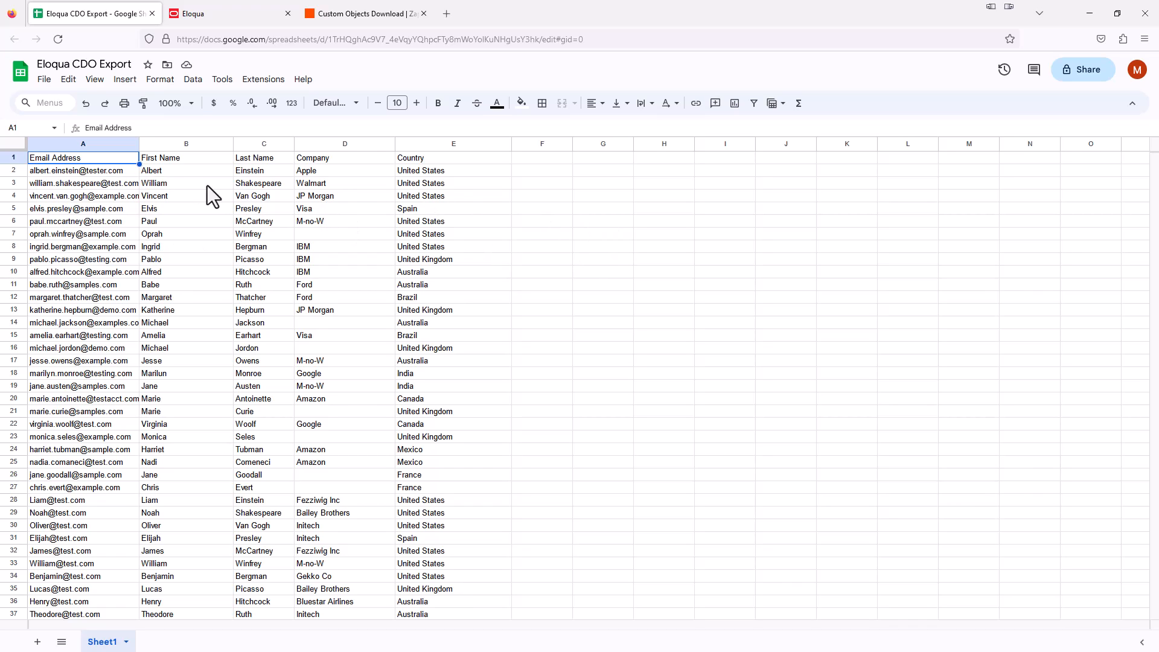
mouse_move(370, 447)
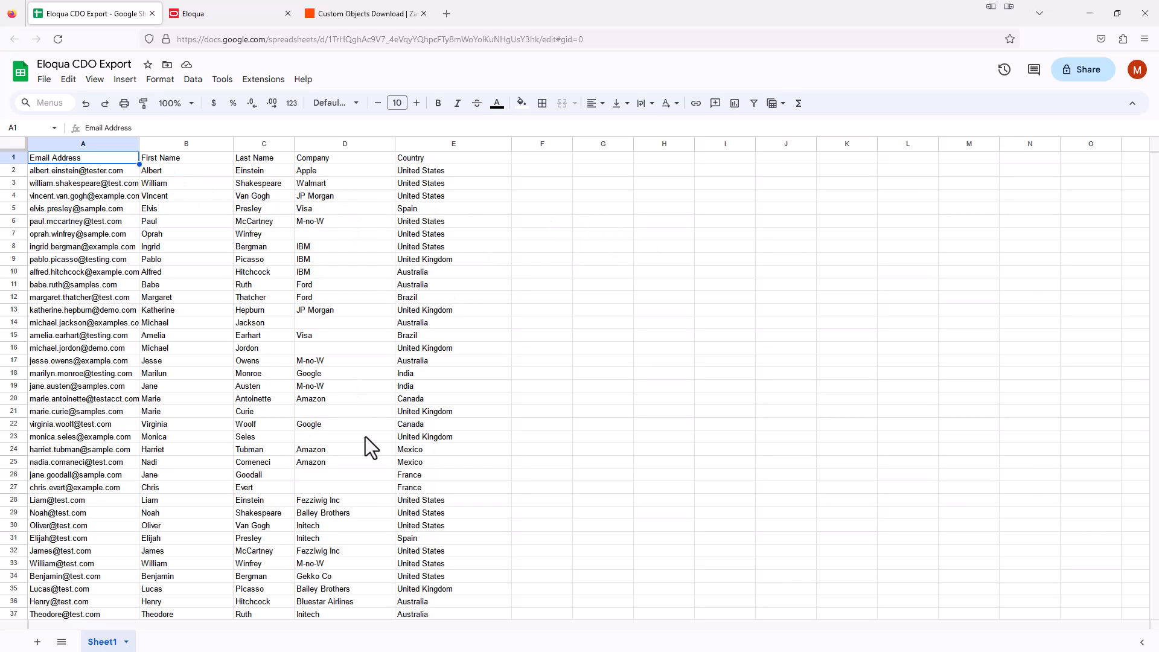
mouse_move(148, 214)
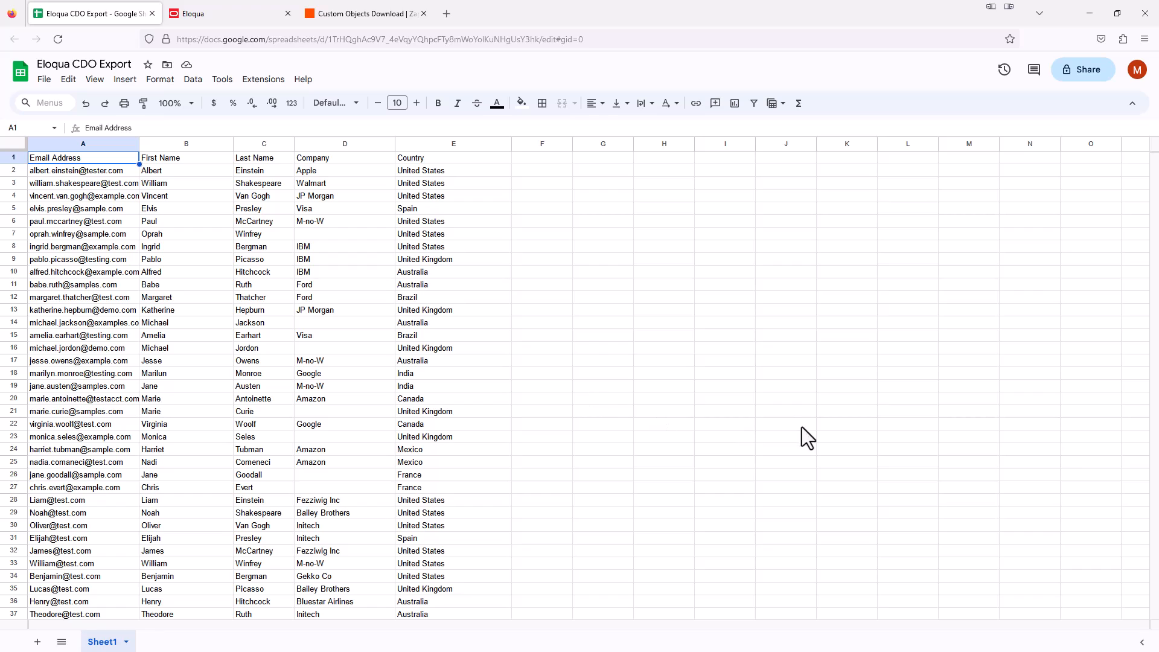
mouse_move(918, 428)
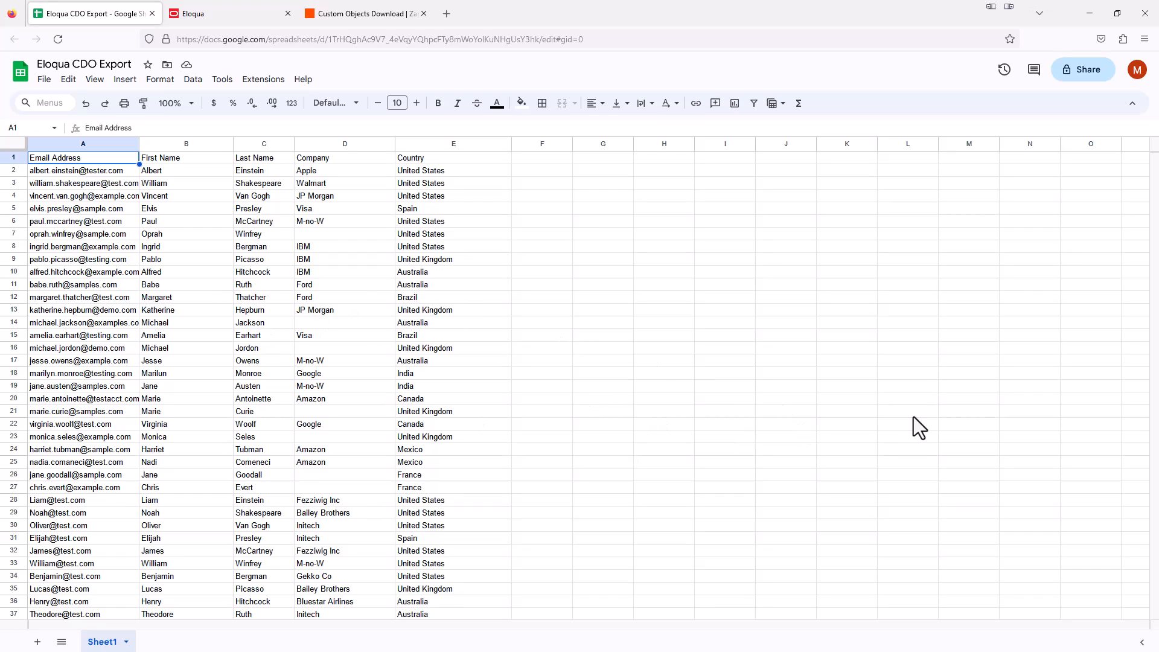
mouse_move(147, 382)
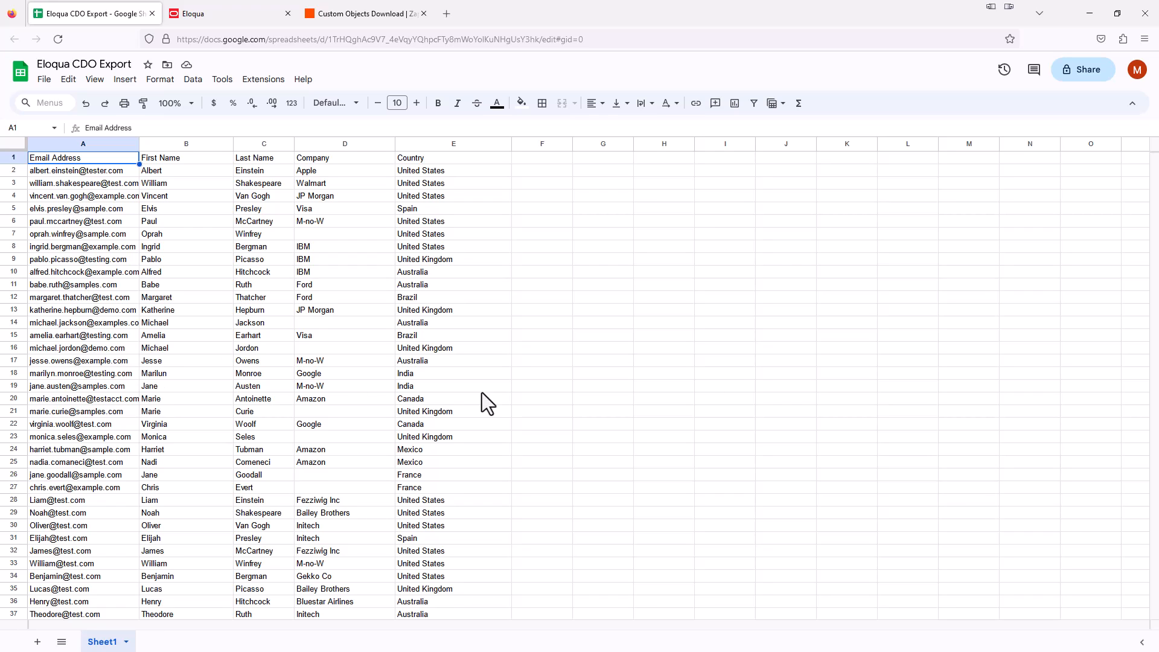
mouse_move(610, 340)
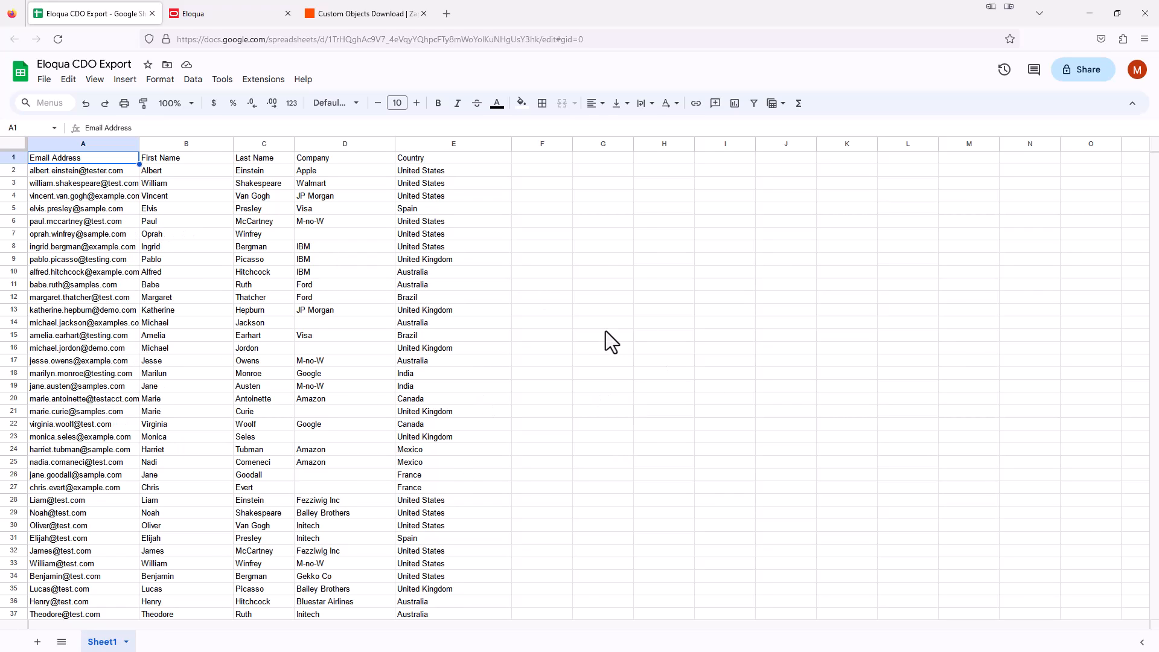
mouse_move(603, 357)
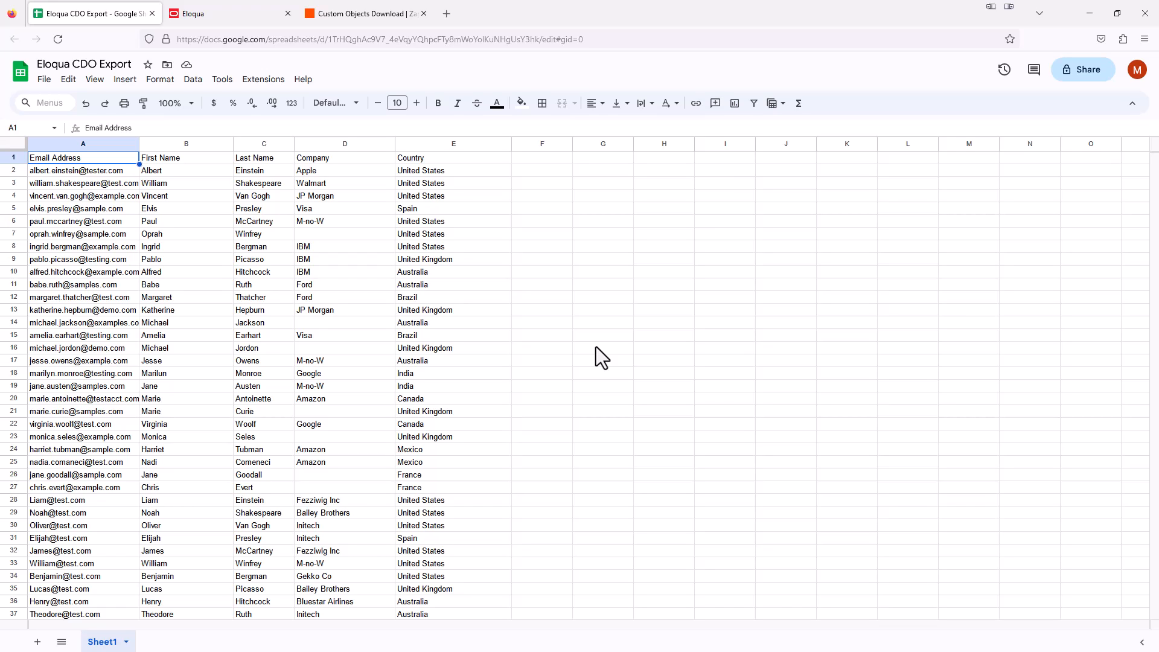
click(662, 448)
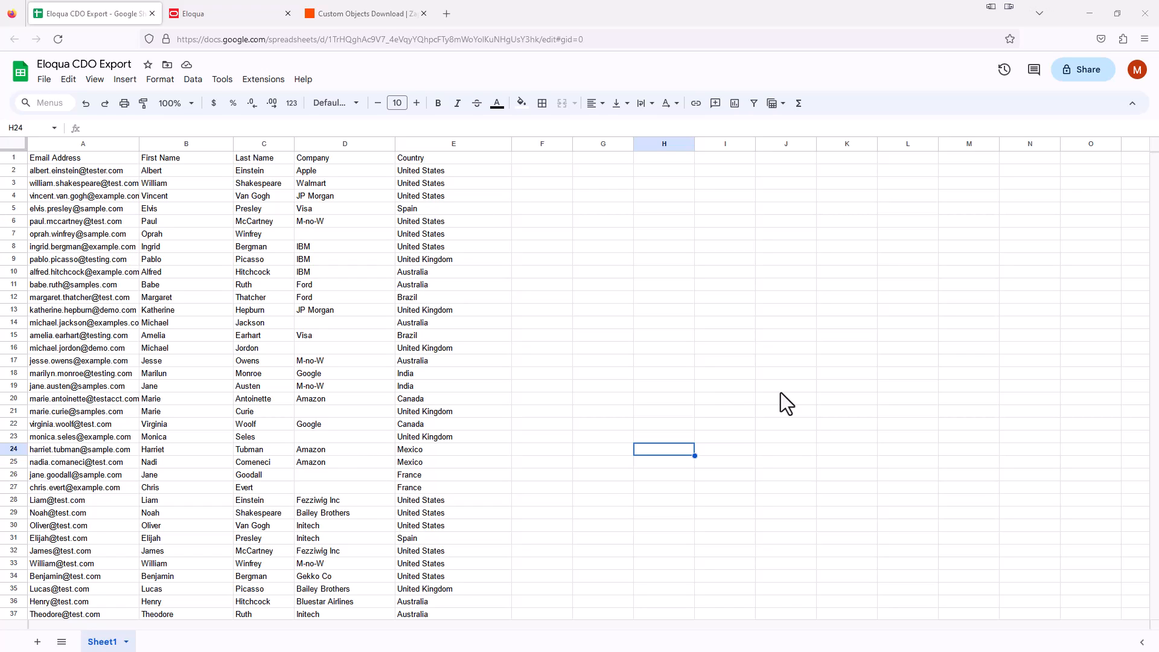
mouse_move(745, 405)
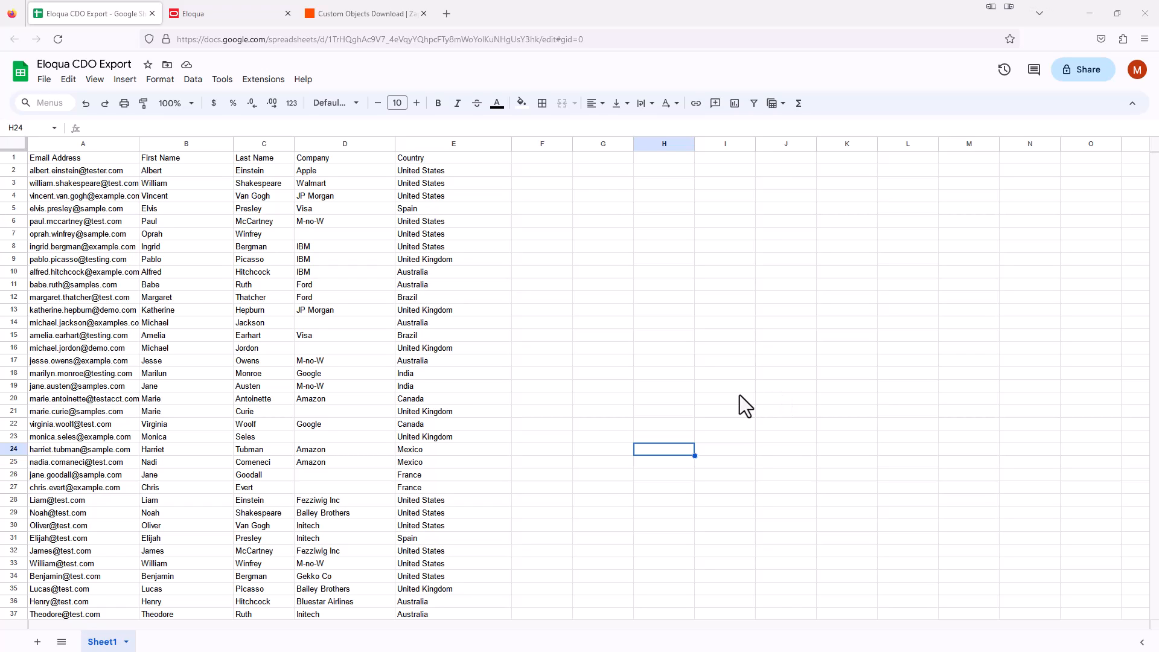
- Switch back to the live Custom Objects Download Zap in Zapier
click(362, 13)
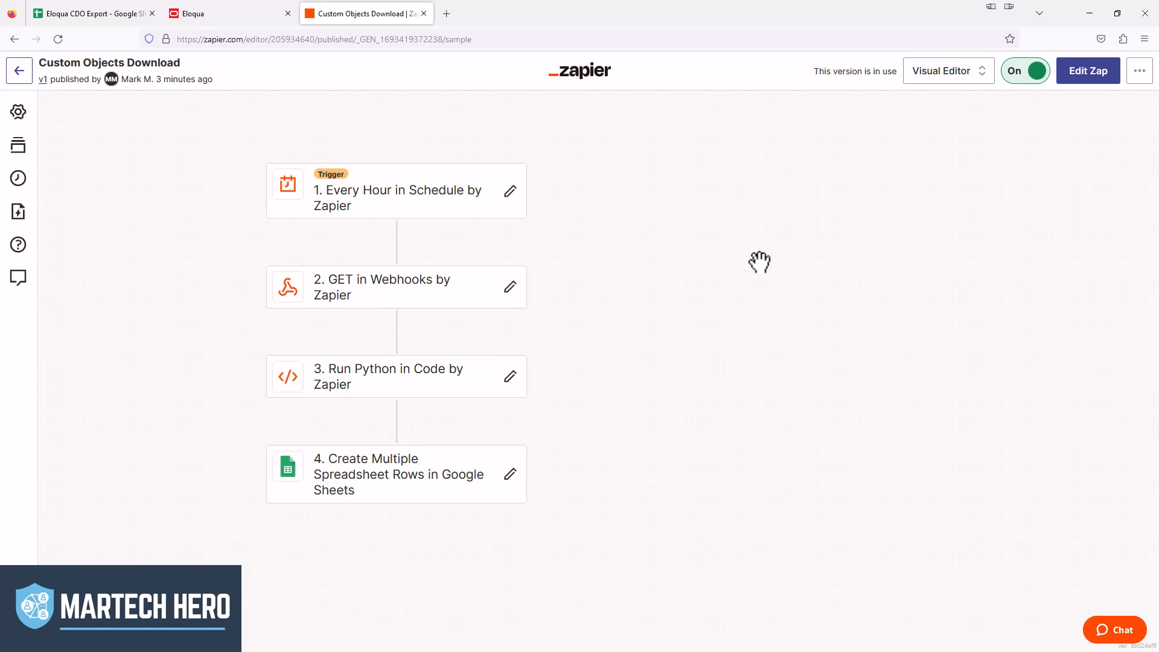
mouse_move(119, 156)
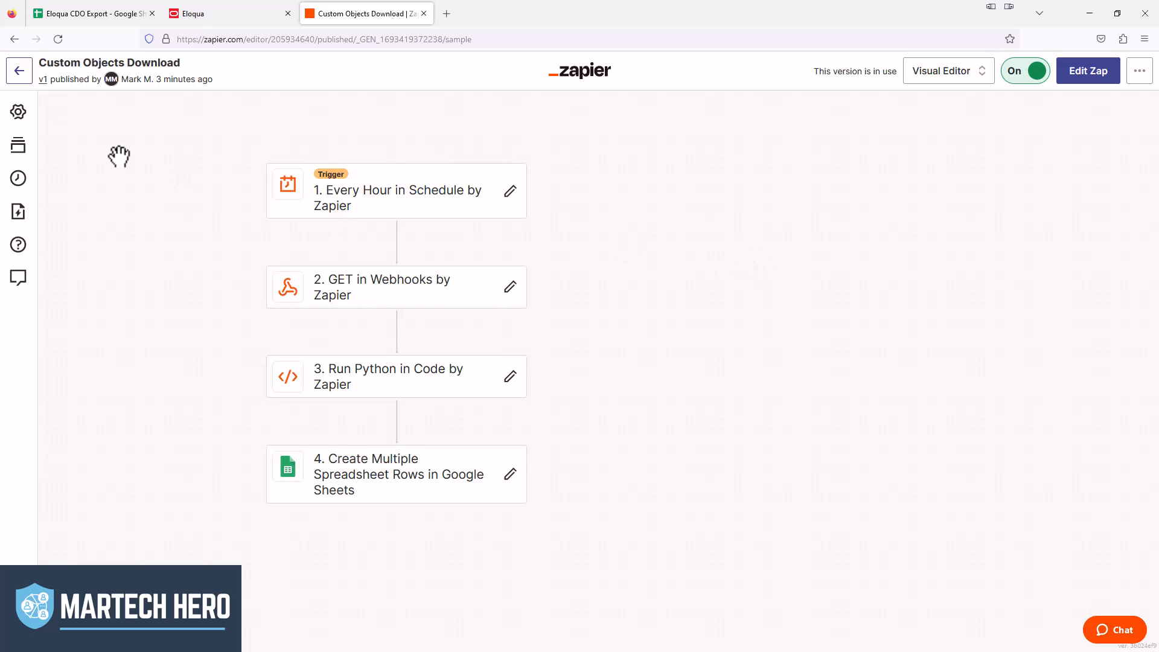